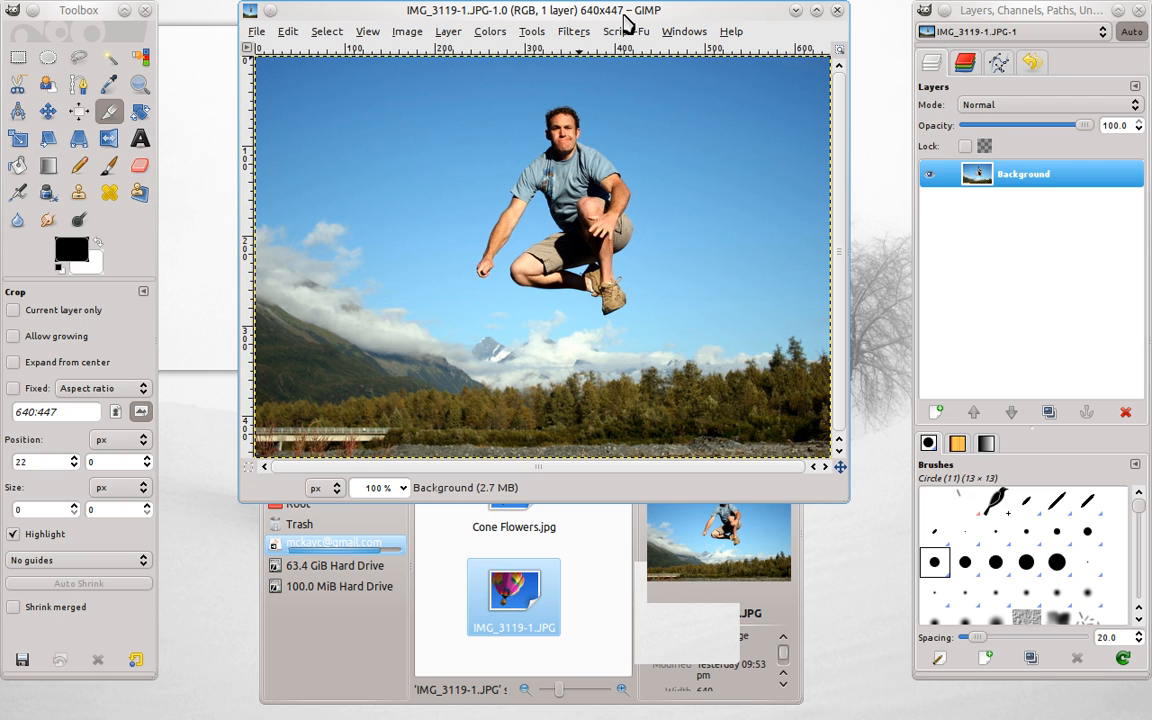
mouse_move(620, 22)
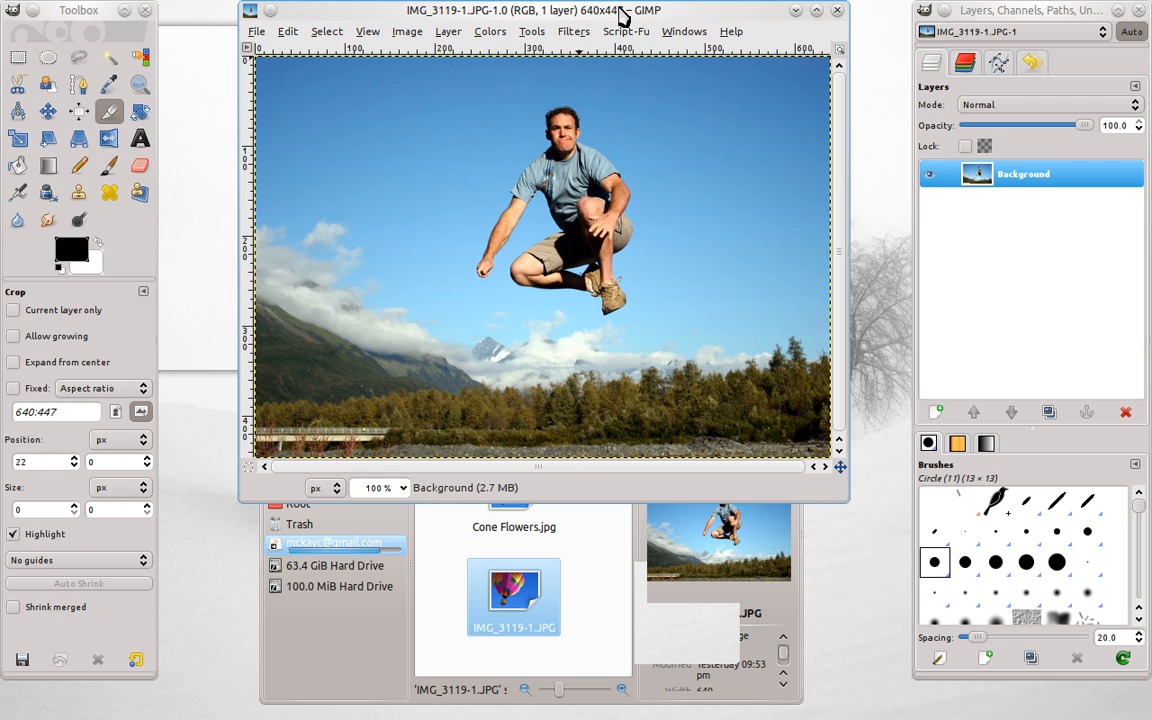
mouse_move(544, 20)
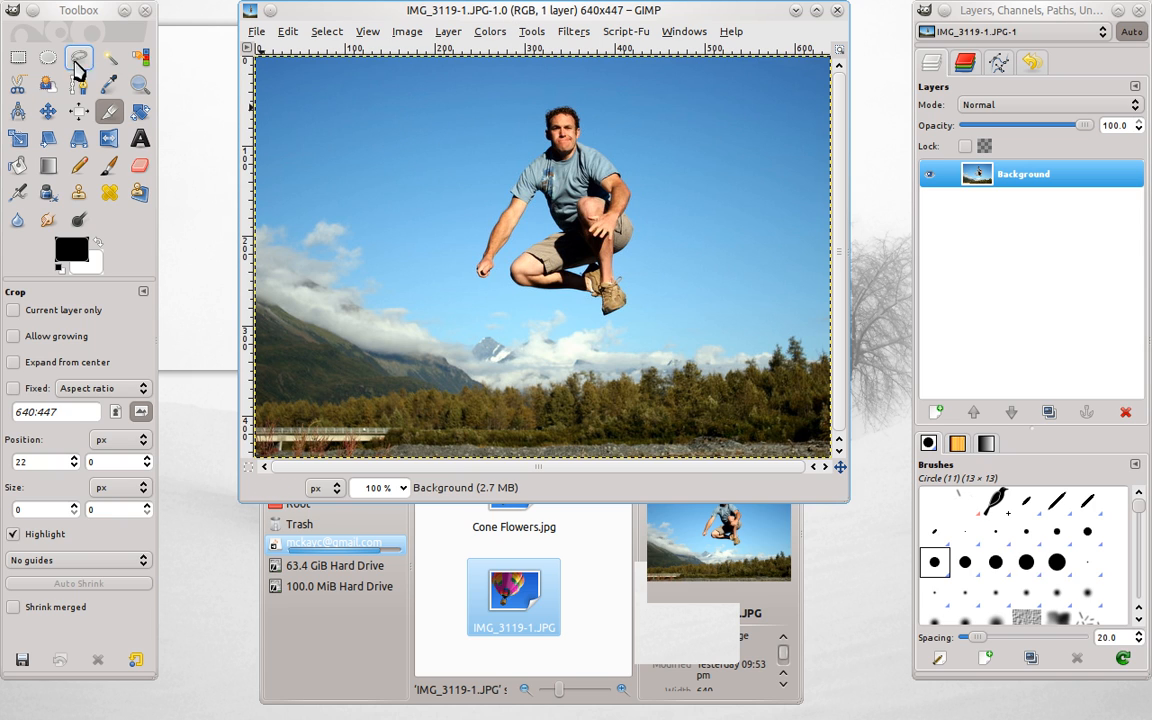
Trace a loose Free Select outline around the jumping man's body.
left_click(78, 56)
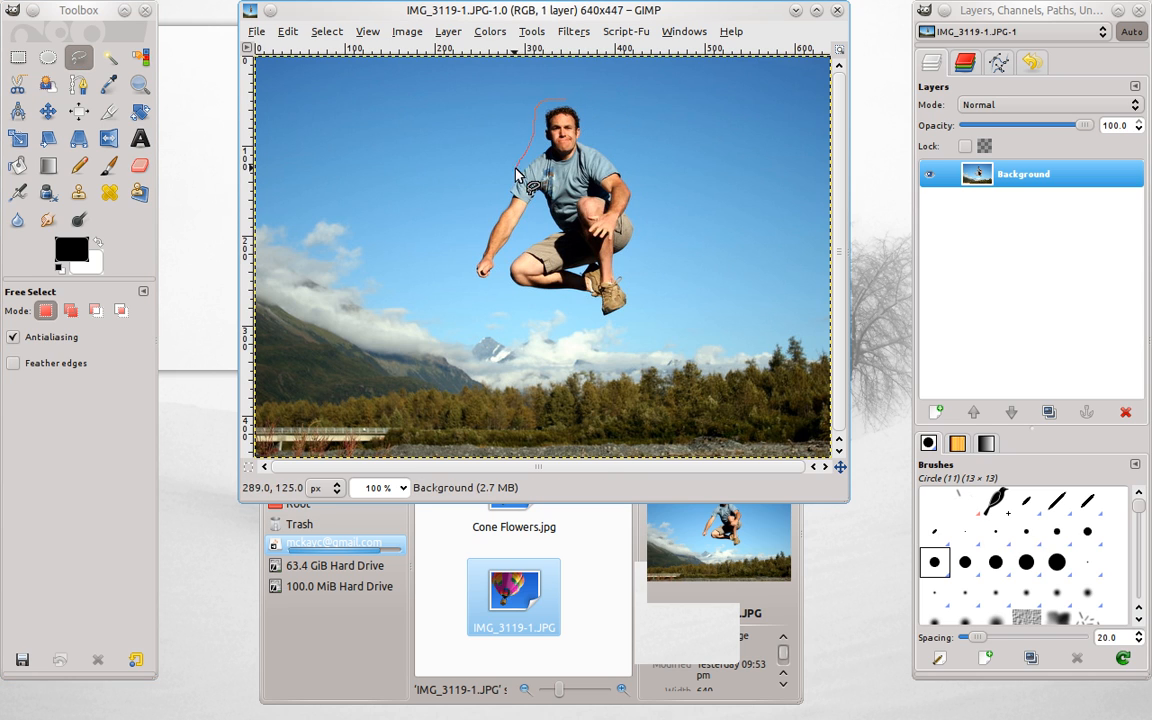
left_click_drag(520, 176, 492, 284)
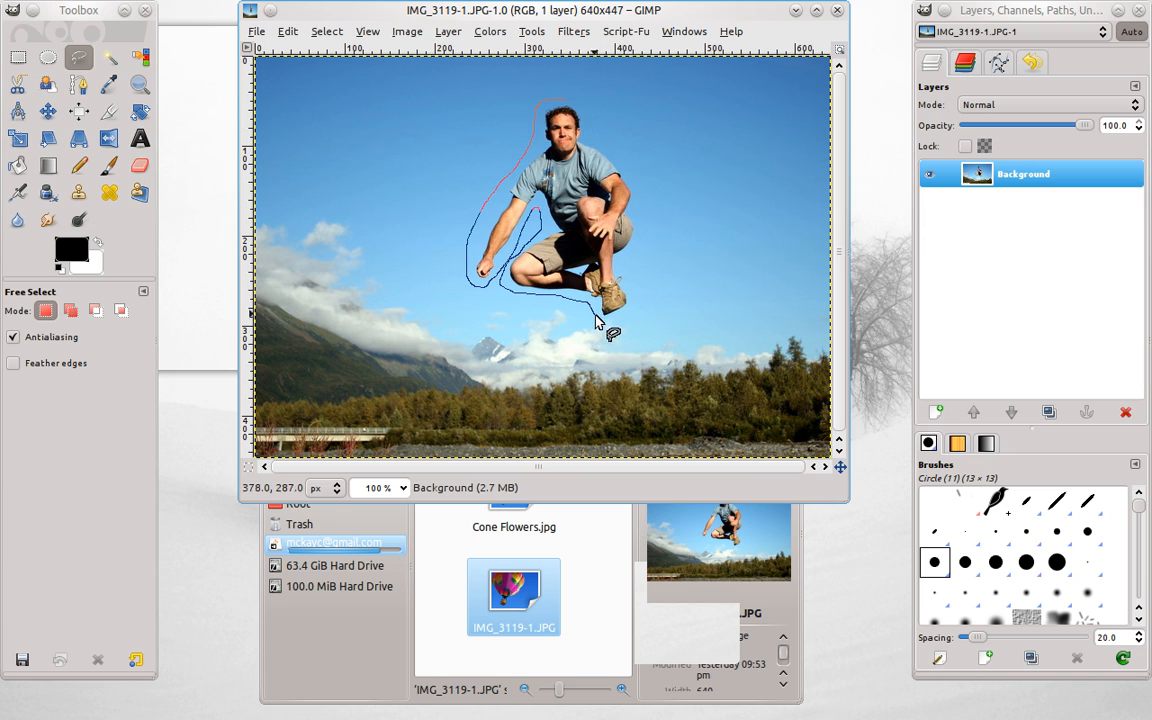
mouse_move(636, 258)
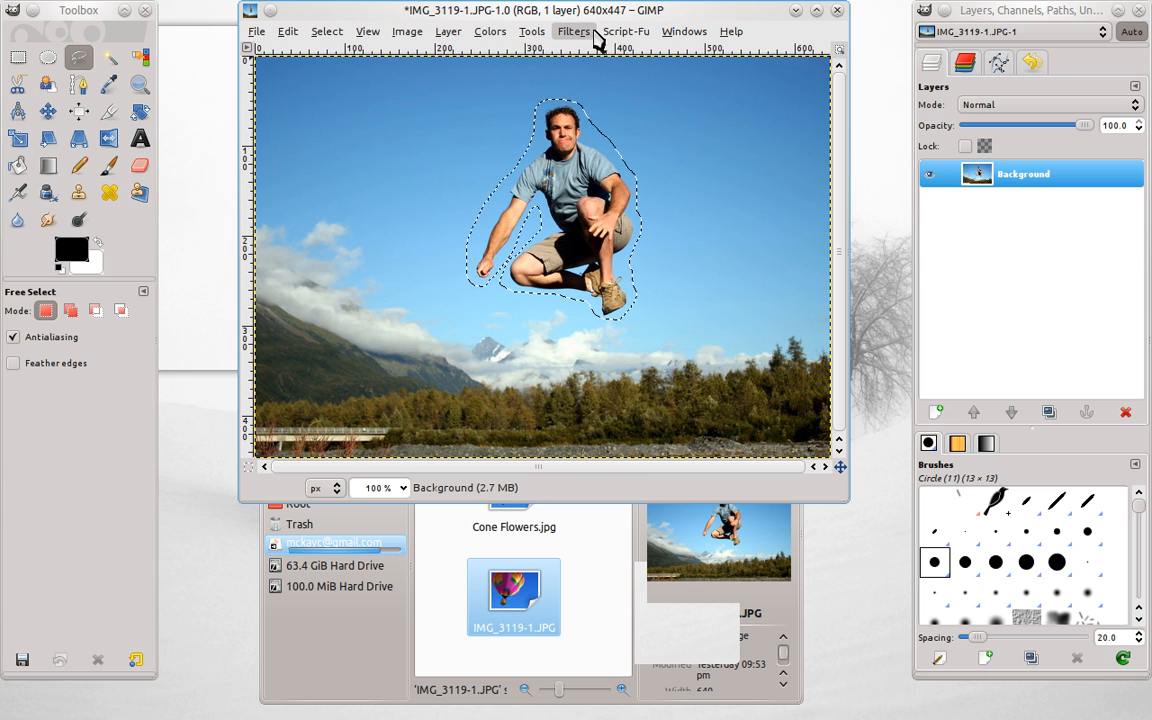
Run Filters > Map > Resynthesize on the man selection to fill it with surrounding sky.
left_click(572, 32)
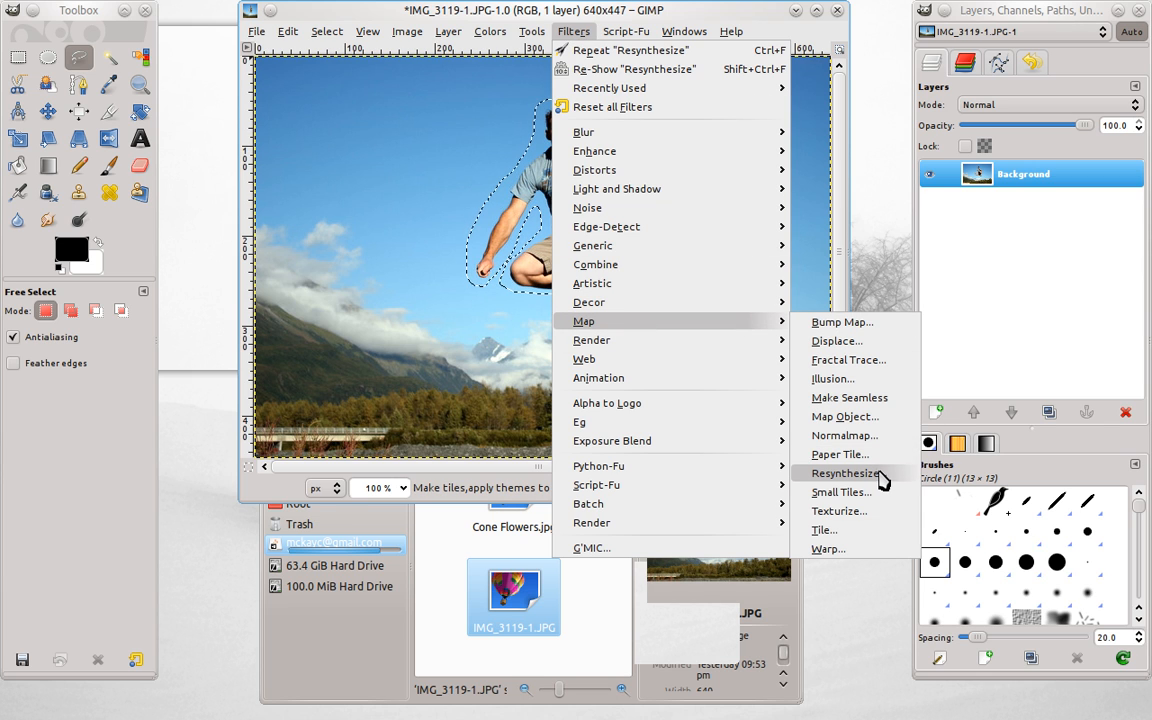
left_click(846, 472)
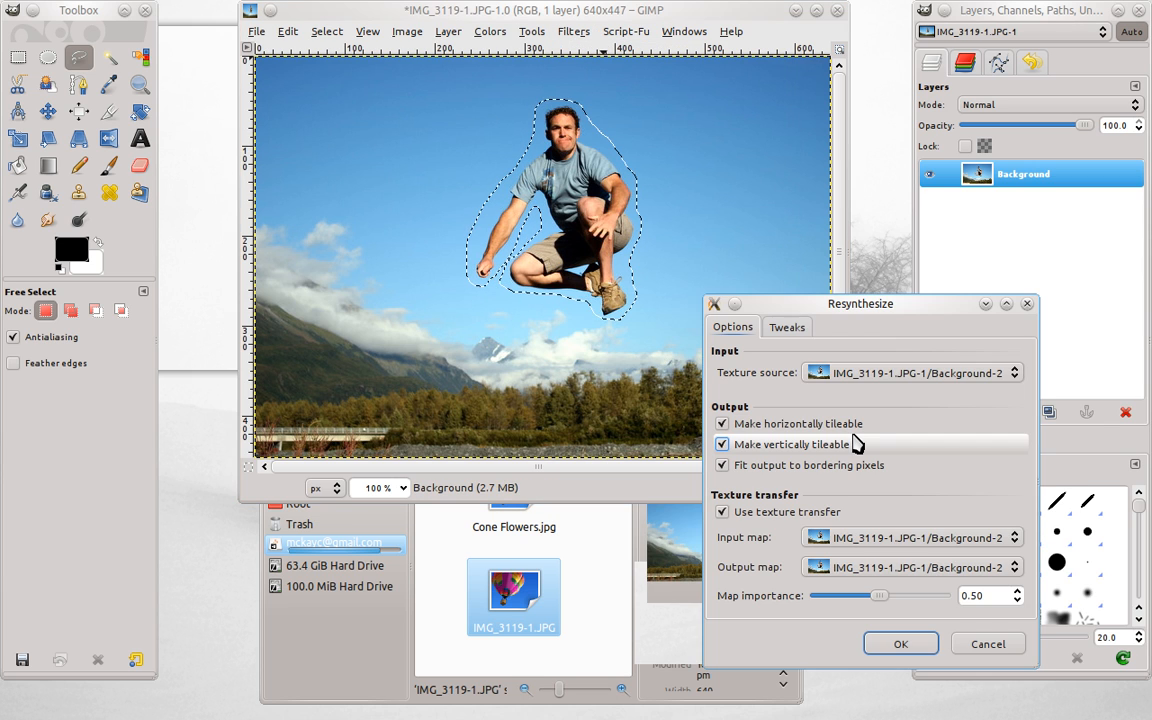
left_click_drag(860, 304, 850, 180)
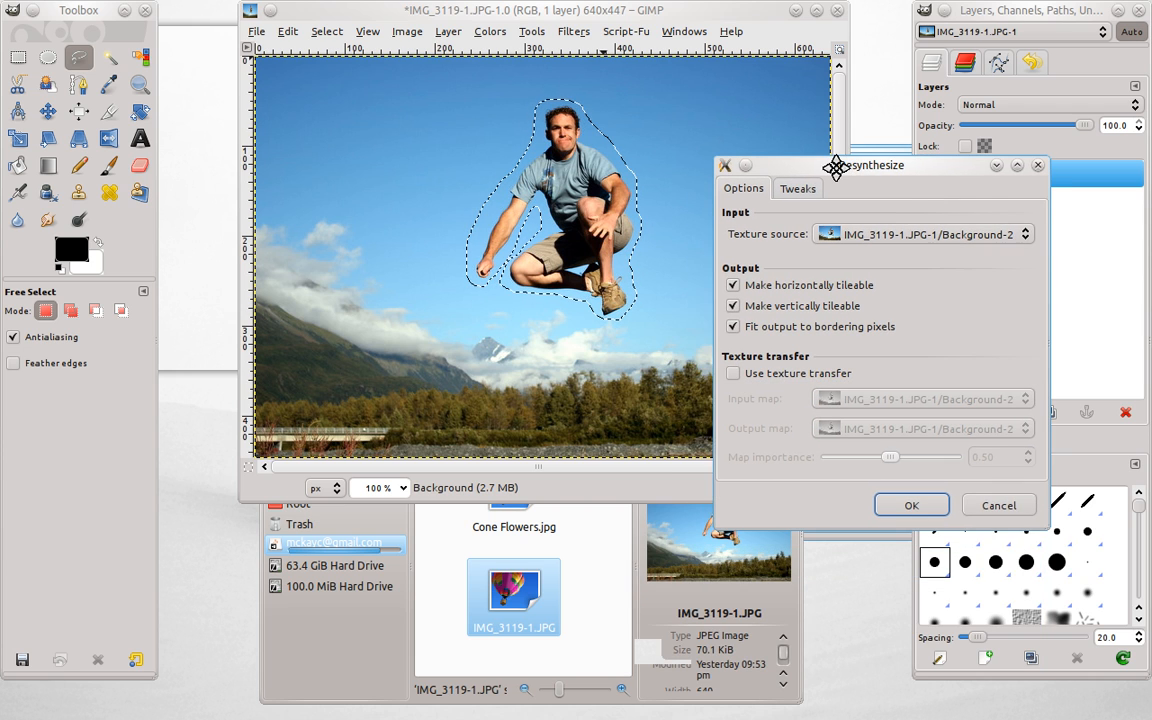
left_click_drag(864, 166, 820, 160)
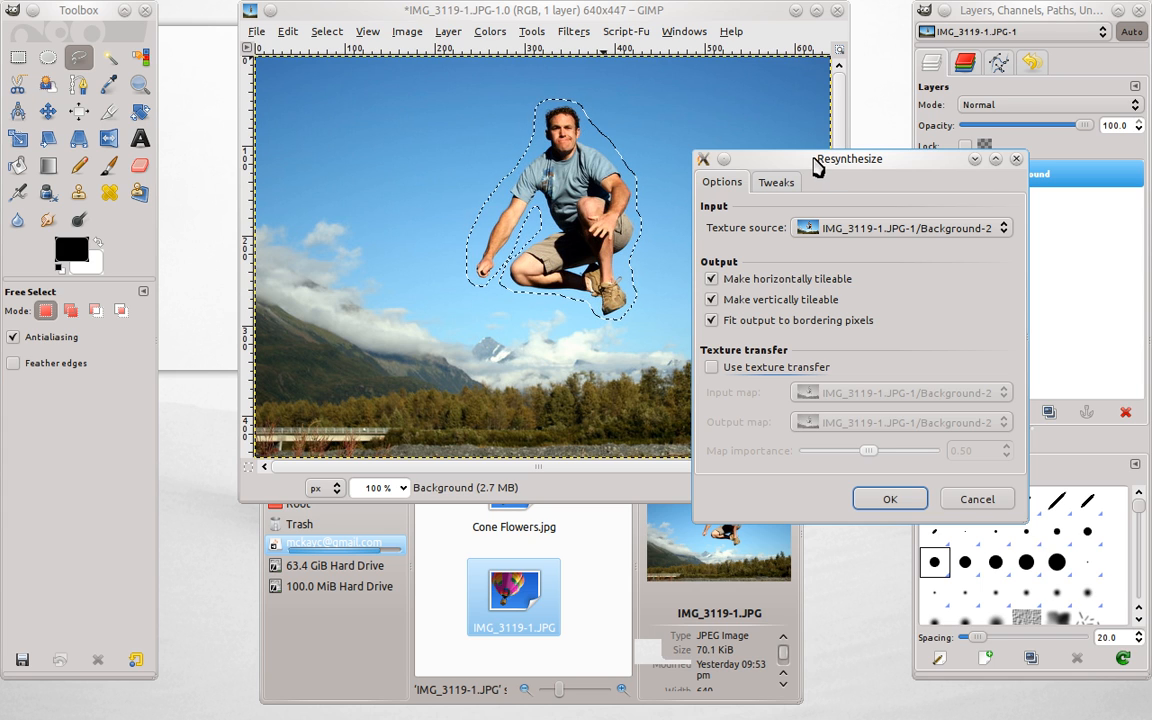
left_click_drag(850, 160, 836, 104)
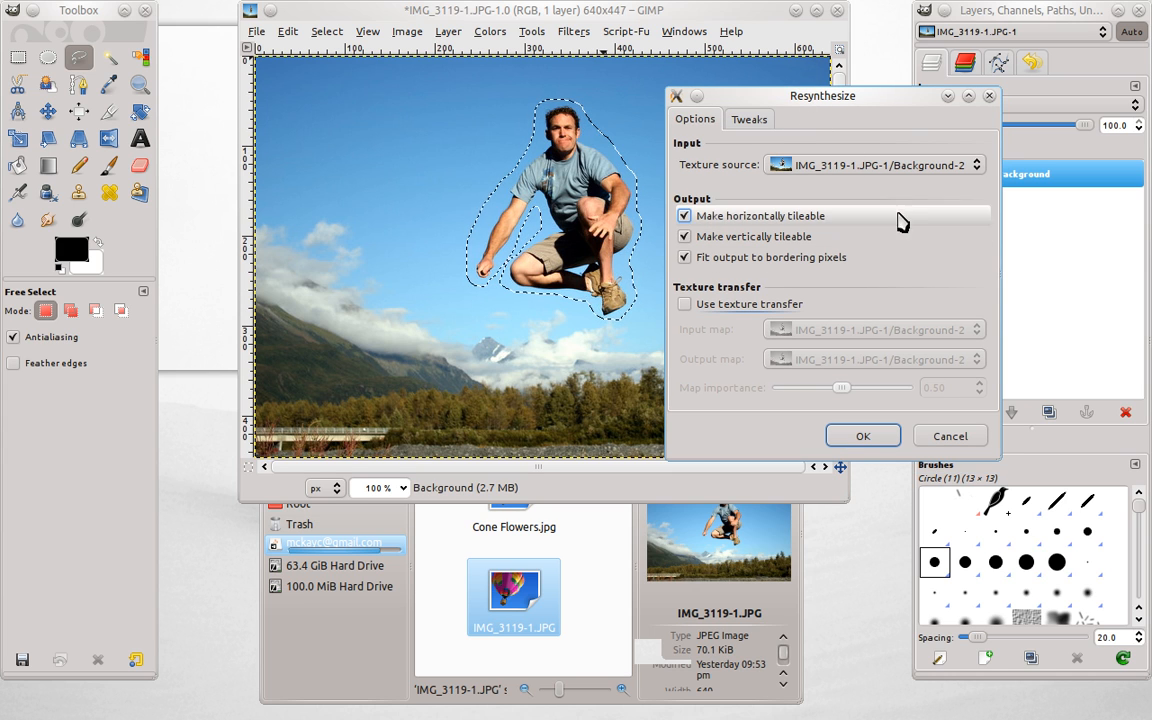
left_click(862, 436)
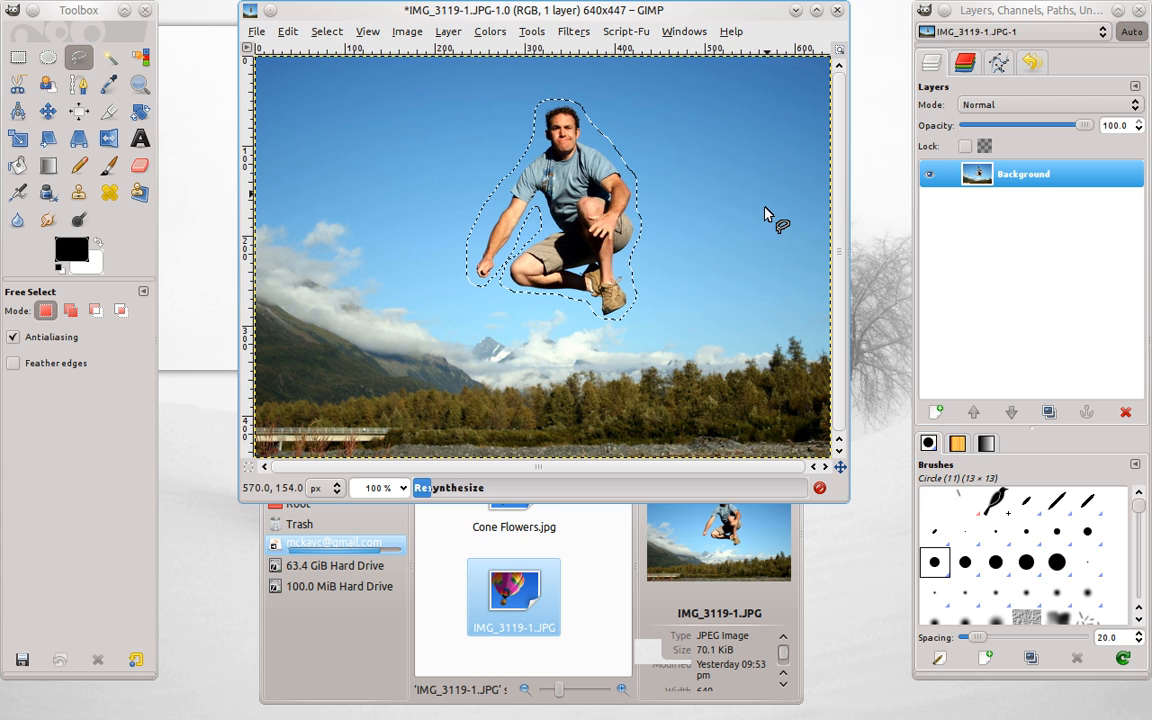
mouse_move(604, 84)
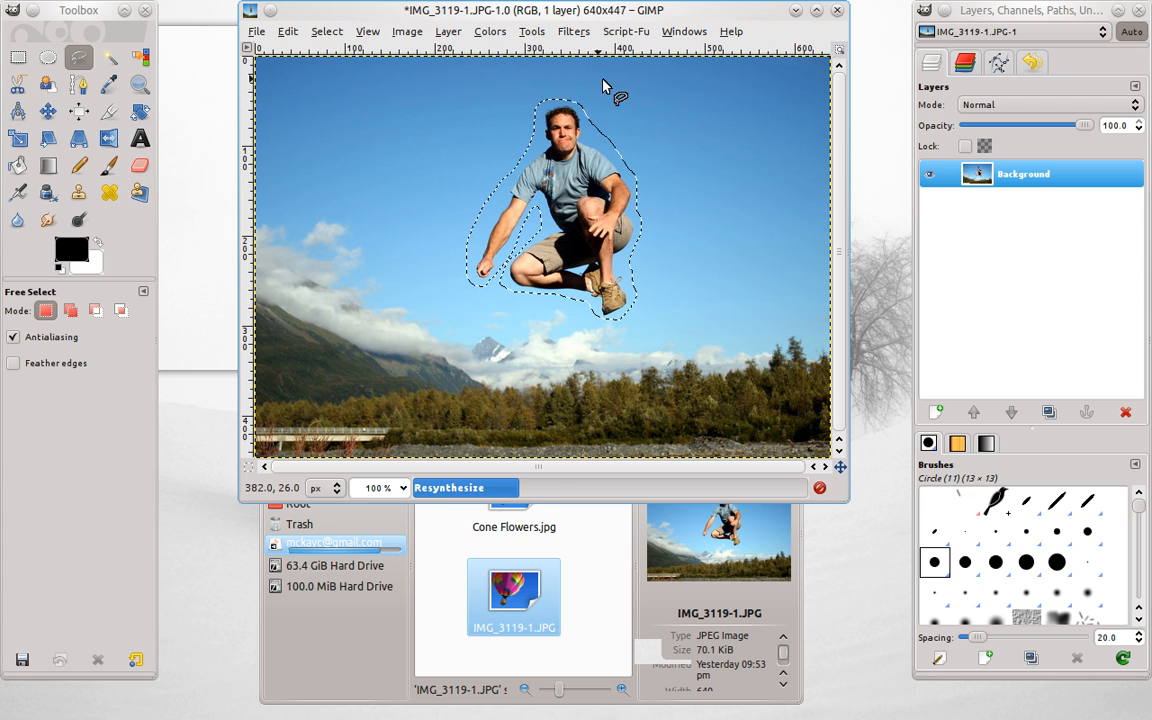
mouse_move(458, 292)
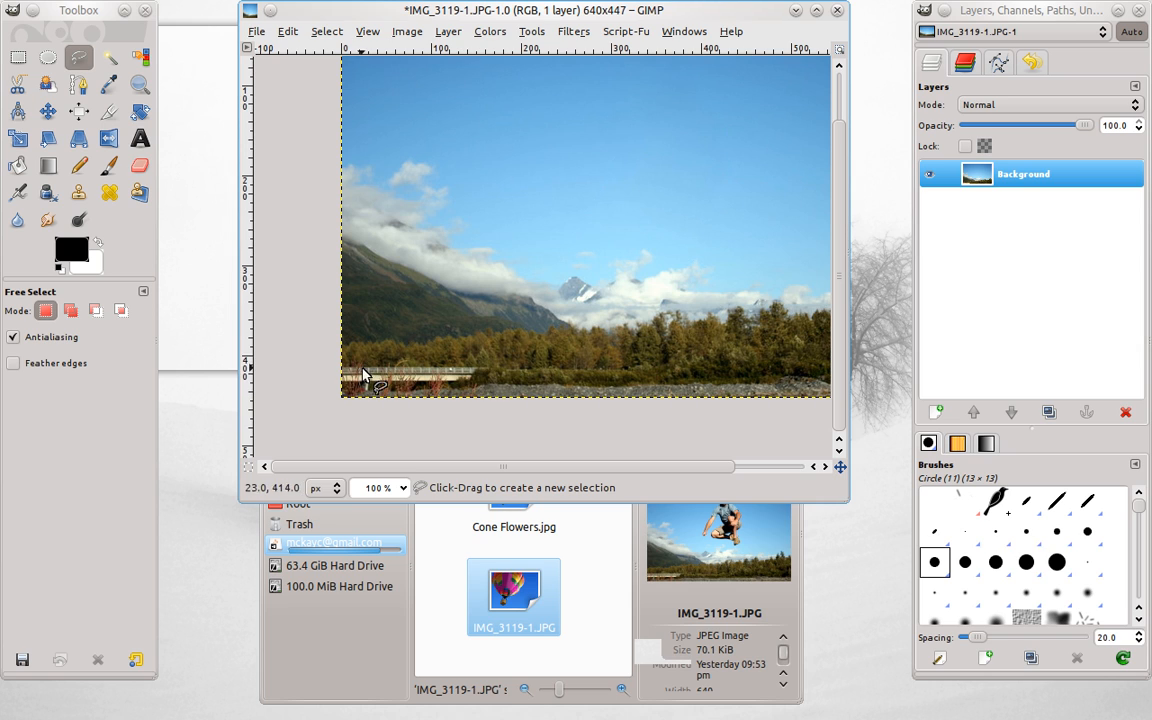
mouse_move(496, 380)
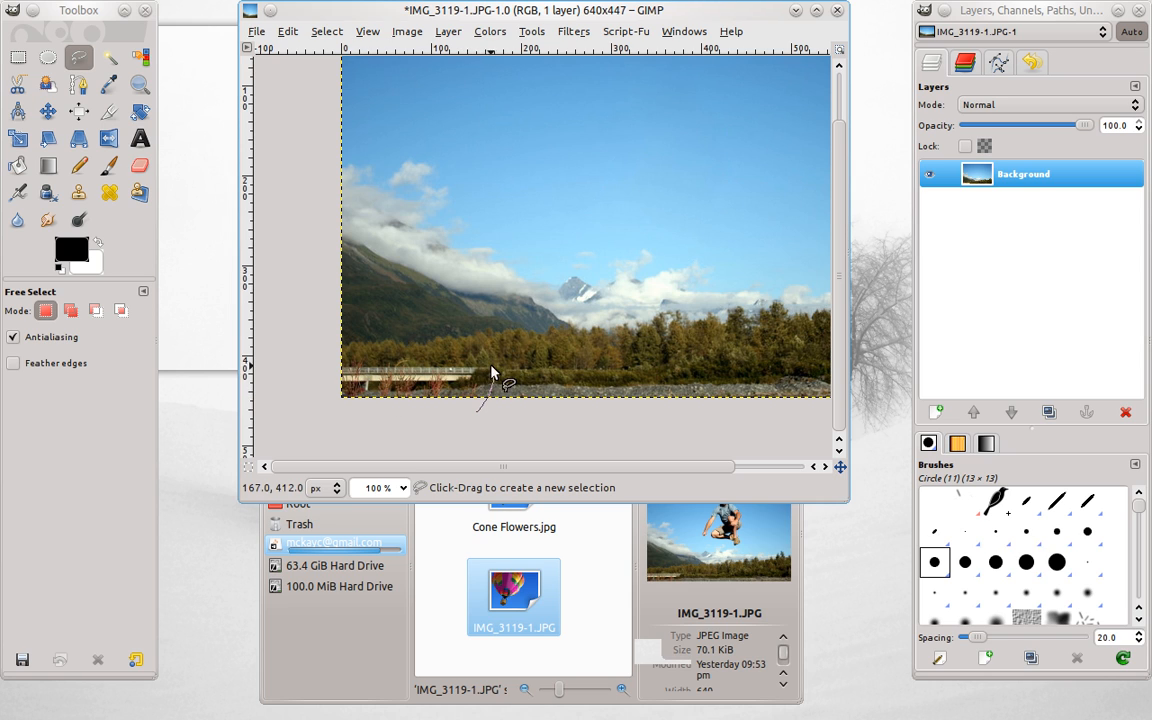
Trace a freehand outline around the fence strip along the bottom edge.
left_click_drag(490, 364, 430, 424)
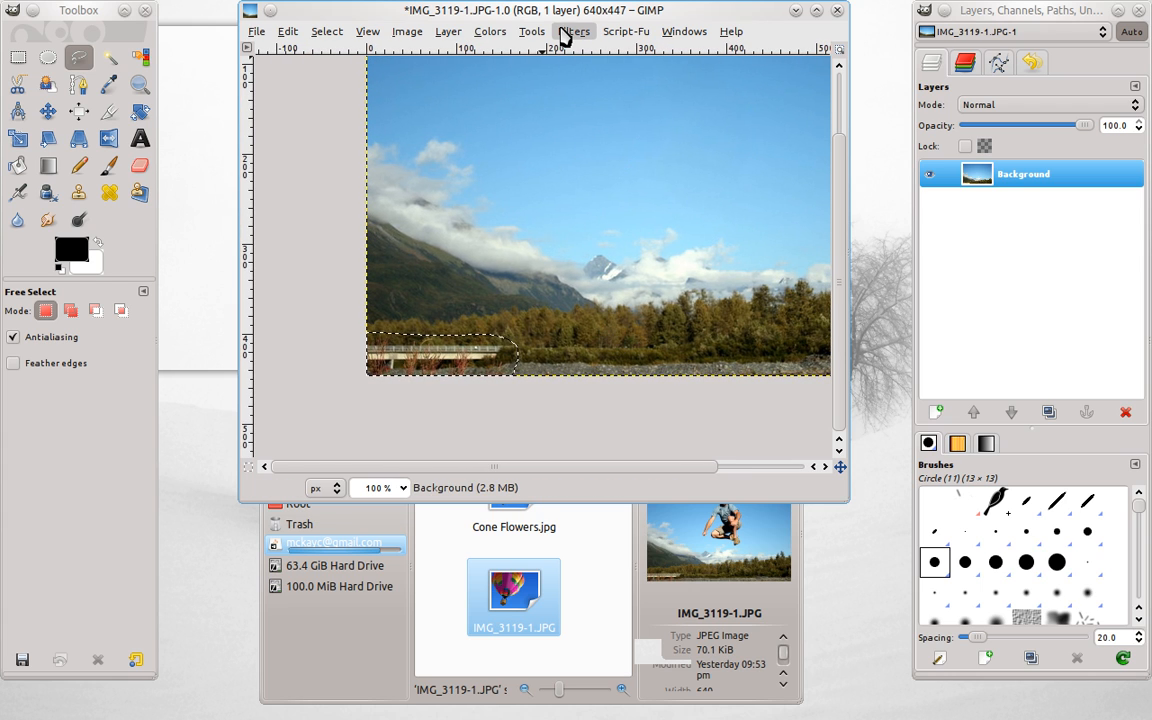
mouse_move(596, 38)
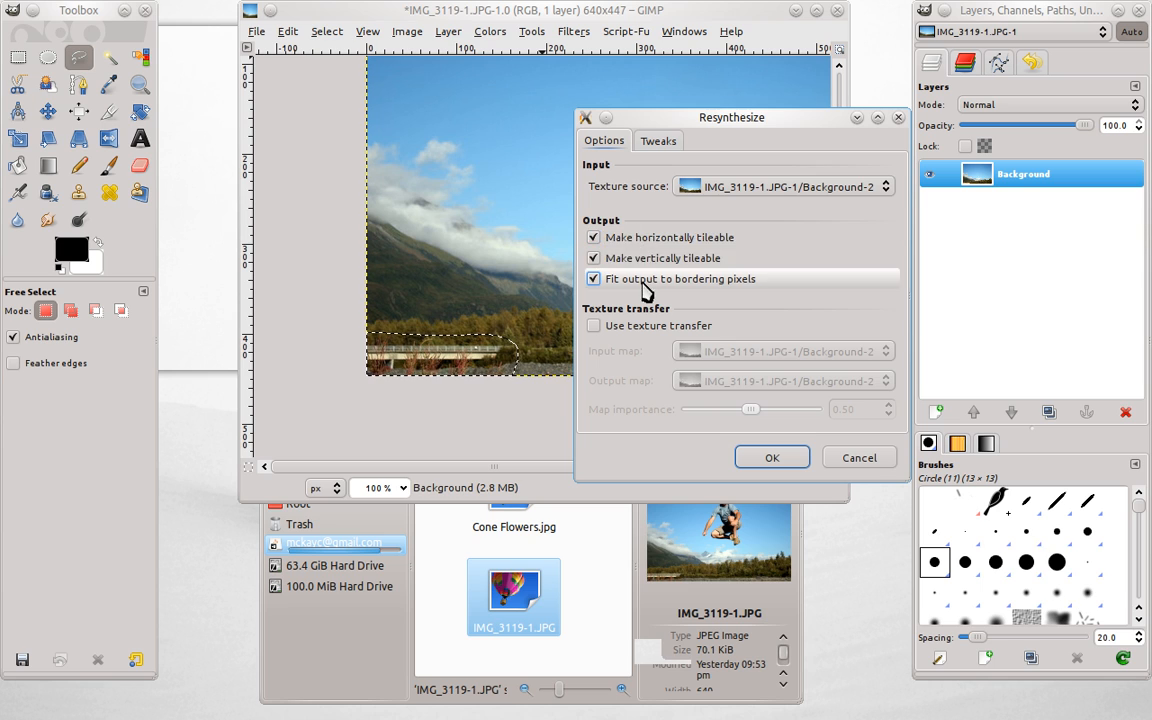
mouse_move(726, 252)
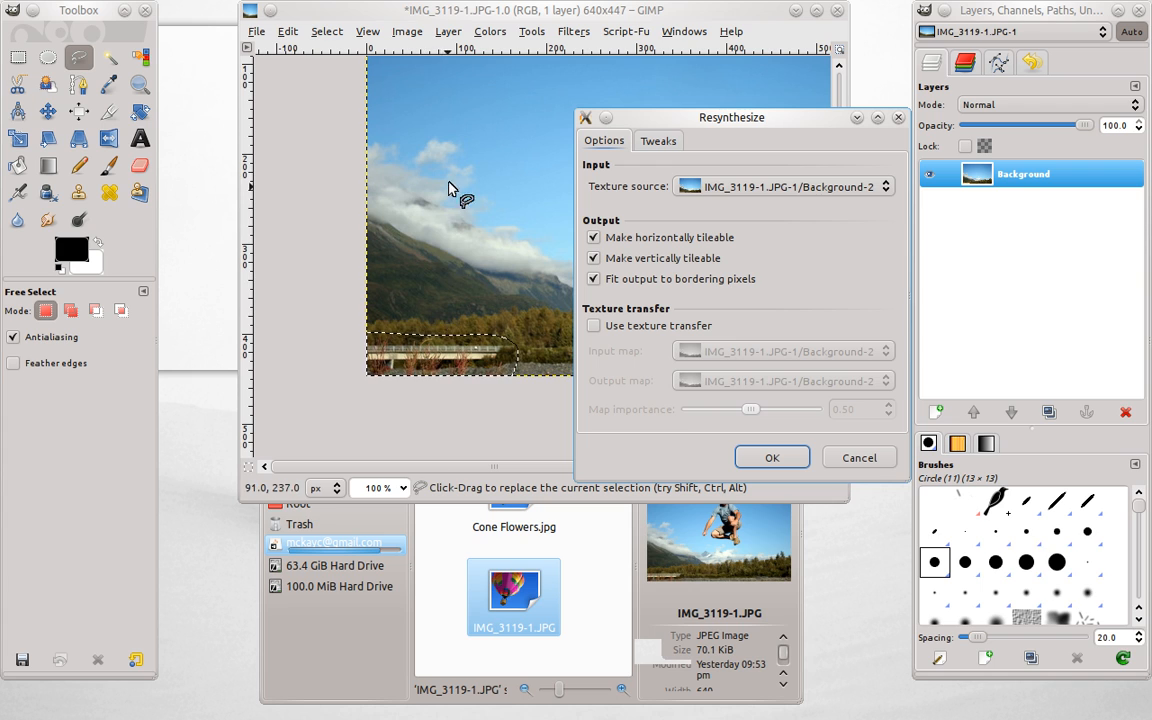
mouse_move(436, 330)
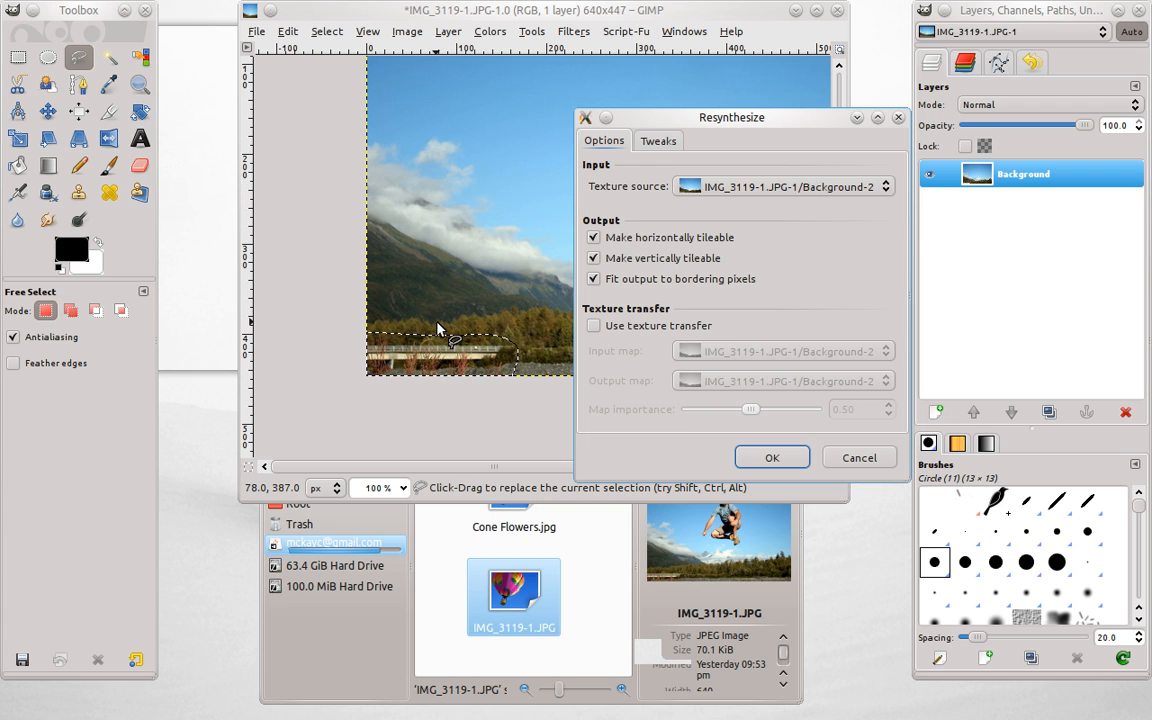
mouse_move(440, 222)
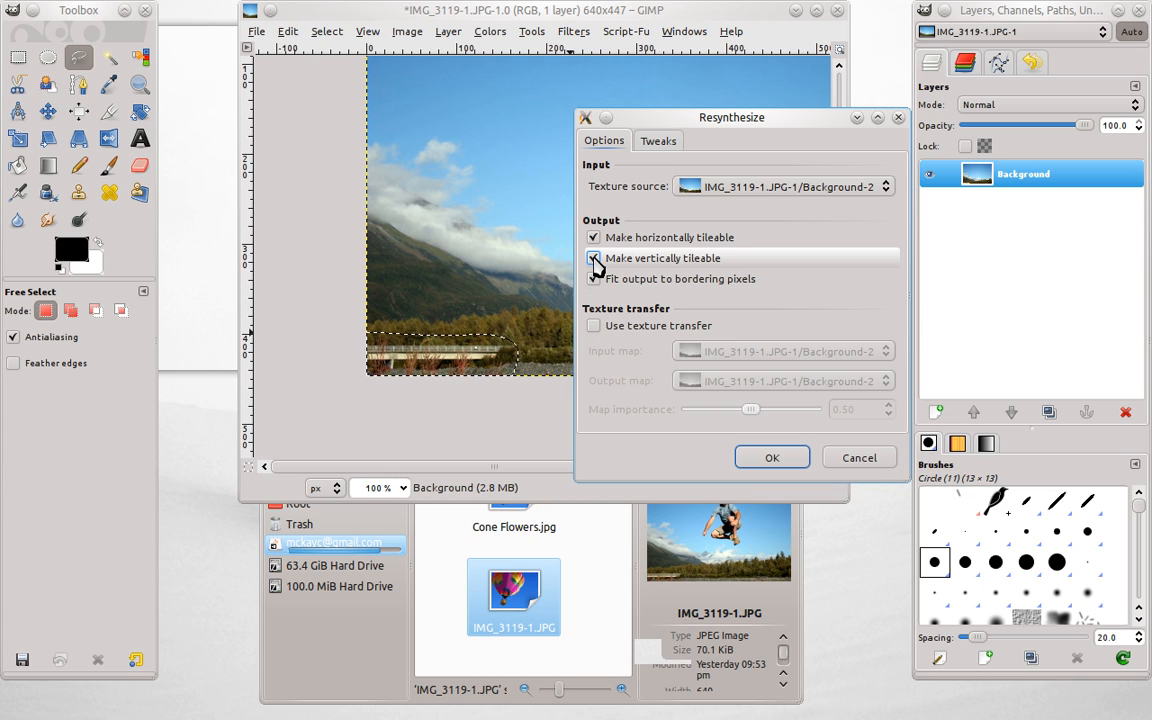
Run Resynthesize on the fence selection with tileable and fit options kept on.
left_click(772, 456)
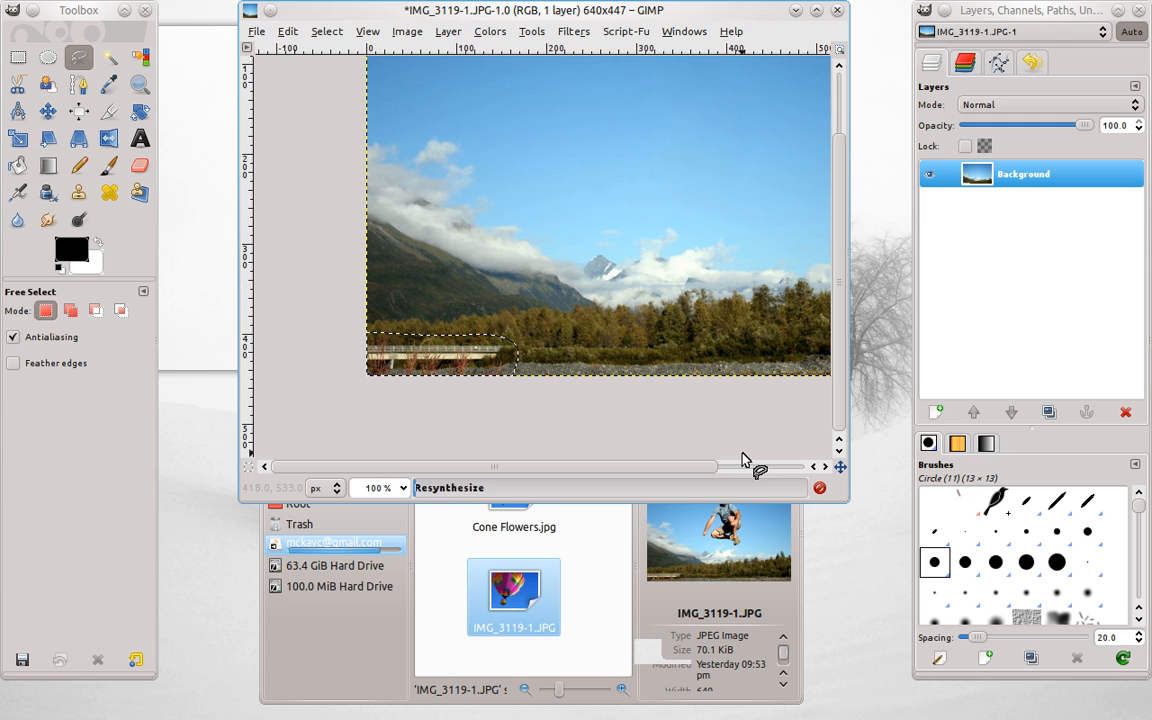
mouse_move(584, 400)
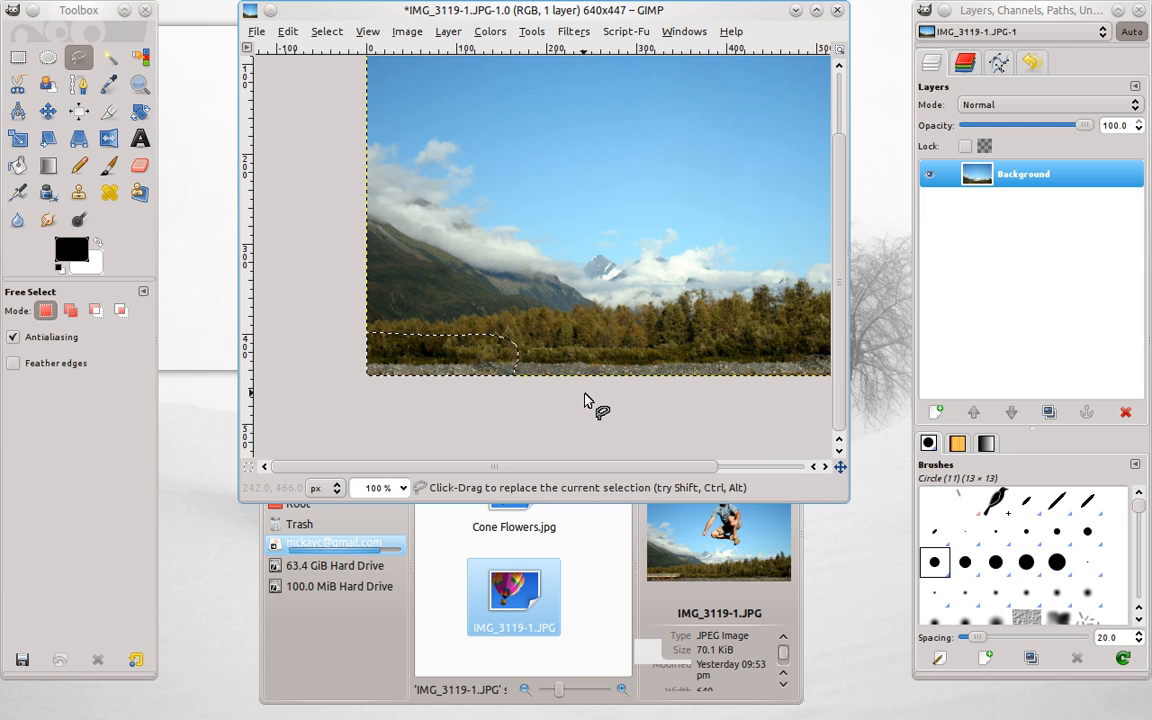
mouse_move(400, 360)
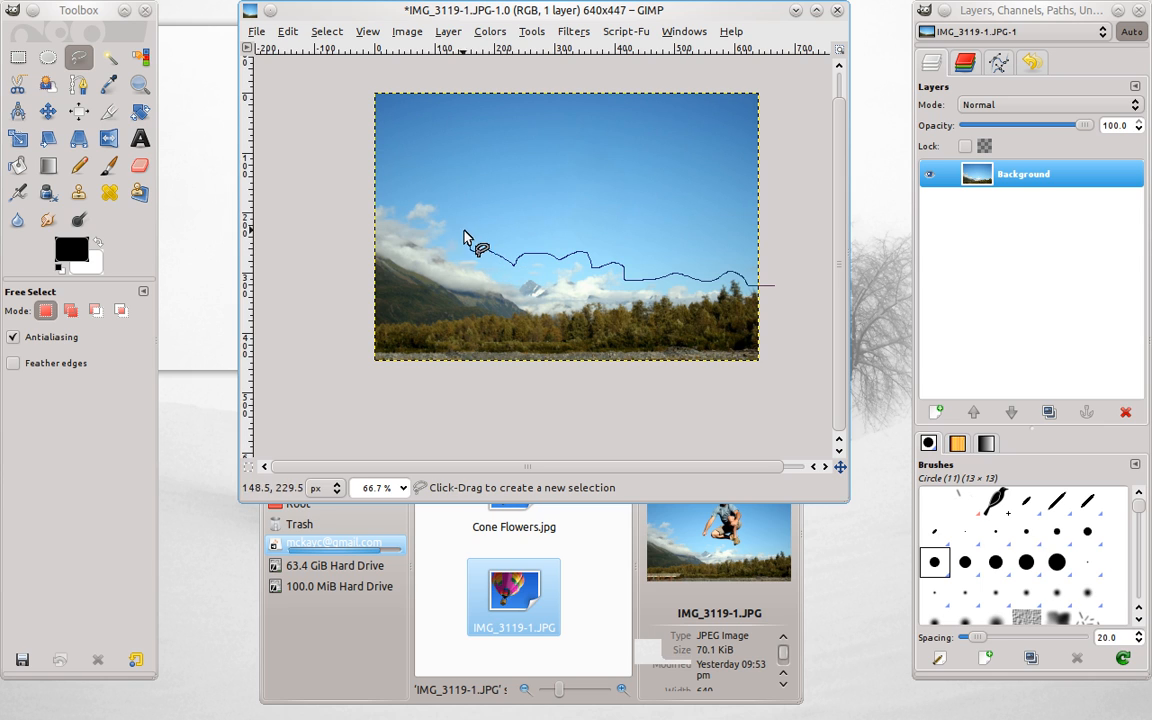
Outline the upper sky region above the clouds and mountains freehand.
left_click_drag(476, 248, 668, 428)
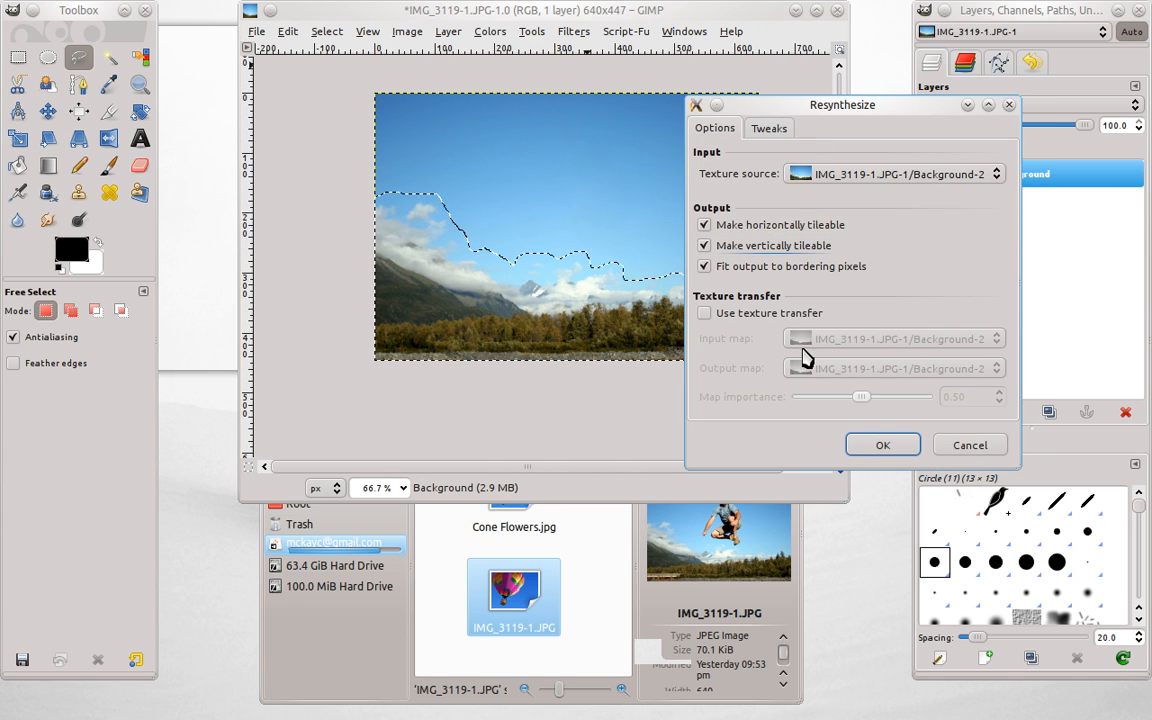
mouse_move(710, 288)
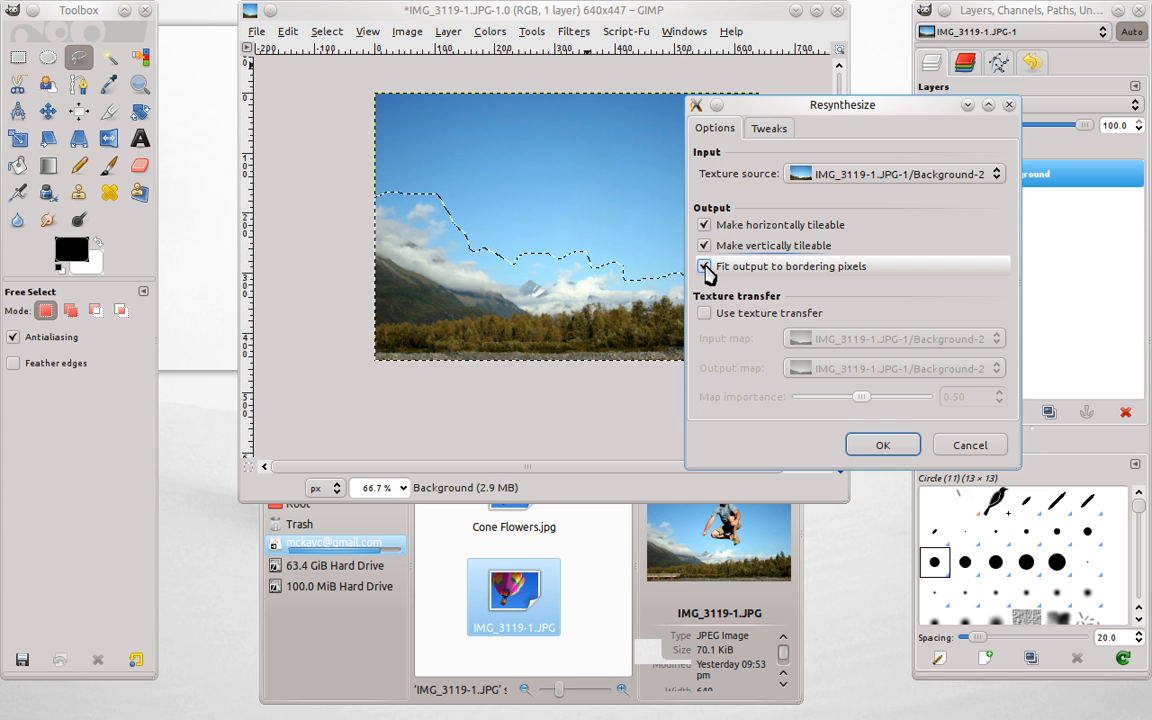
Resynthesize the sky selection with Fit output to bordering pixels turned off.
left_click(704, 266)
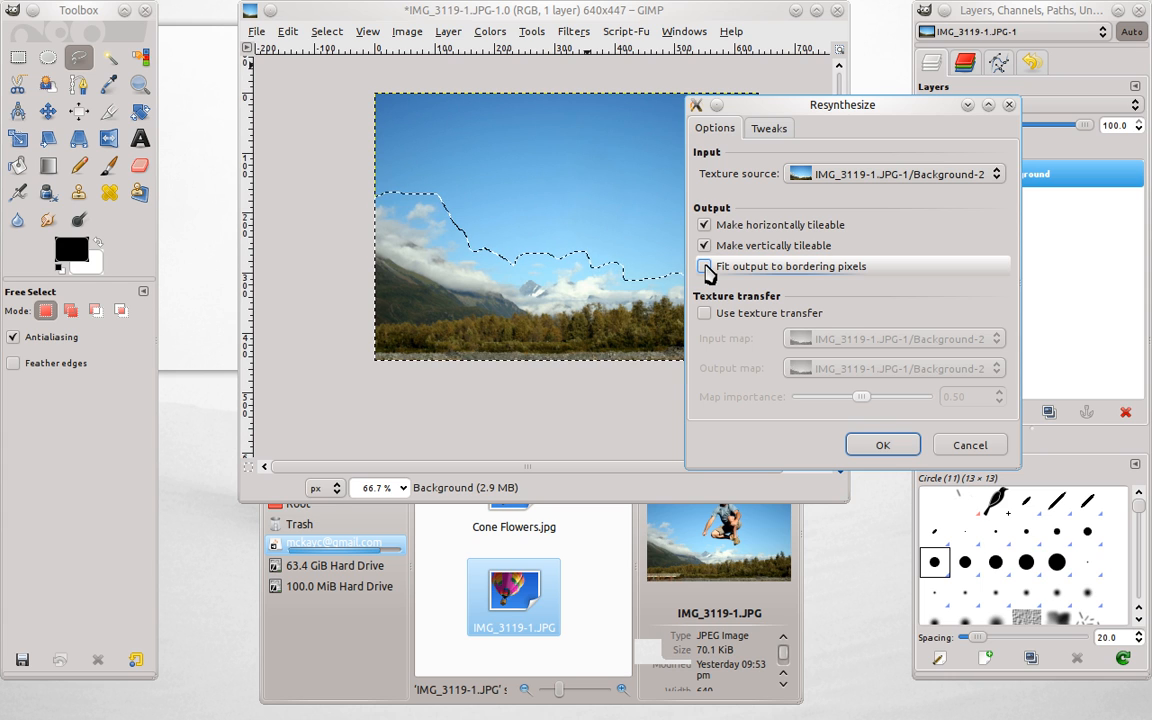
left_click(882, 444)
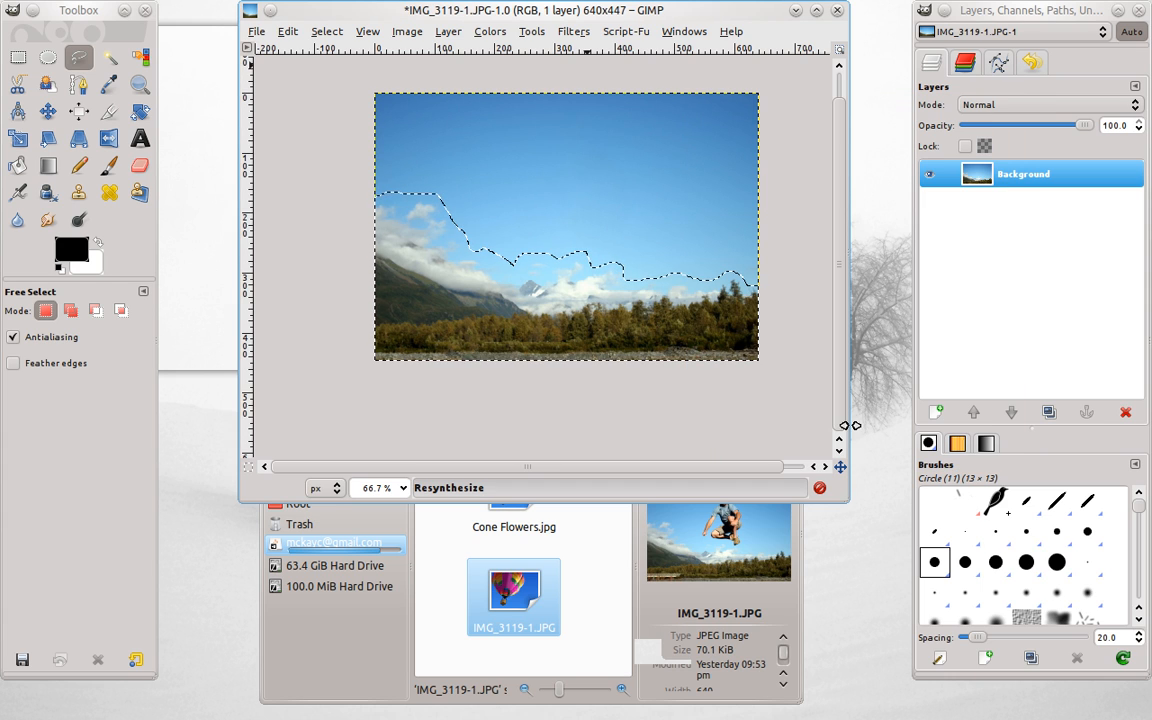
mouse_move(456, 302)
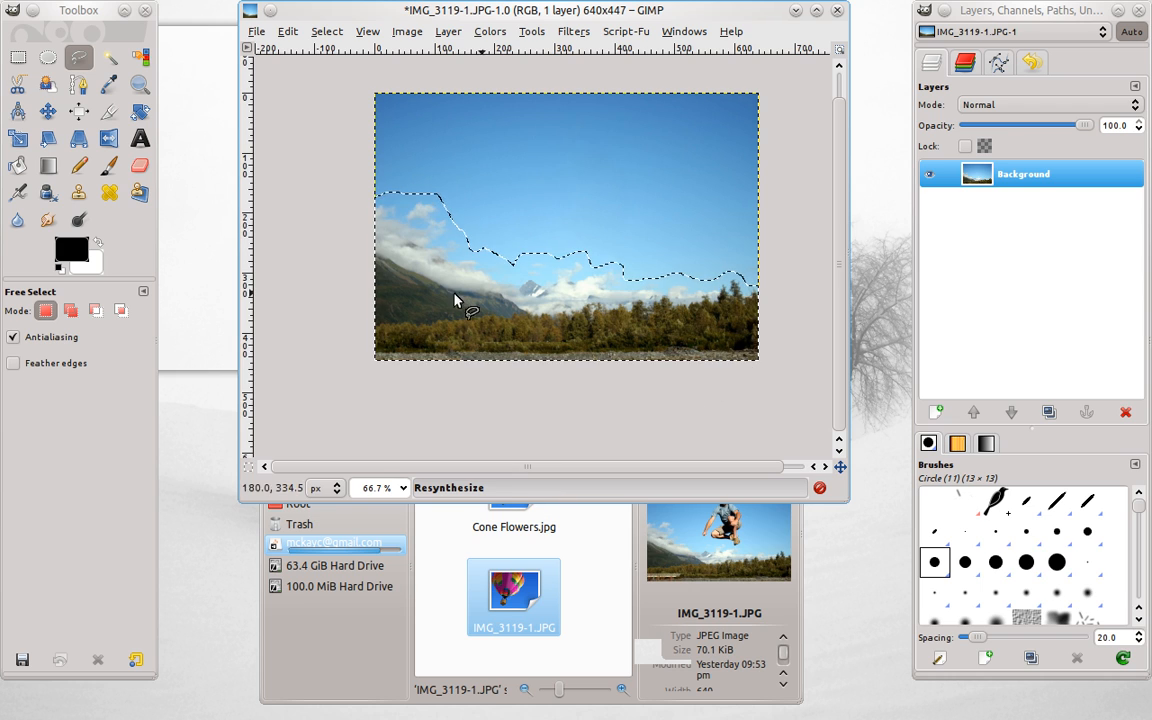
mouse_move(600, 412)
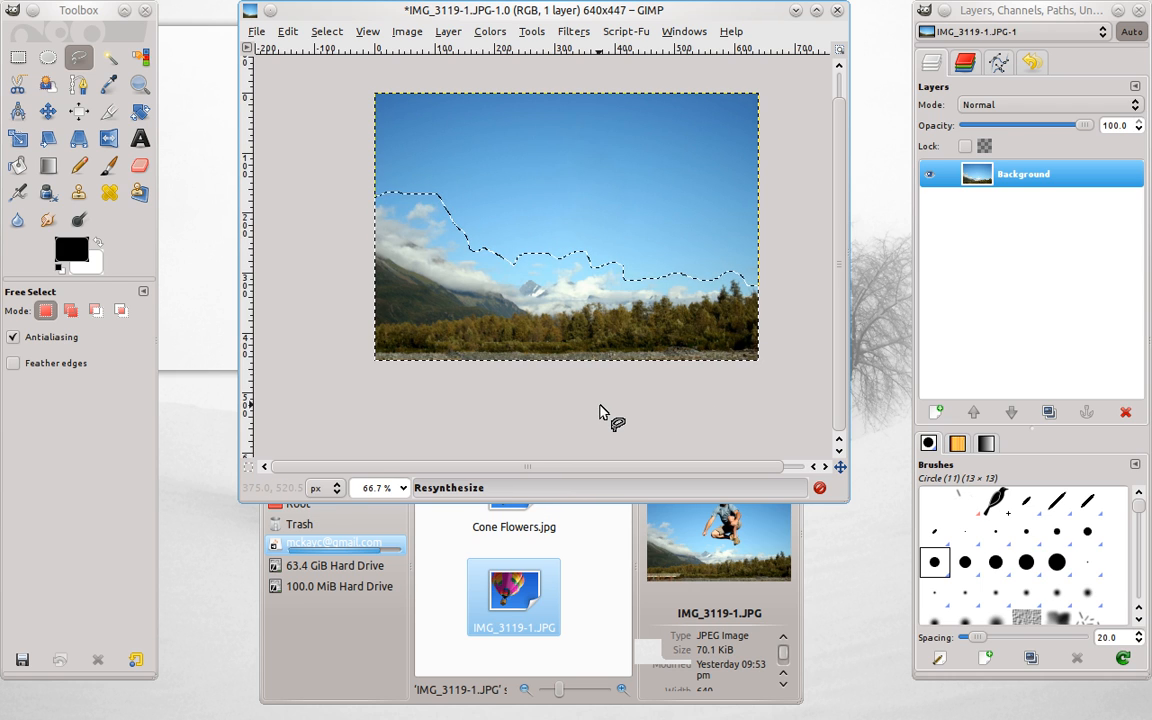
mouse_move(690, 408)
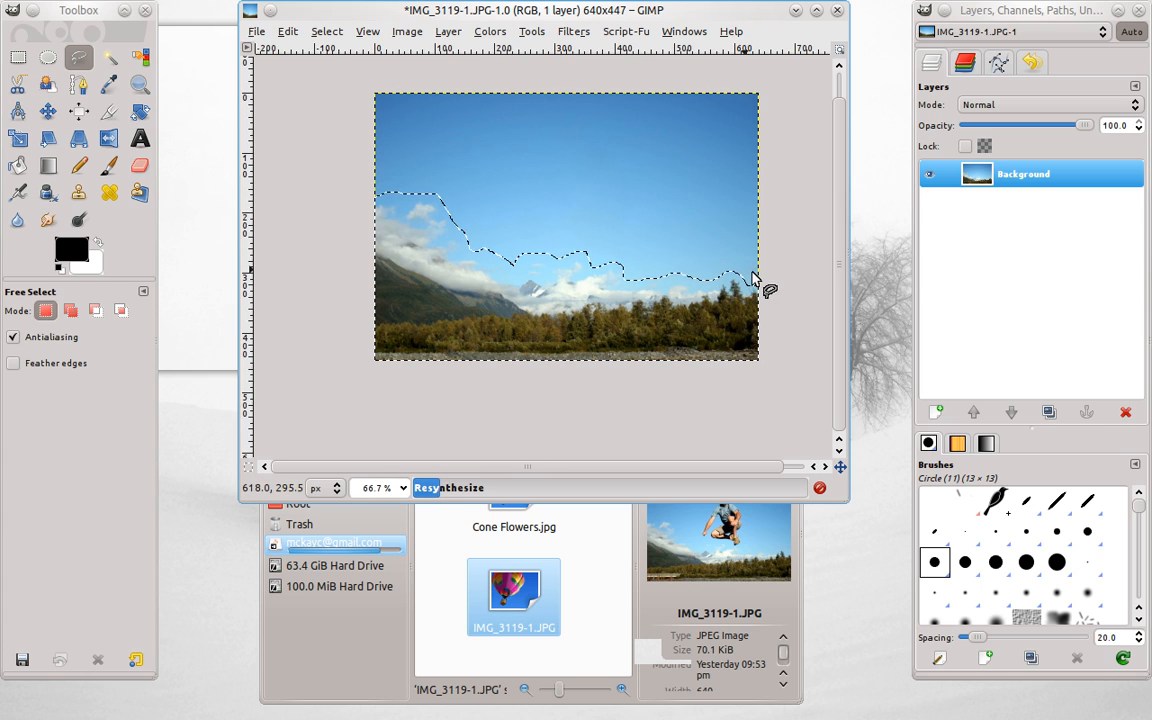
mouse_move(476, 248)
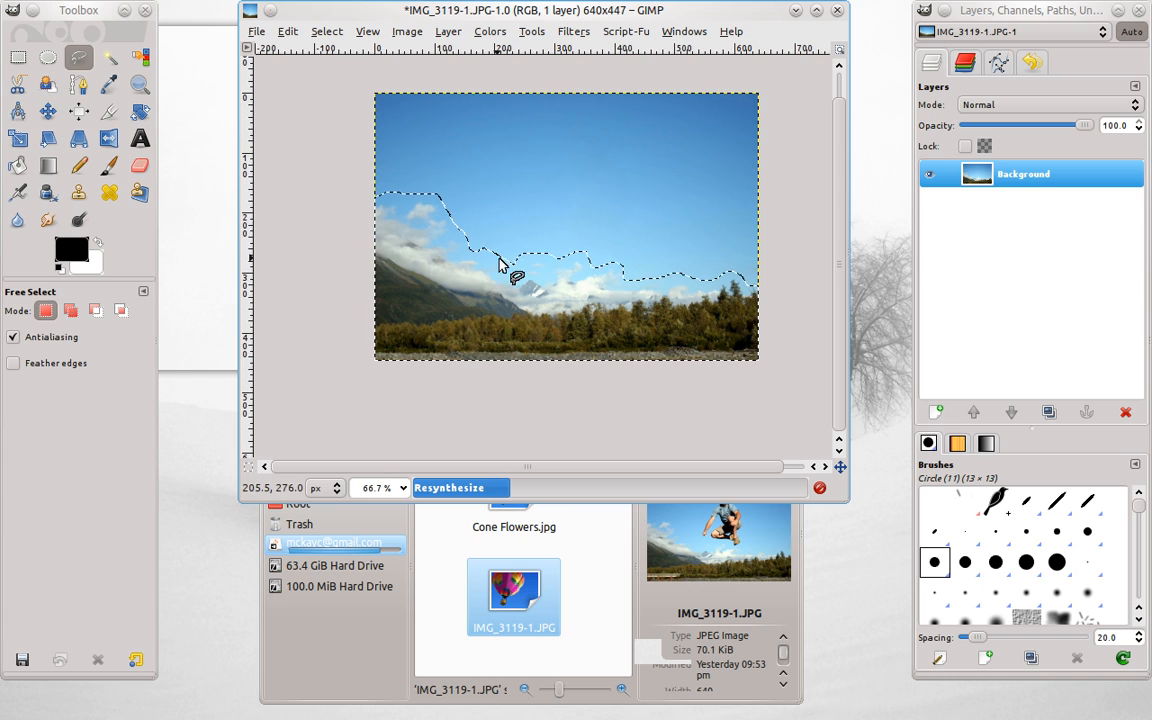
mouse_move(524, 256)
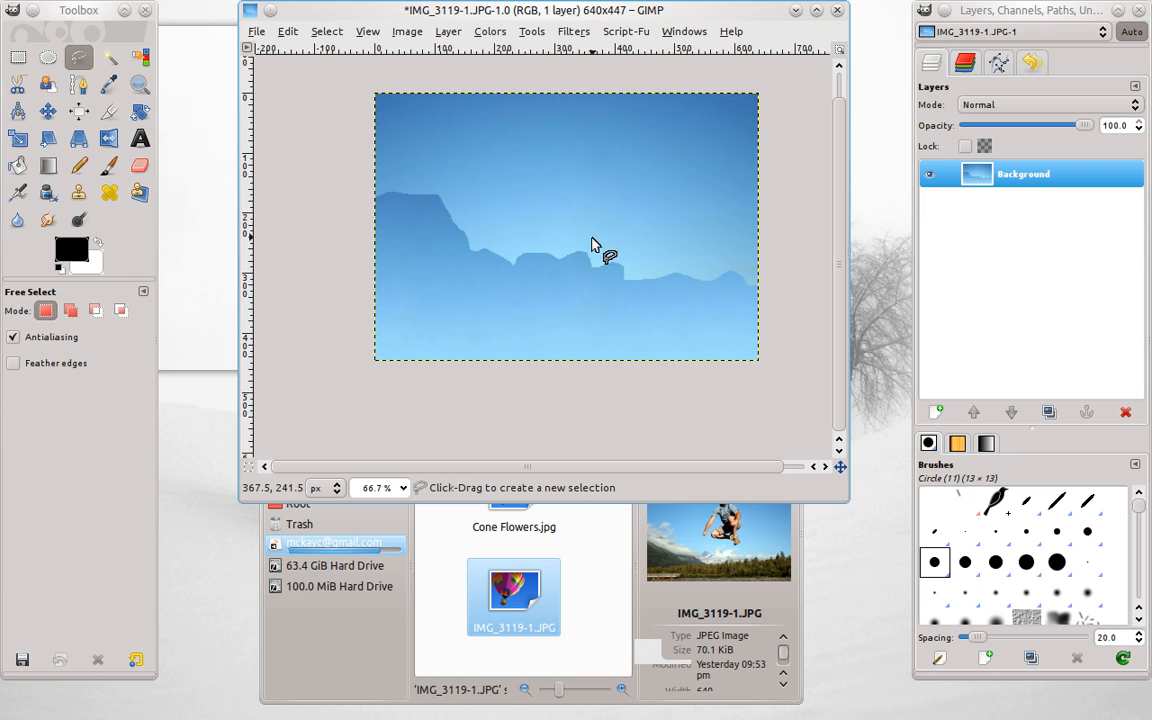
mouse_move(688, 240)
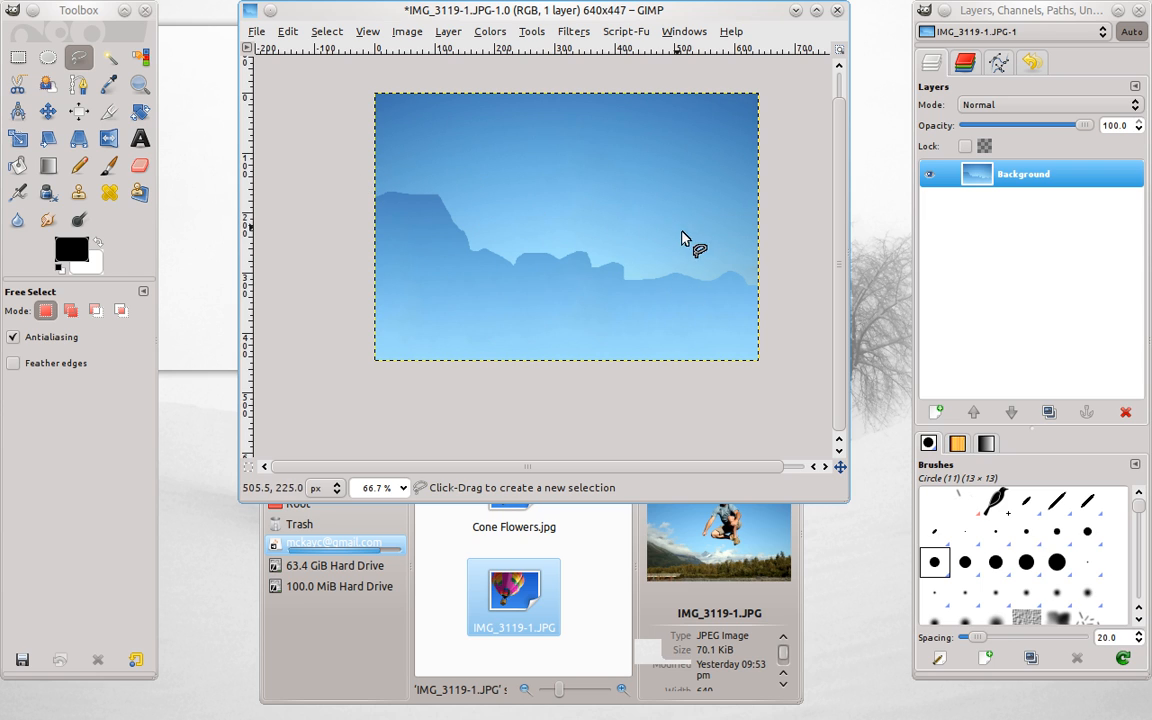
mouse_move(784, 290)
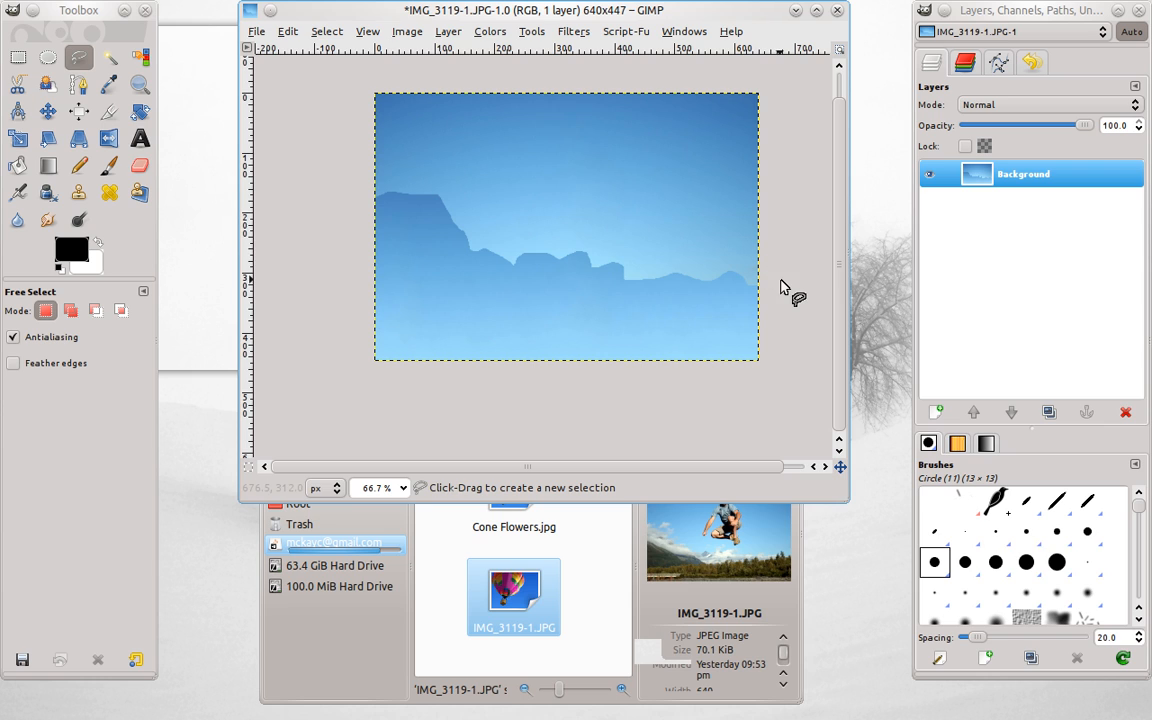
mouse_move(744, 276)
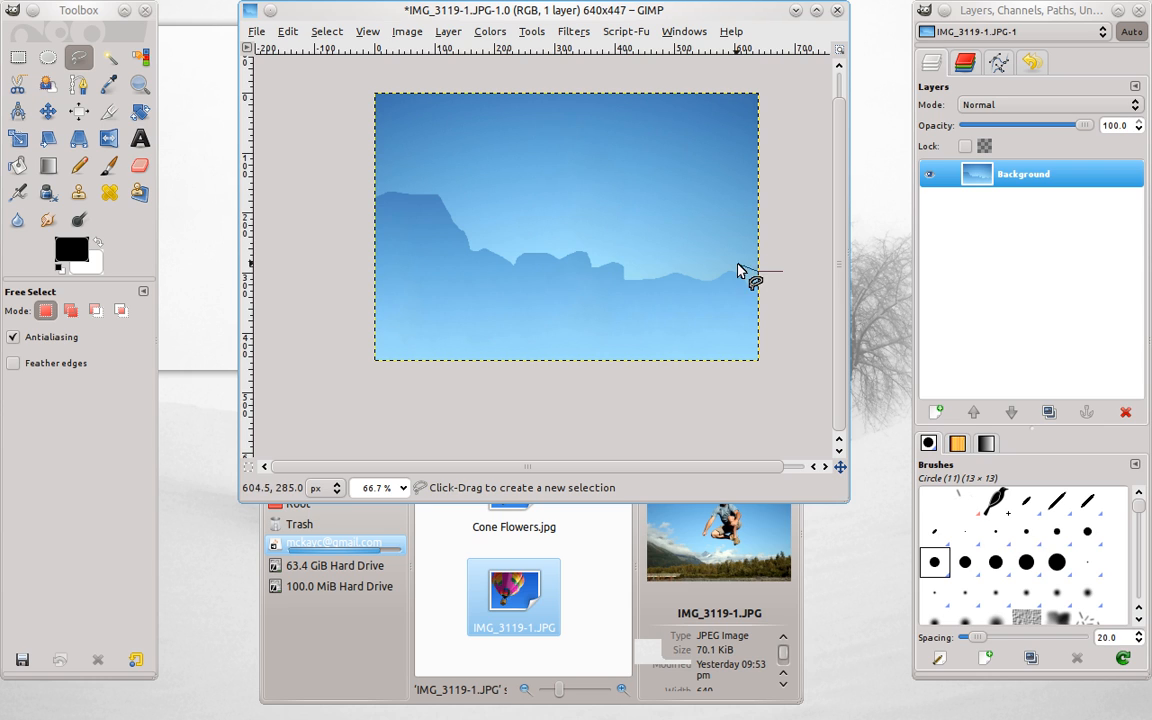
Outline the pale ridge band across the lower sky freehand.
left_click_drag(752, 270, 596, 256)
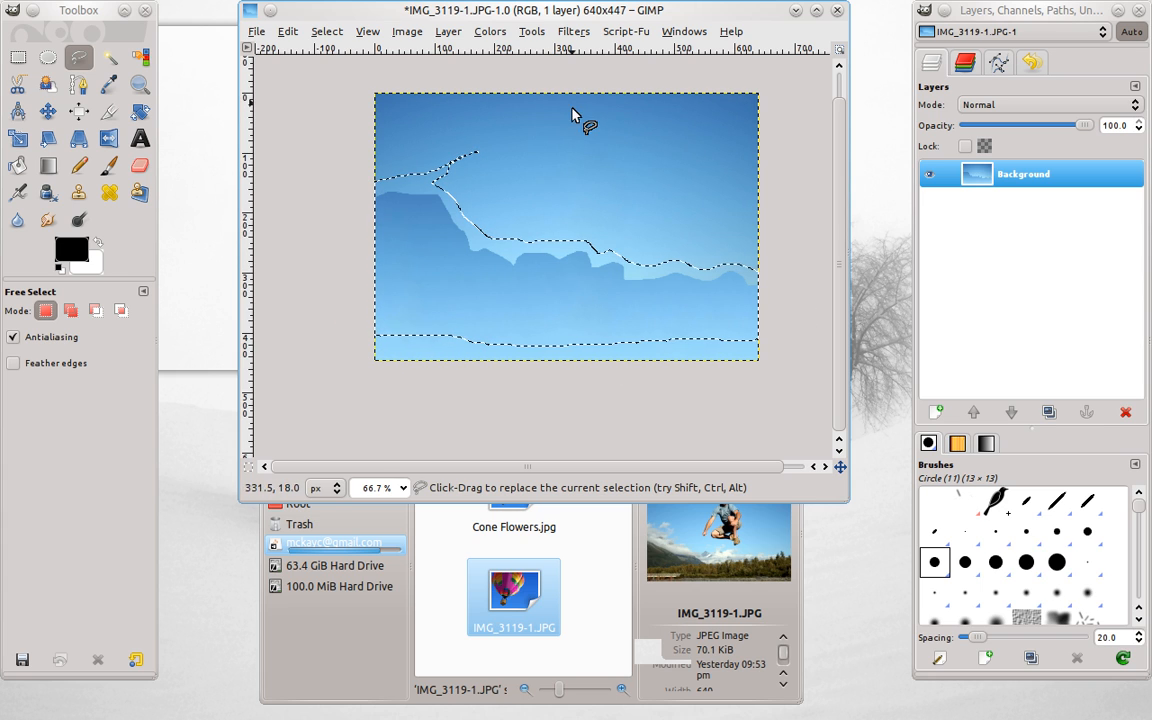
mouse_move(508, 228)
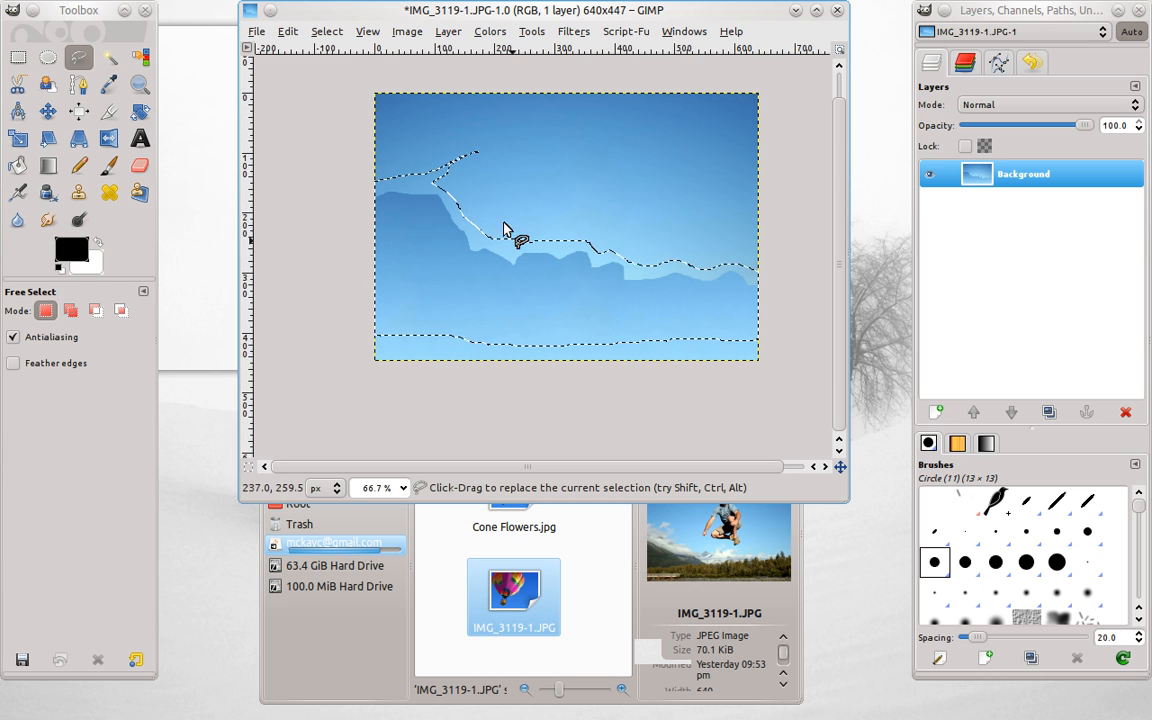
Re-run Resynthesize on the ridge band with Fit output to bordering pixels on, then revert the photo.
left_click(572, 32)
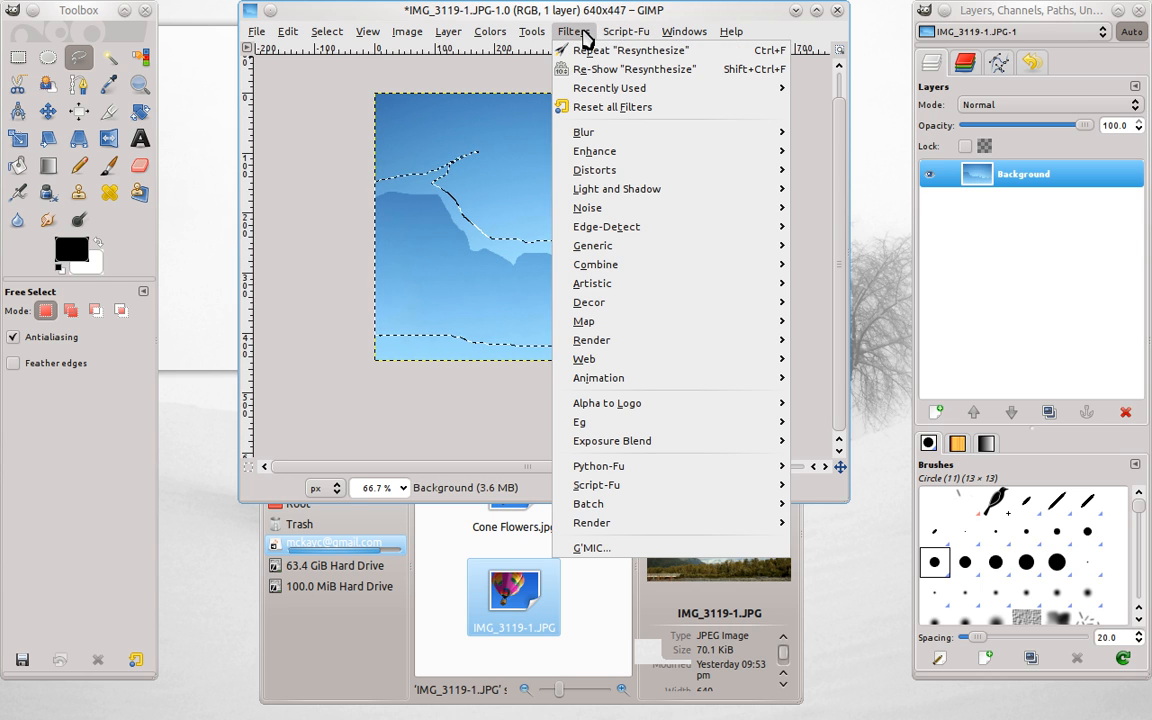
left_click(634, 68)
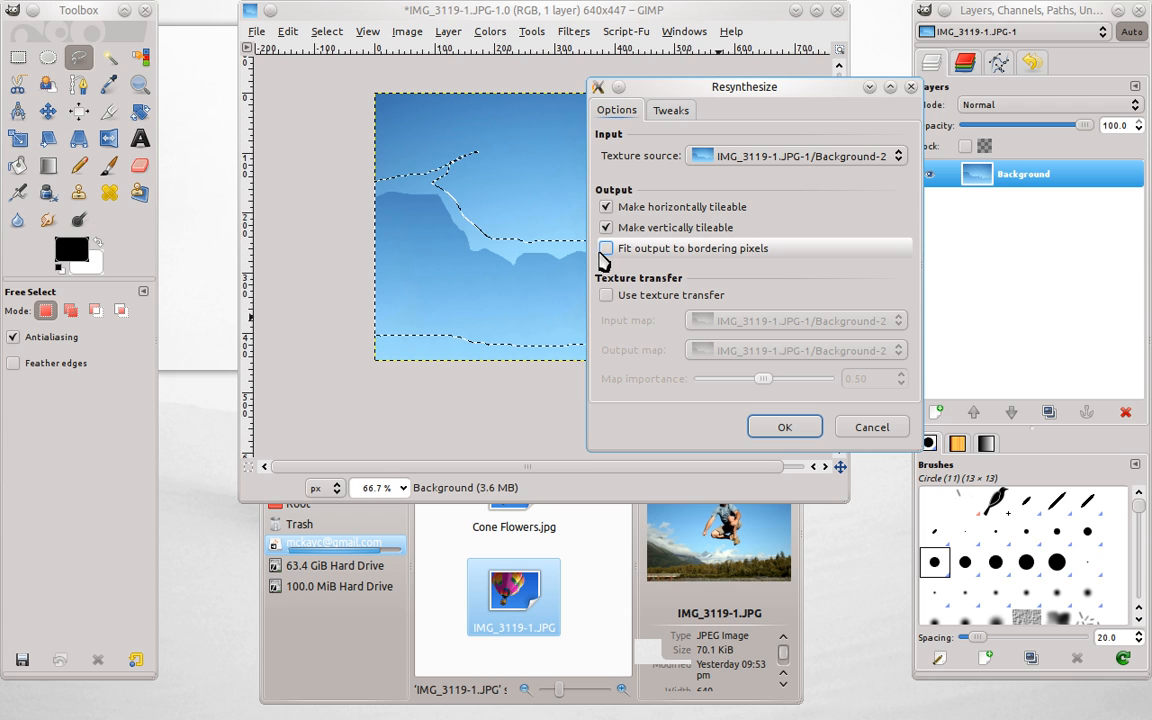
left_click(606, 248)
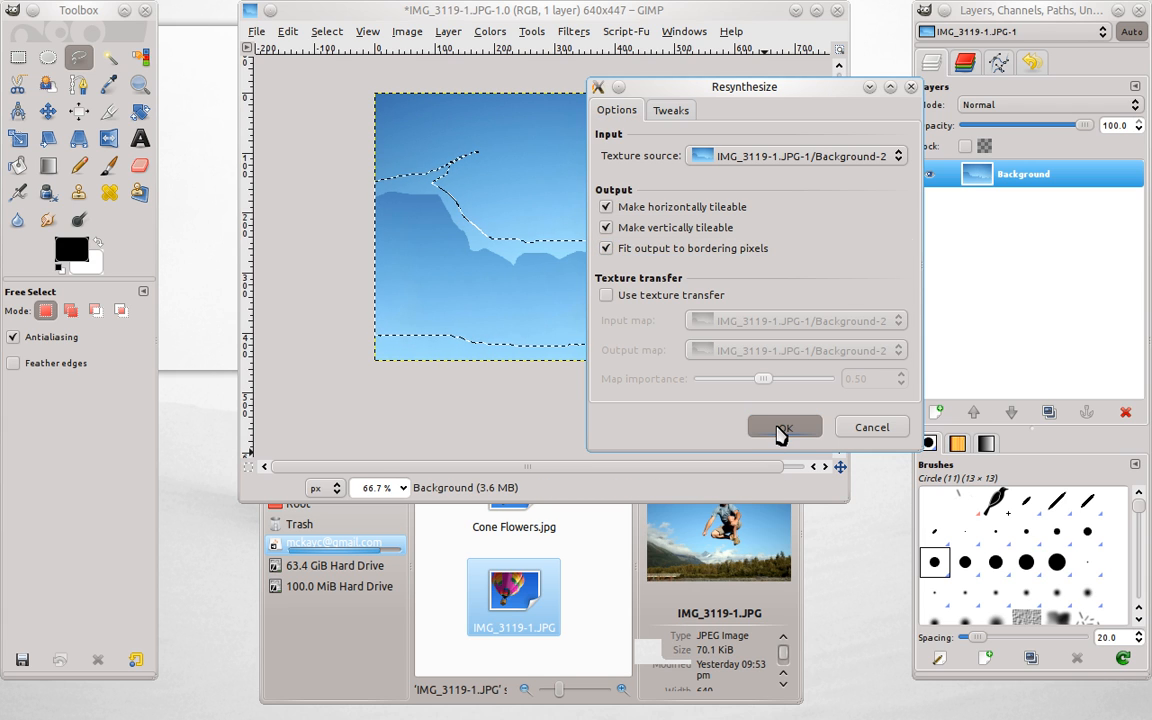
left_click(784, 428)
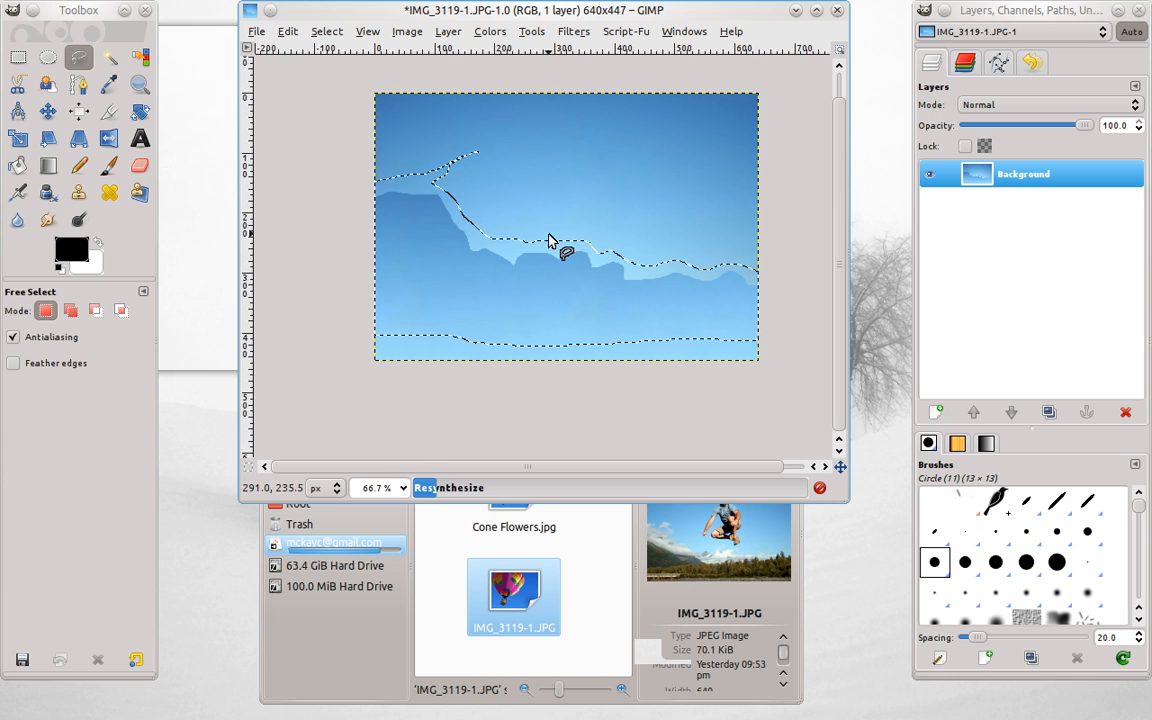
mouse_move(564, 256)
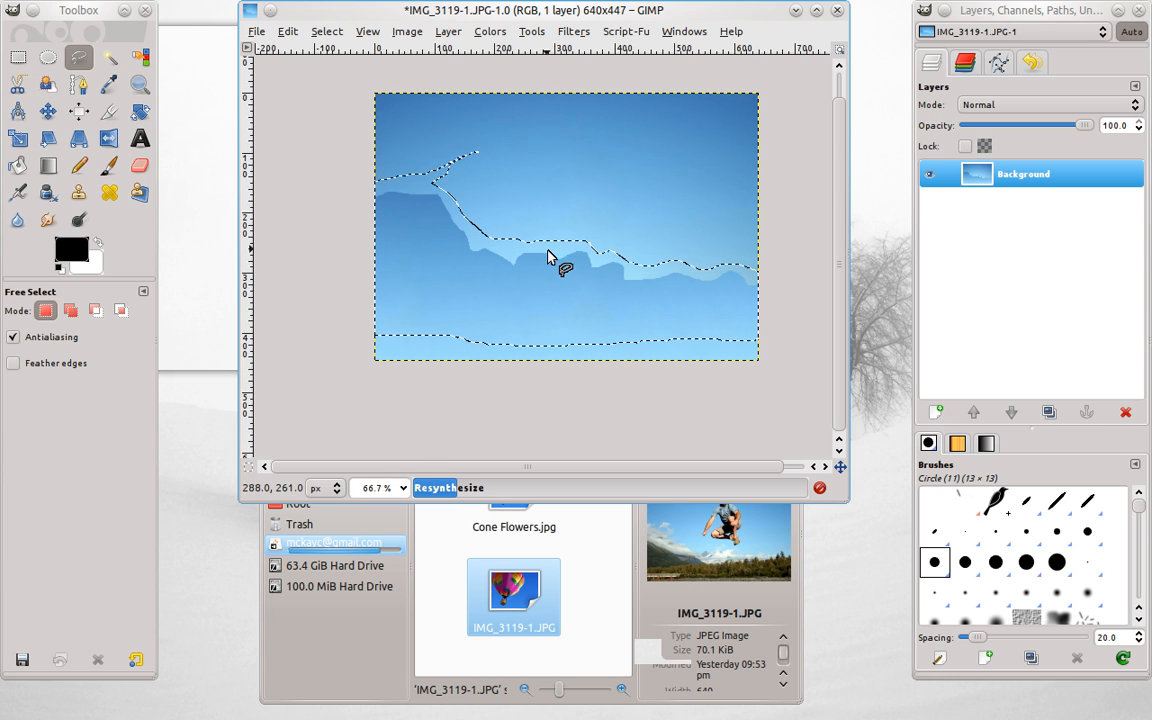
mouse_move(600, 358)
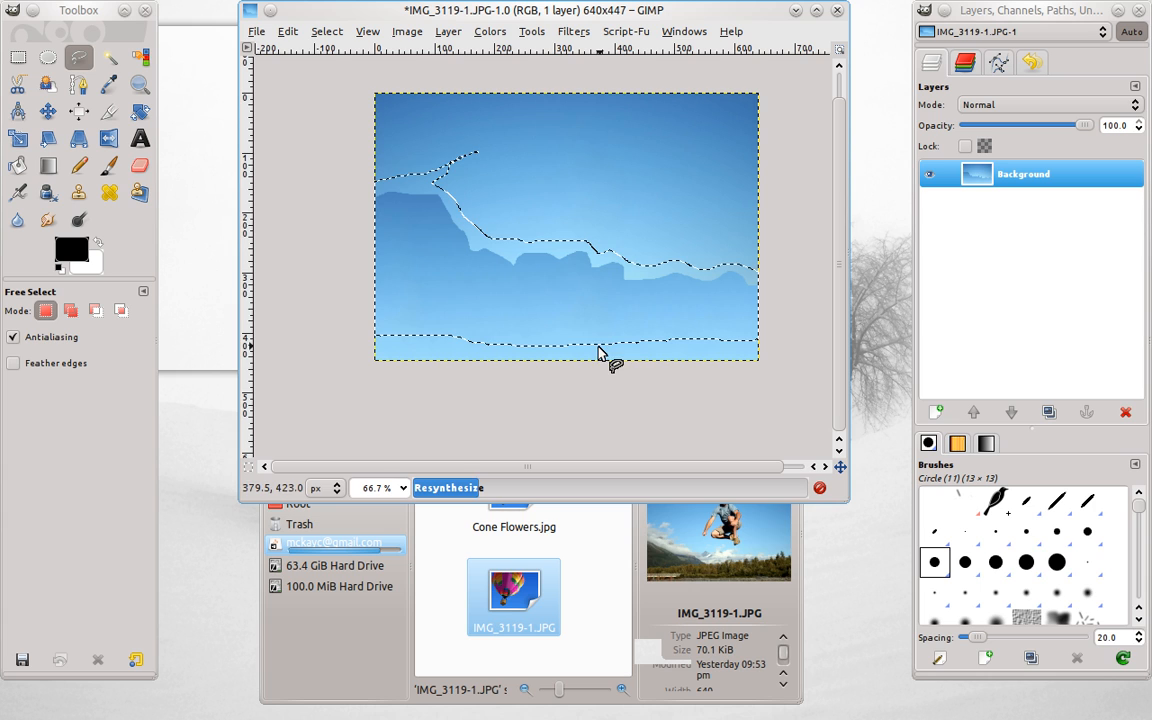
mouse_move(784, 270)
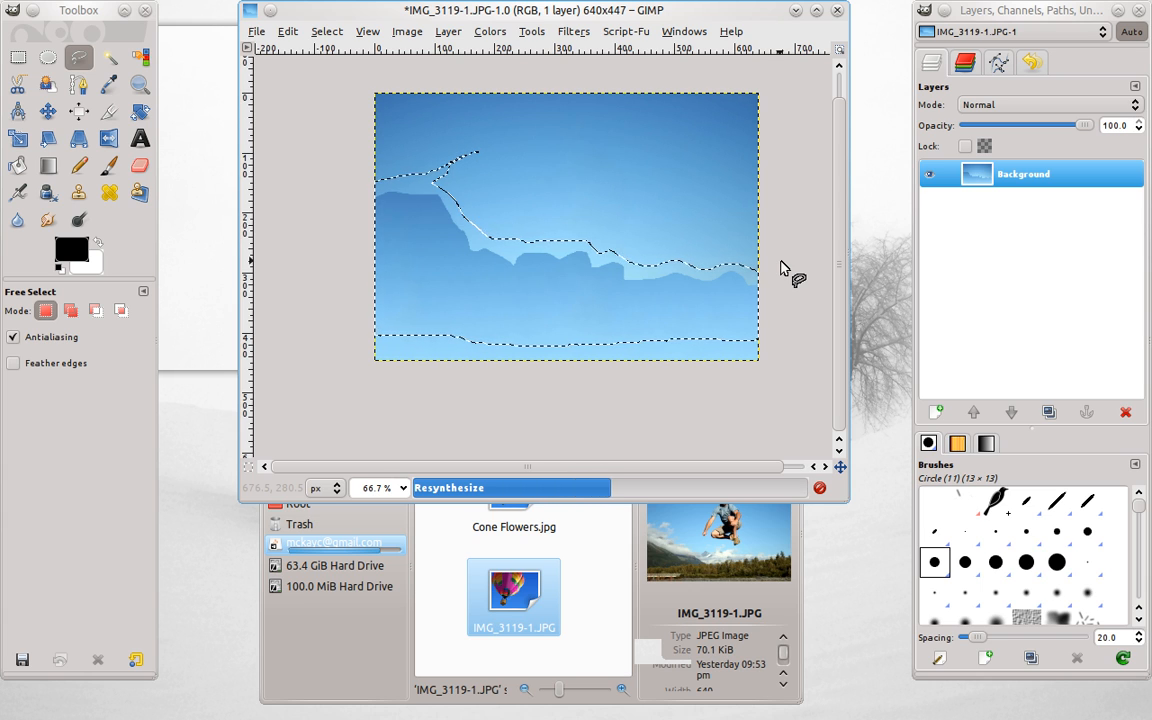
mouse_move(538, 232)
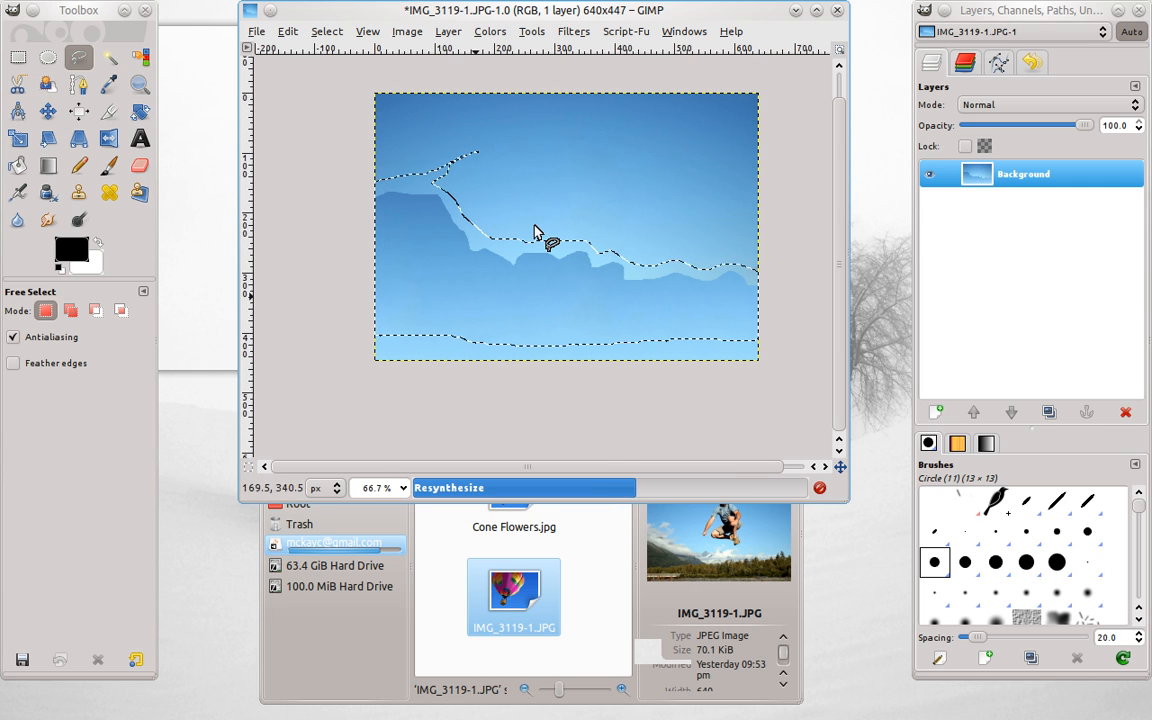
mouse_move(538, 388)
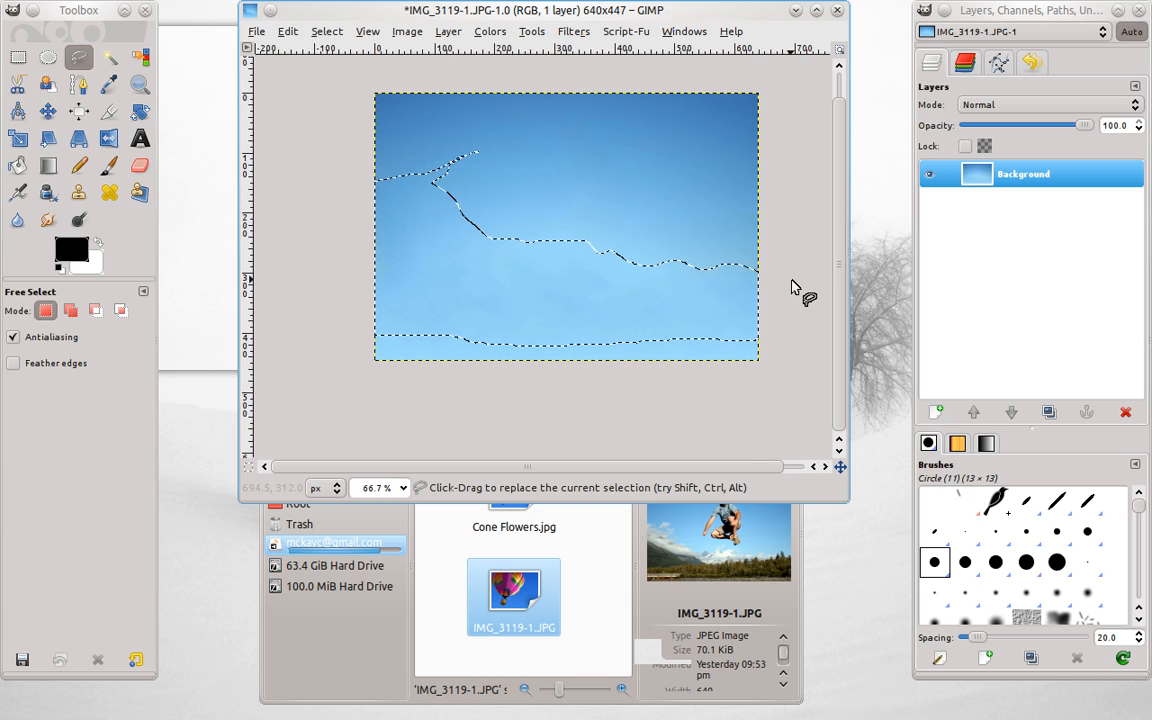
left_click(664, 262)
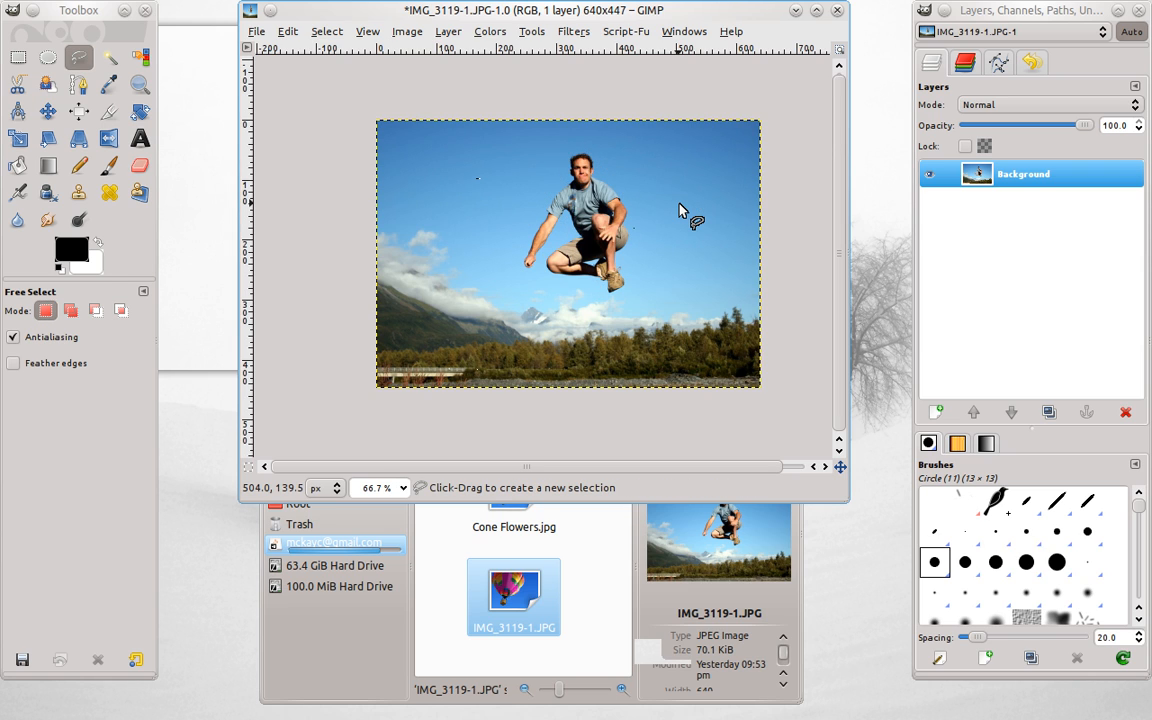
Crop the photo to a small 43×56 patch around the jumper's head.
left_click(108, 112)
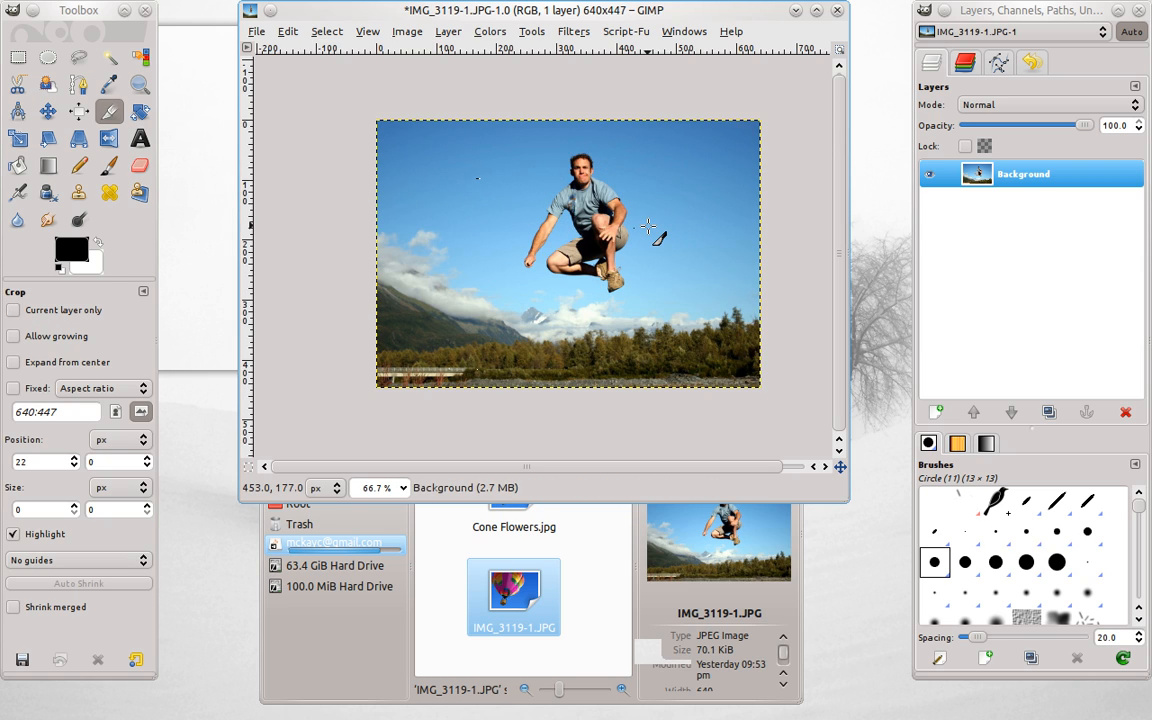
mouse_move(570, 156)
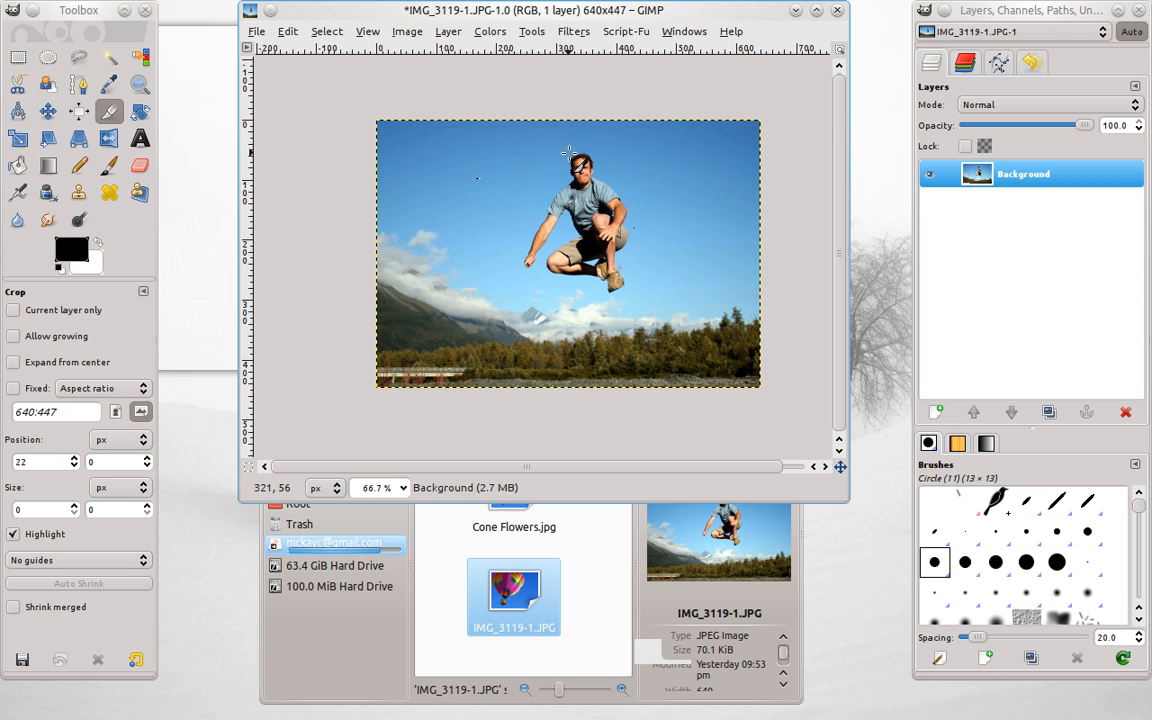
left_click_drag(568, 152, 600, 192)
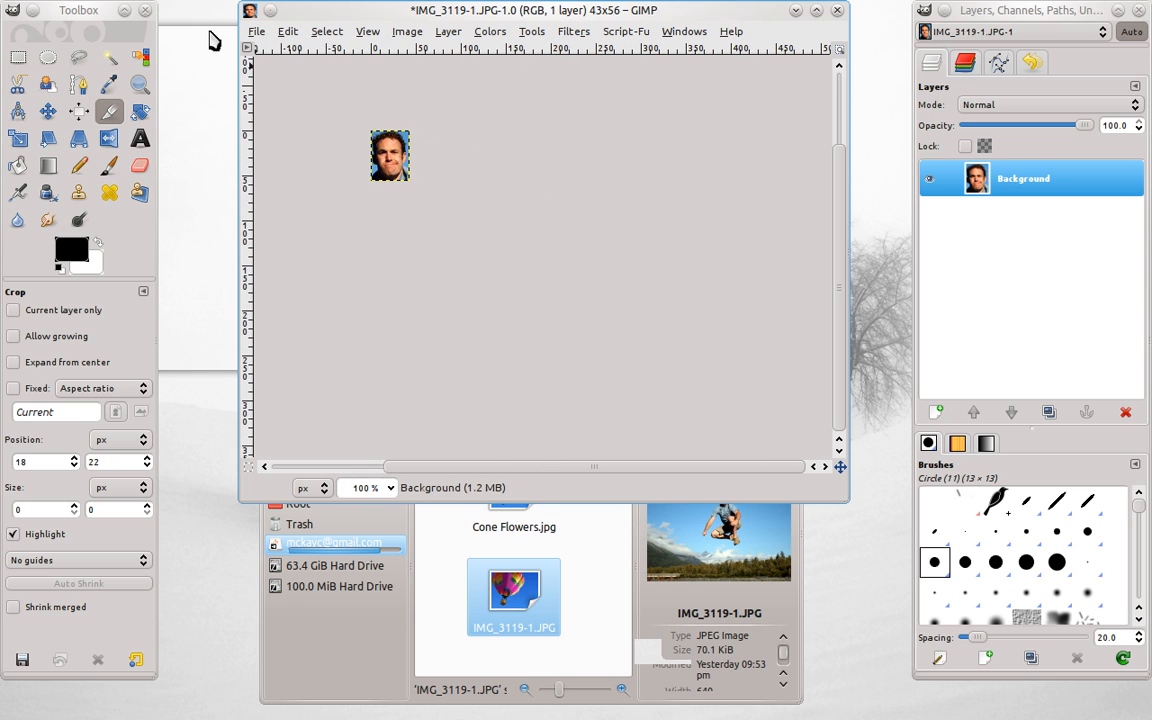
Create a new blank 300×300 pixel image via File > New.
left_click(256, 32)
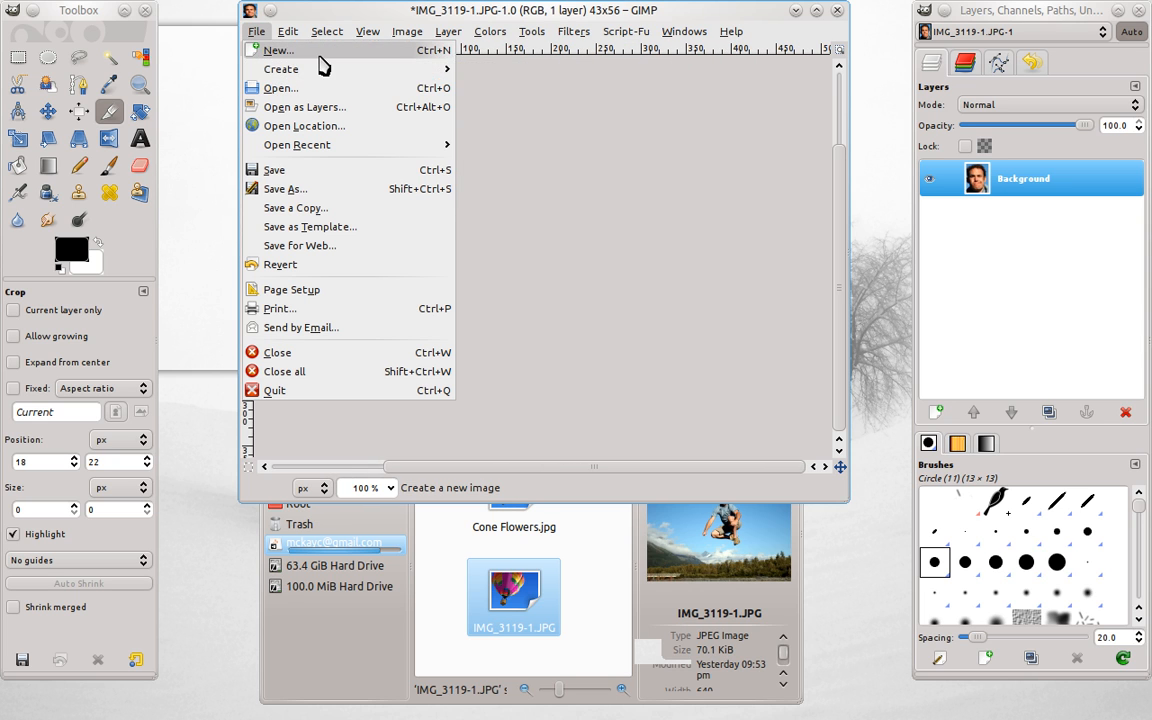
left_click(276, 50)
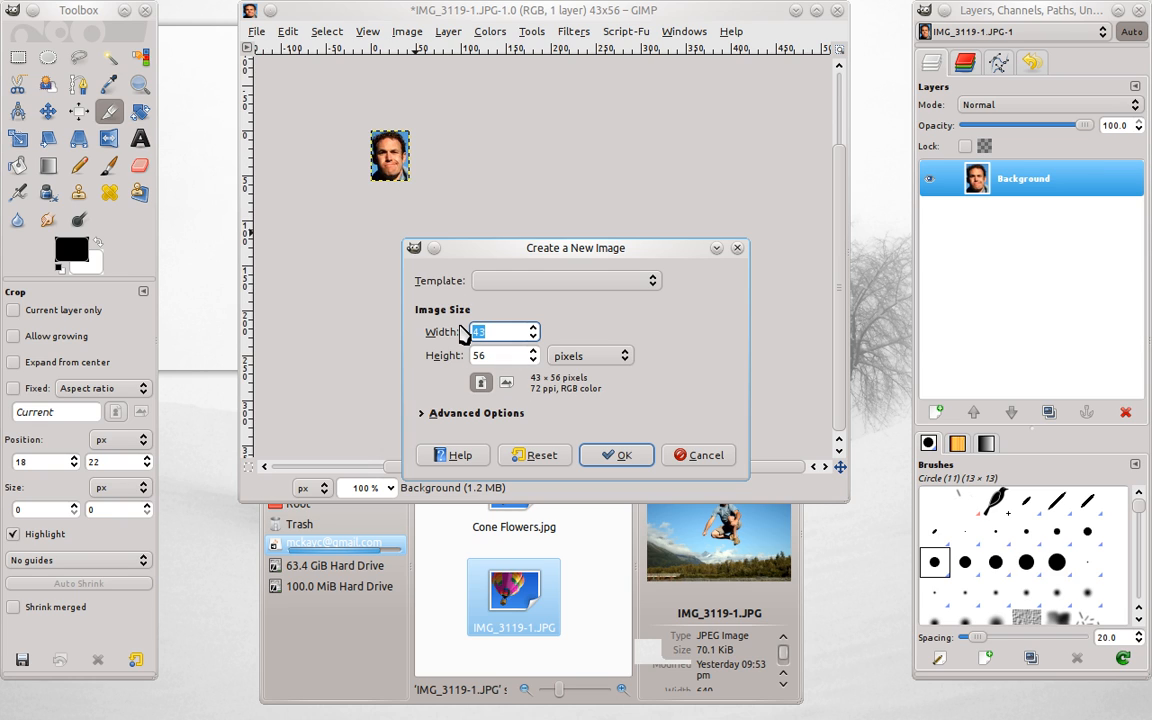
type("300")
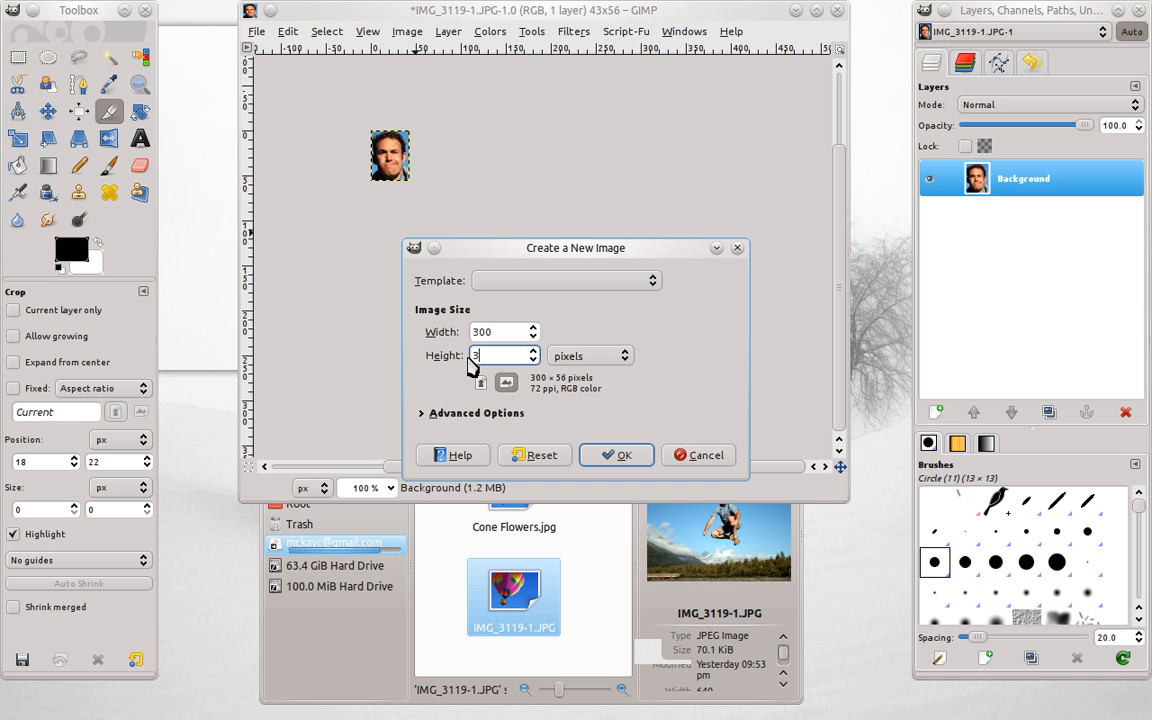
type("00")
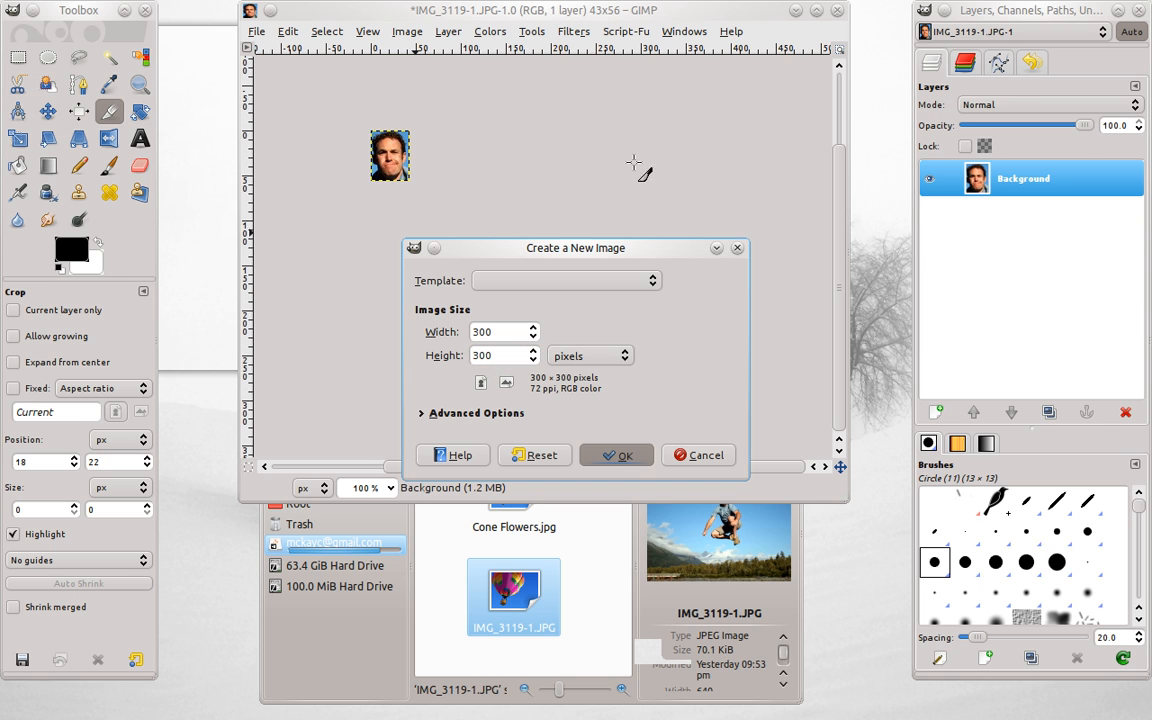
left_click(616, 456)
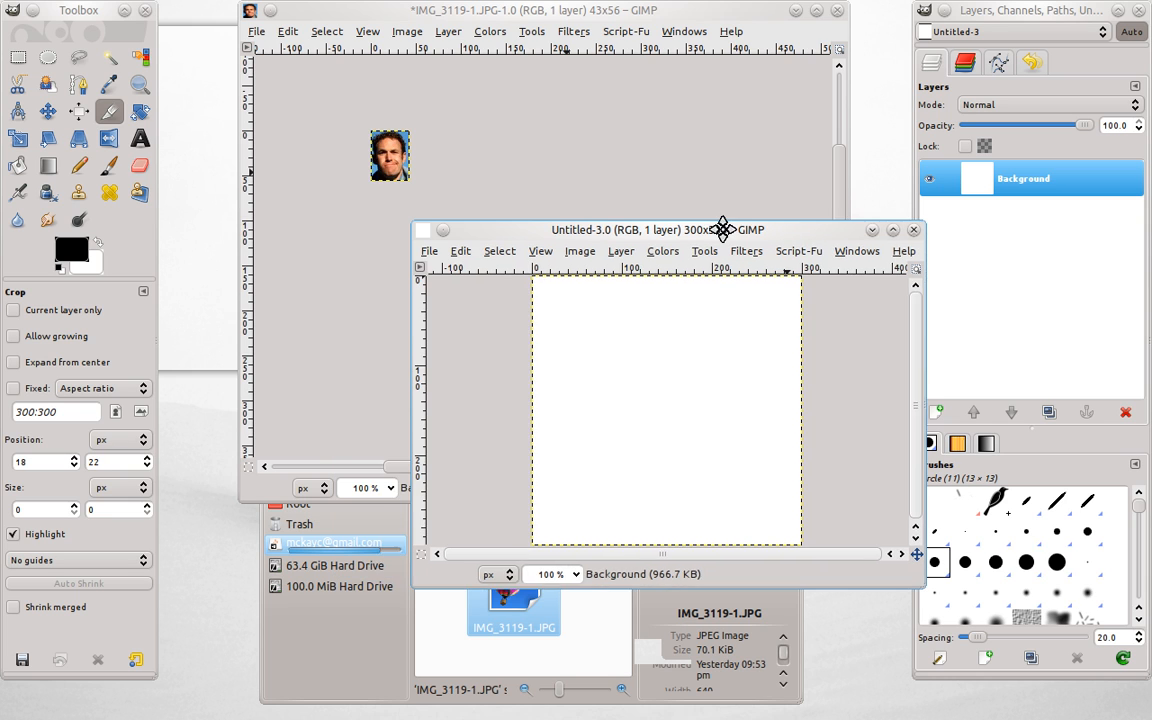
left_click_drag(724, 228, 668, 238)
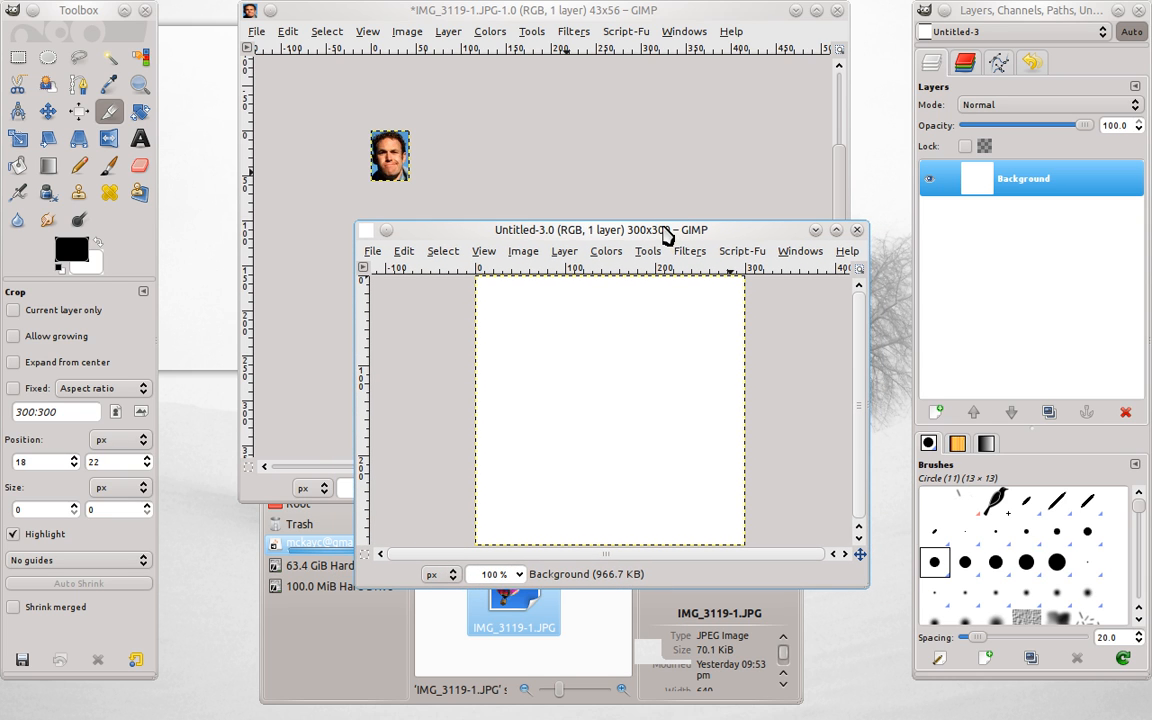
mouse_move(676, 410)
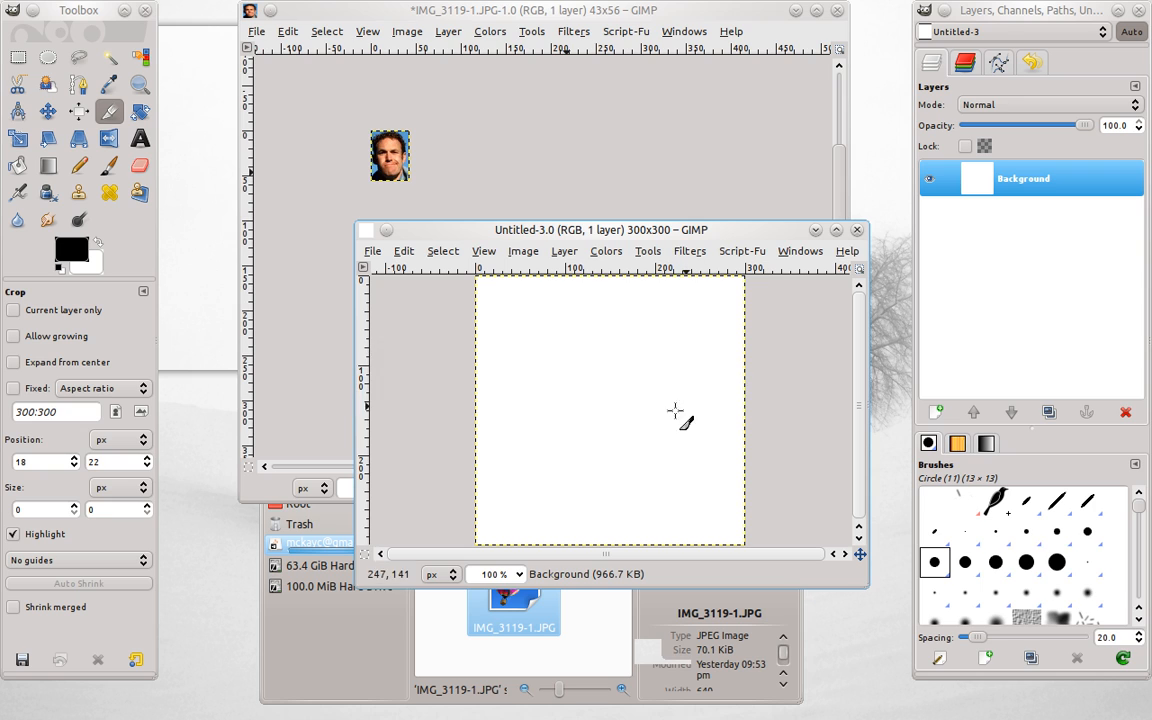
mouse_move(658, 276)
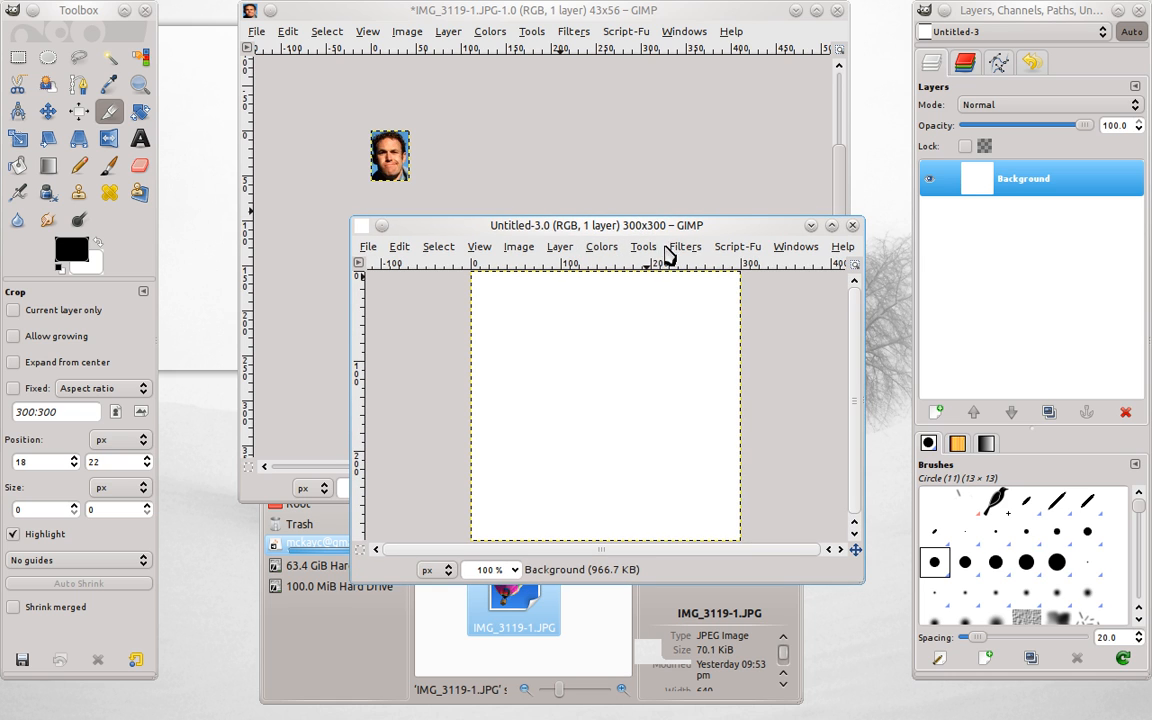
Reopen Resynthesize, set the cropped head photo as texture source and enable texture transfer.
left_click(684, 246)
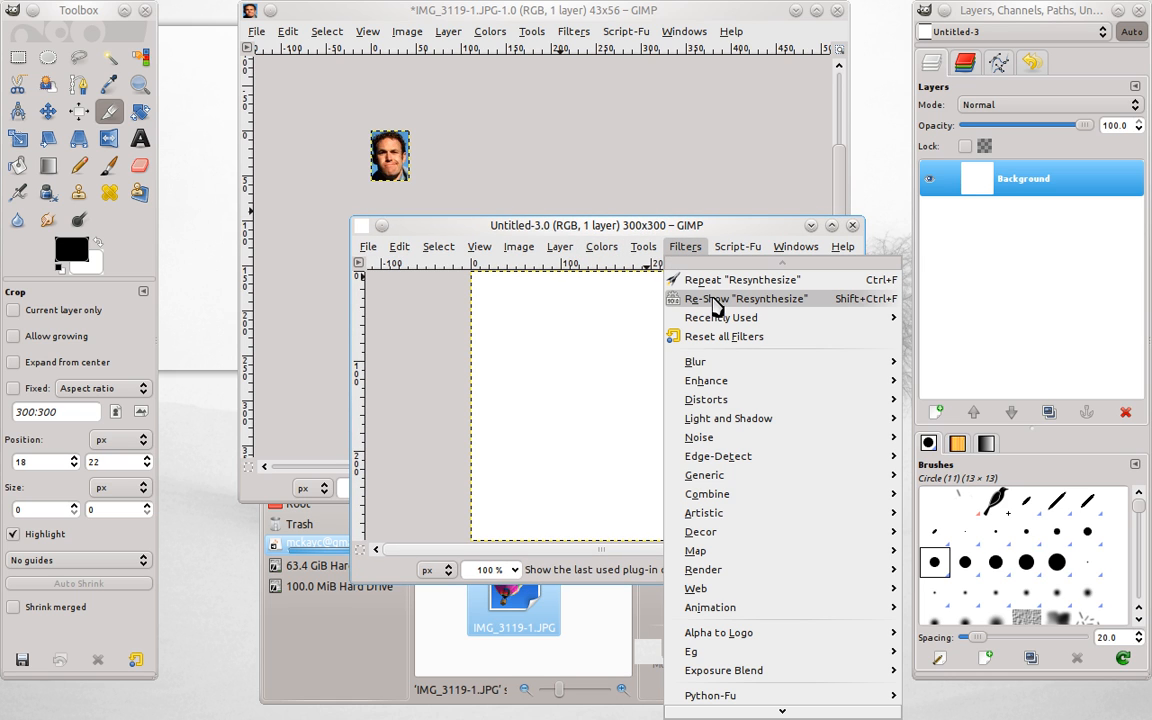
left_click(744, 298)
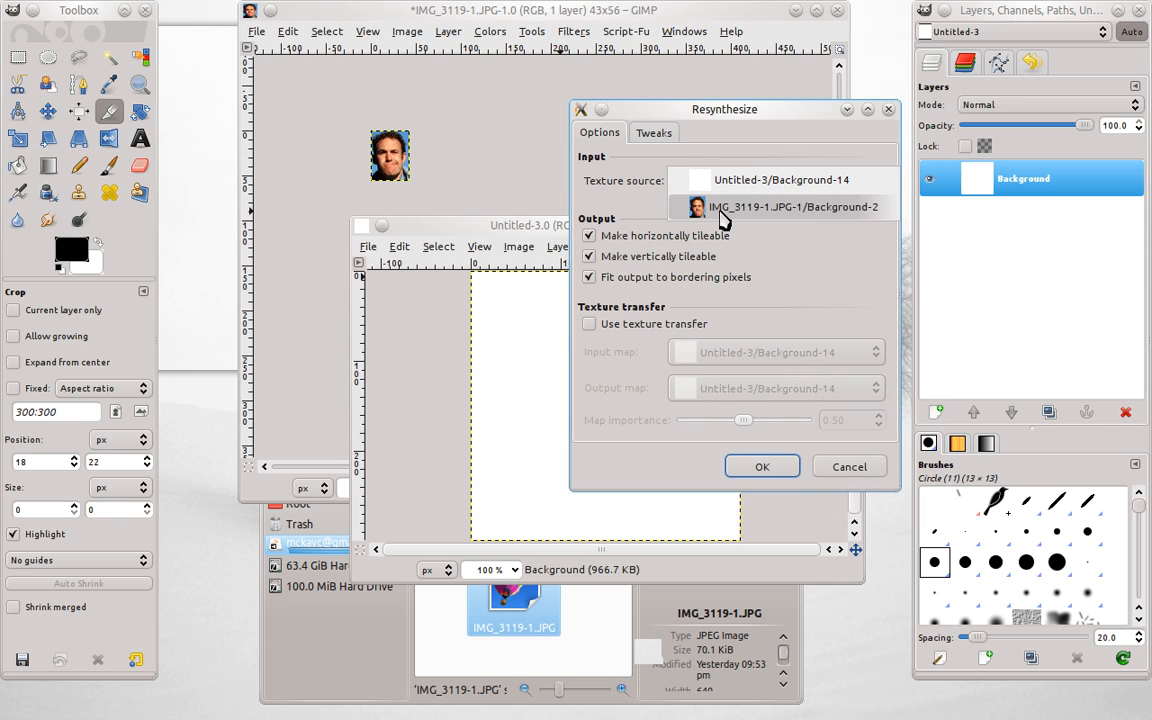
left_click(792, 206)
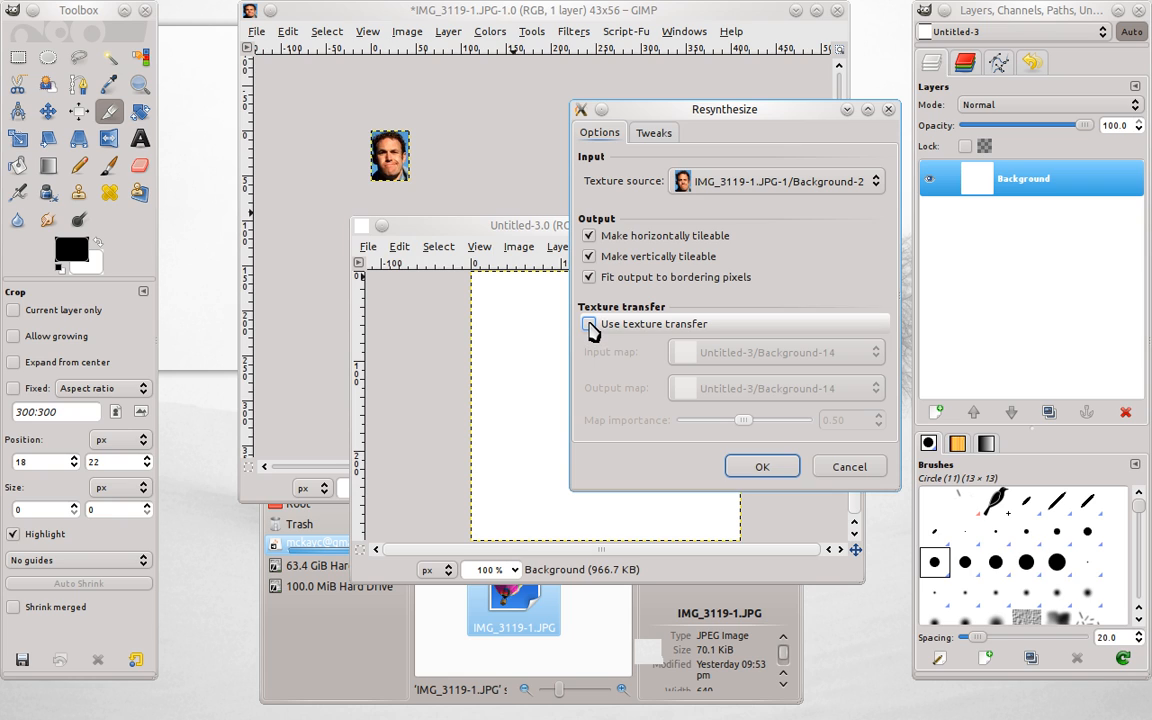
left_click(588, 324)
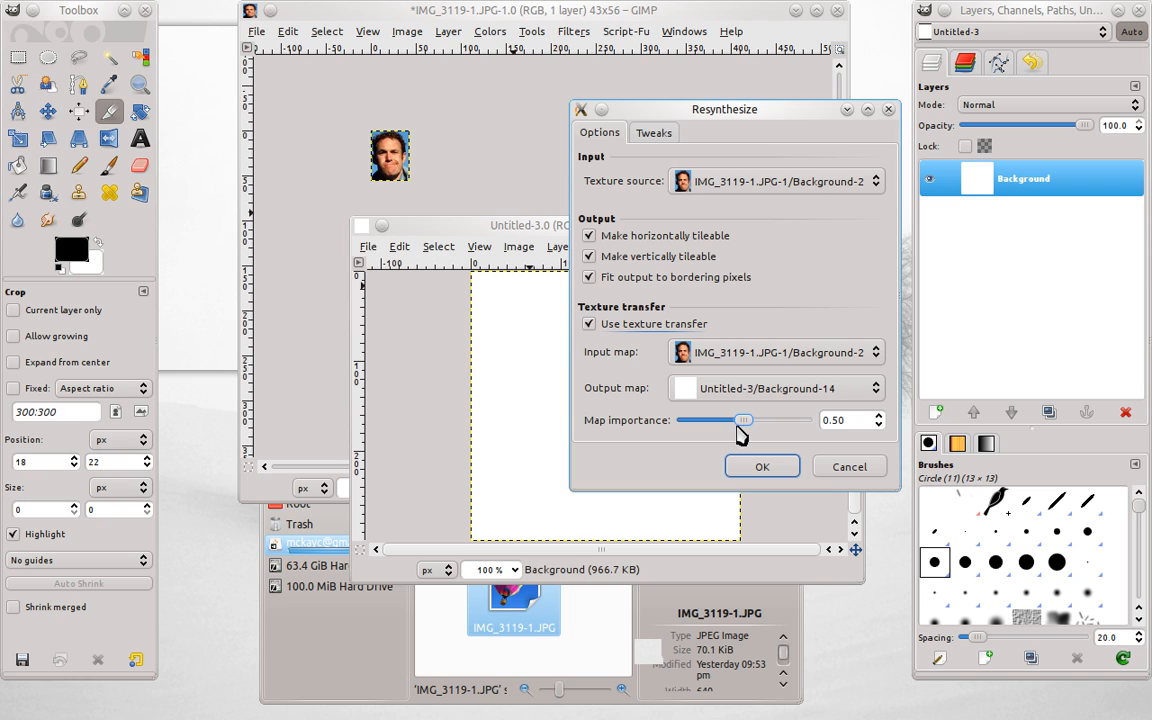
mouse_move(748, 434)
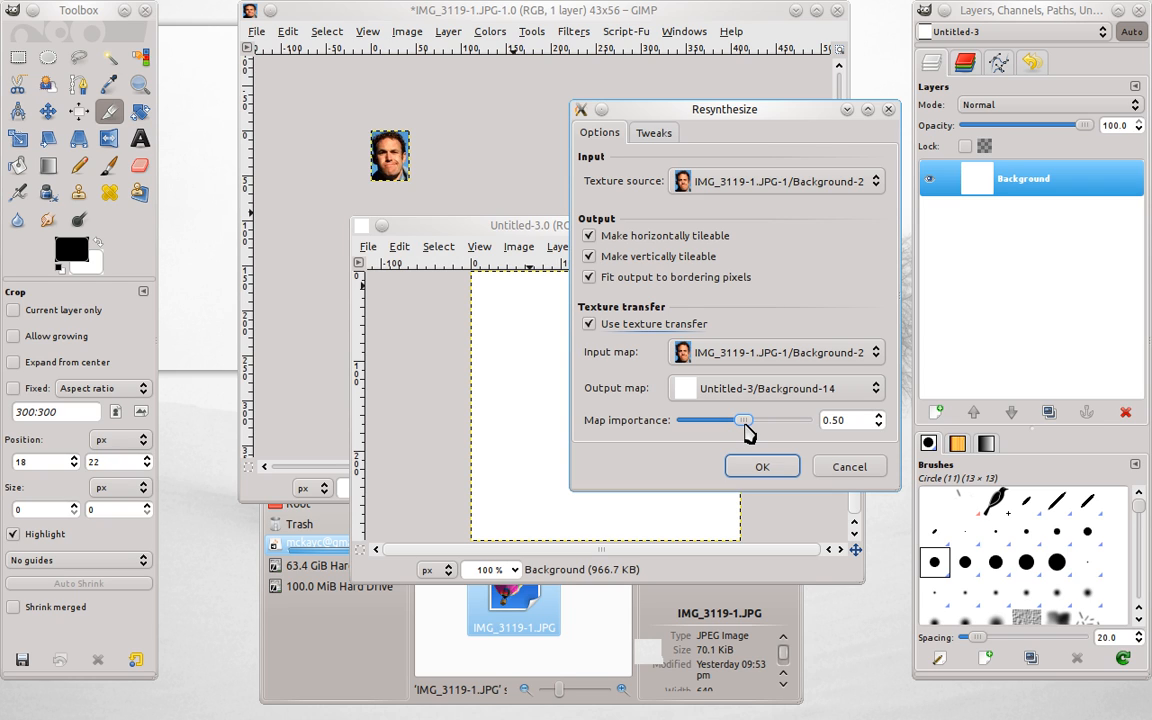
Adjust map importance from 1.00 down to 0.01 and start the synthesis.
left_click_drag(740, 420, 810, 420)
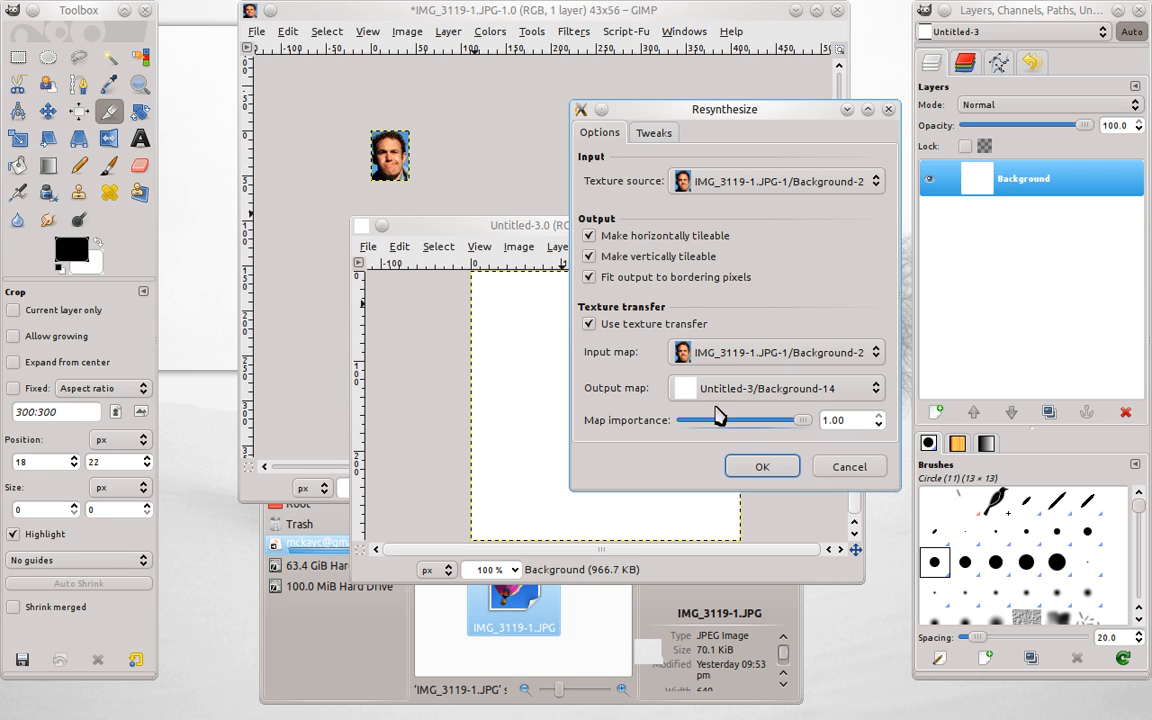
mouse_move(364, 160)
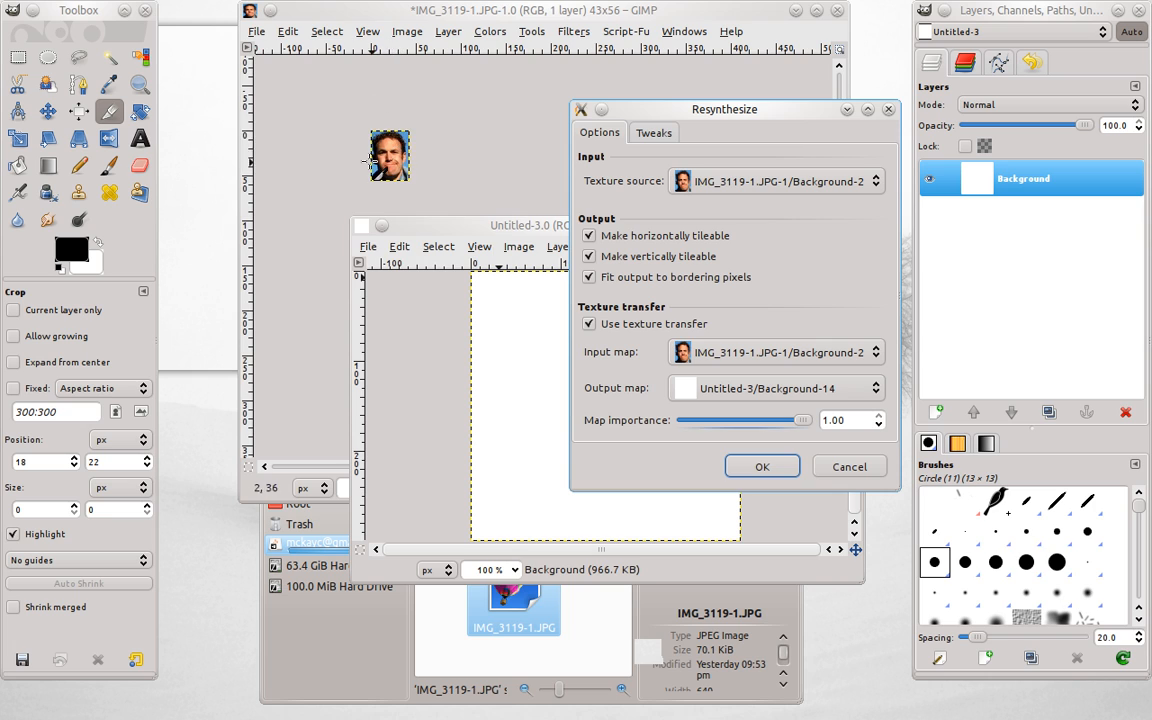
mouse_move(408, 120)
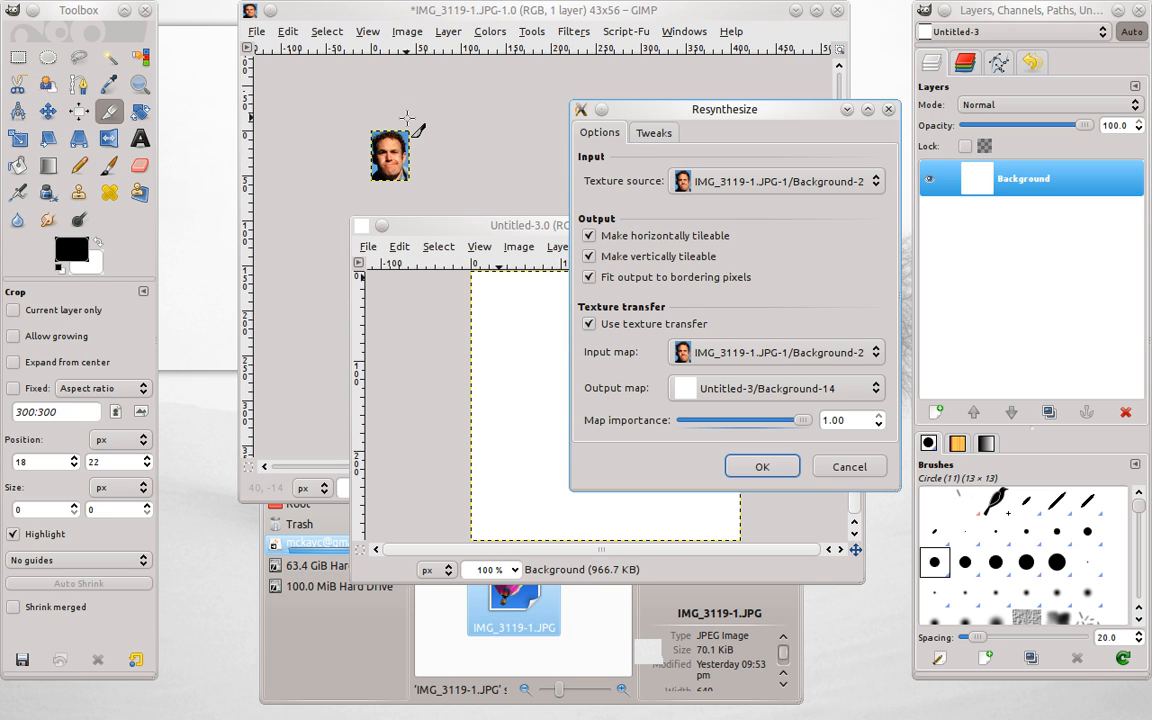
mouse_move(410, 170)
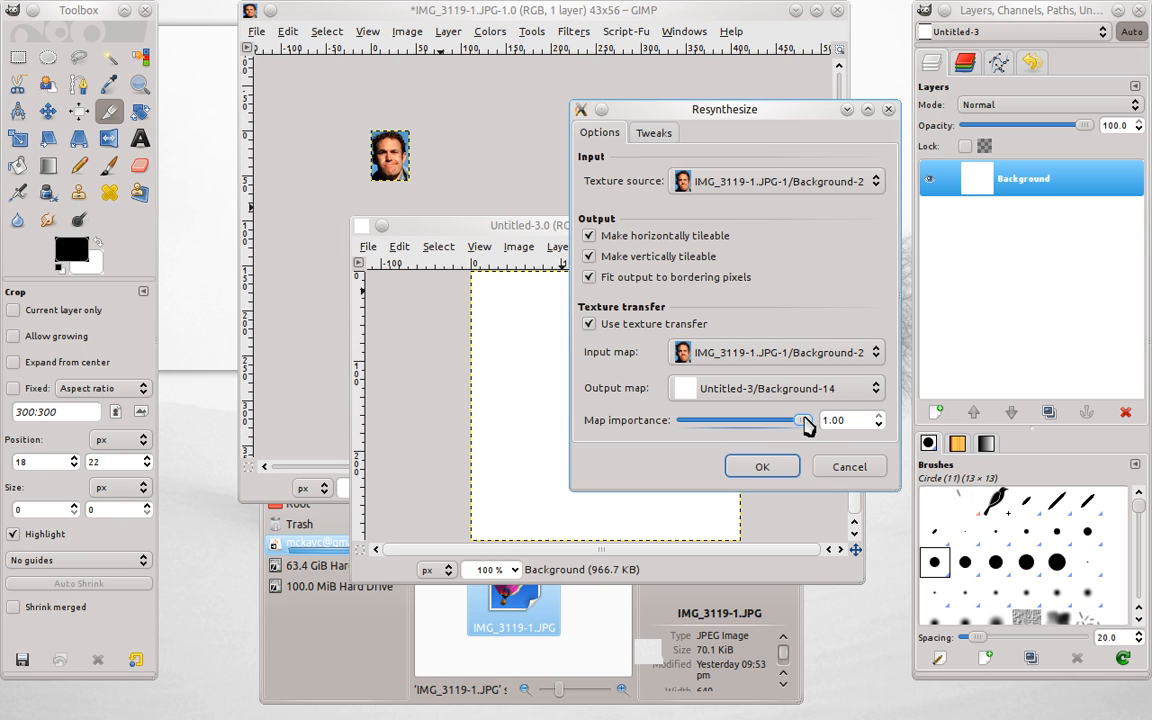
left_click_drag(800, 420, 684, 420)
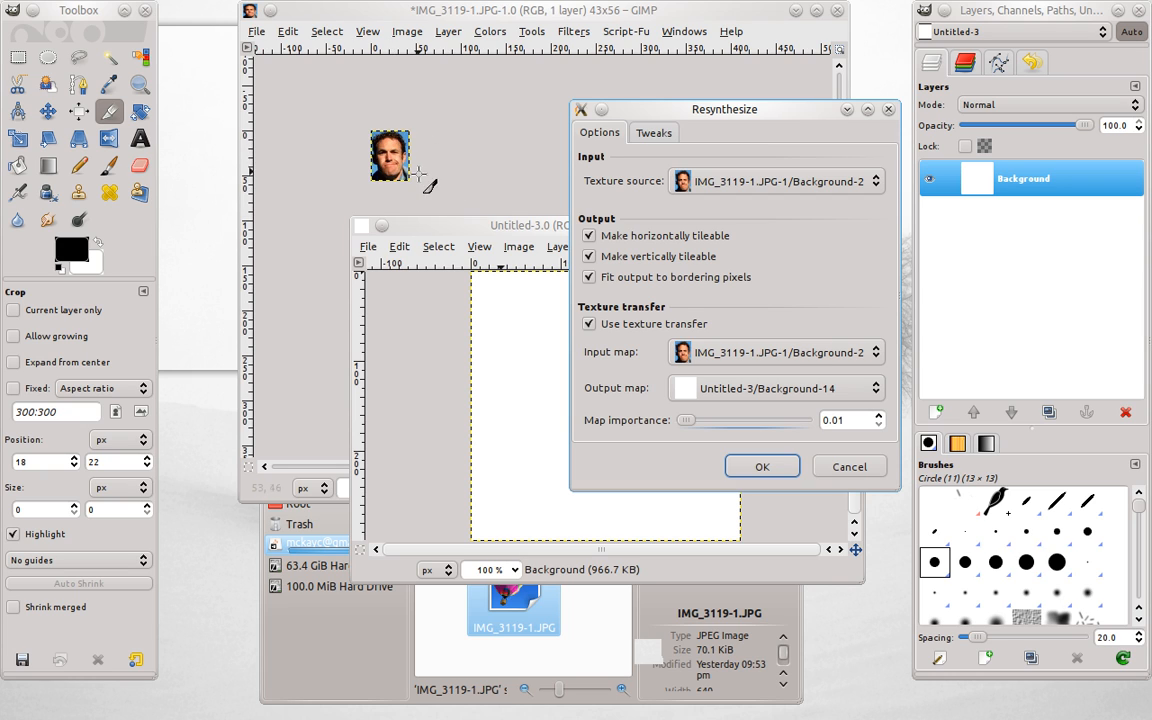
mouse_move(504, 264)
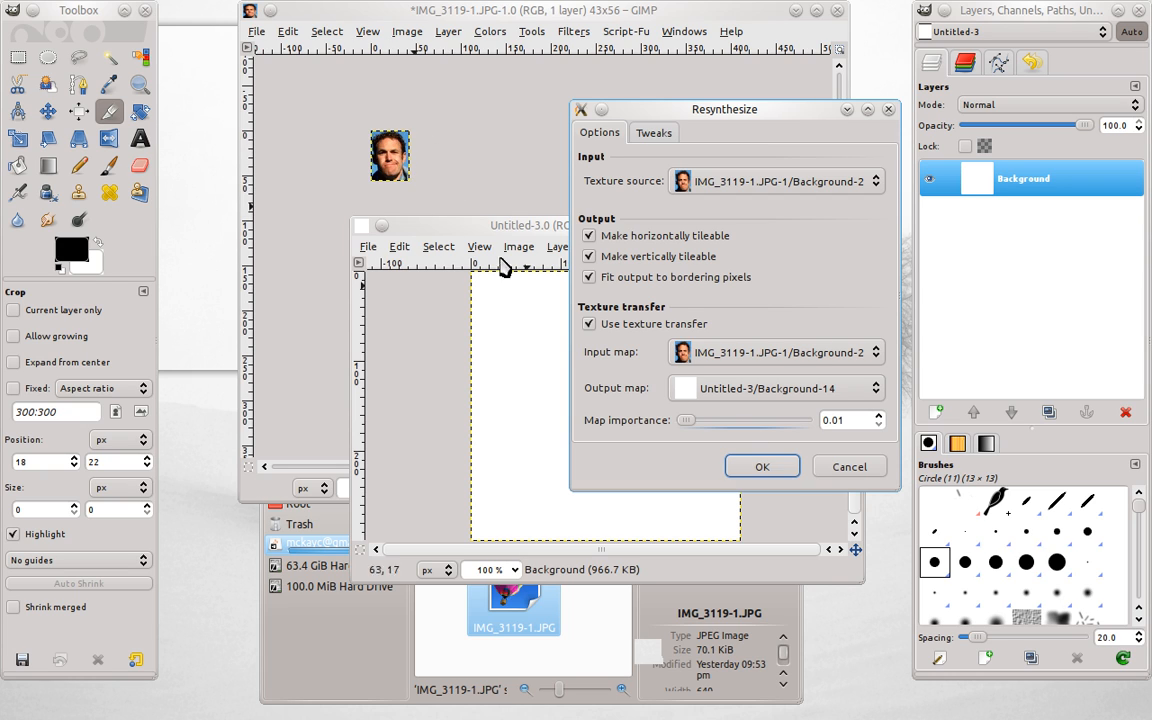
left_click(762, 466)
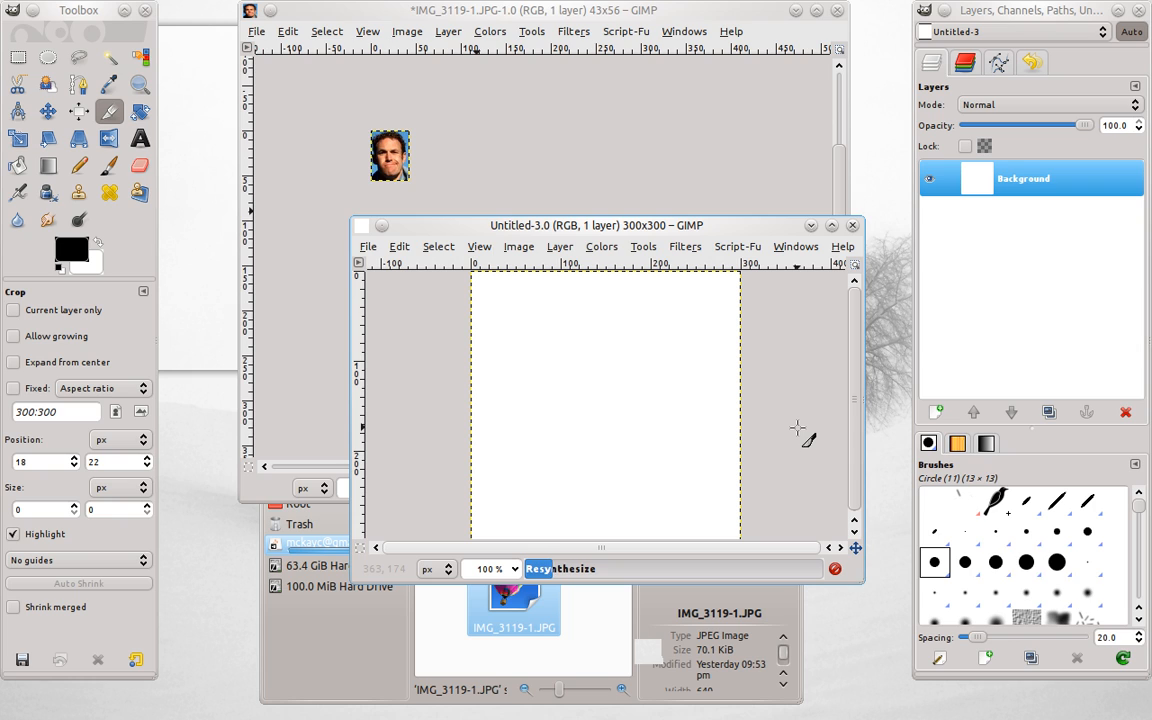
mouse_move(582, 410)
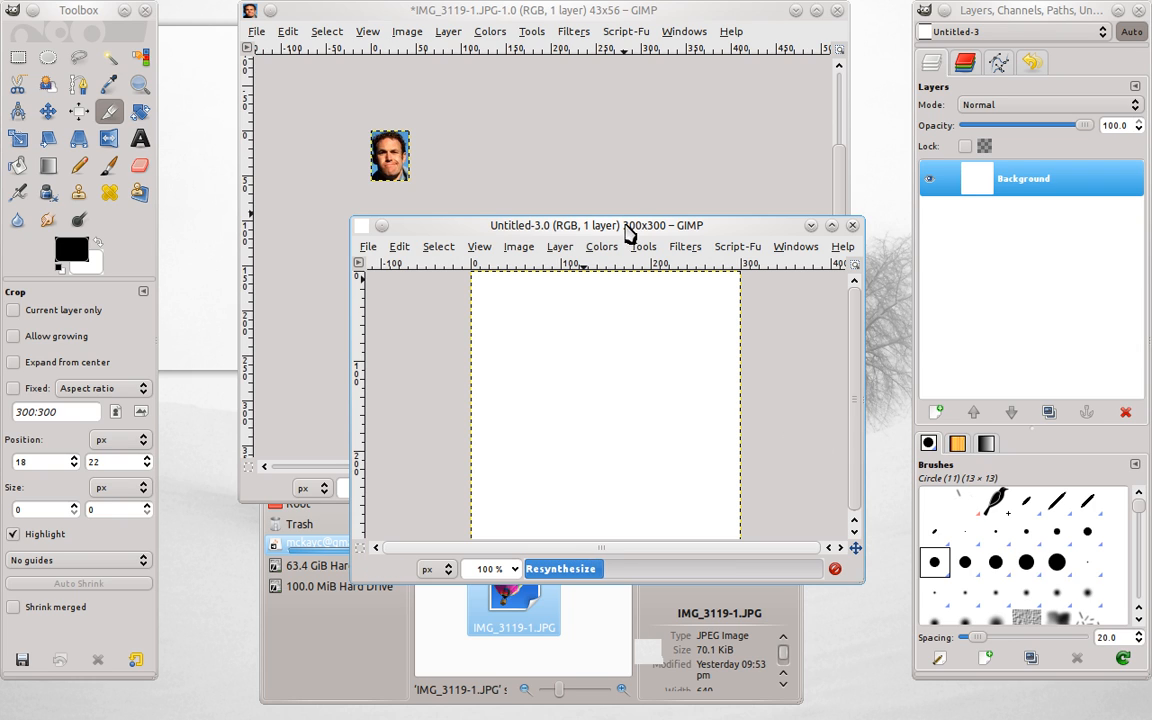
mouse_move(504, 164)
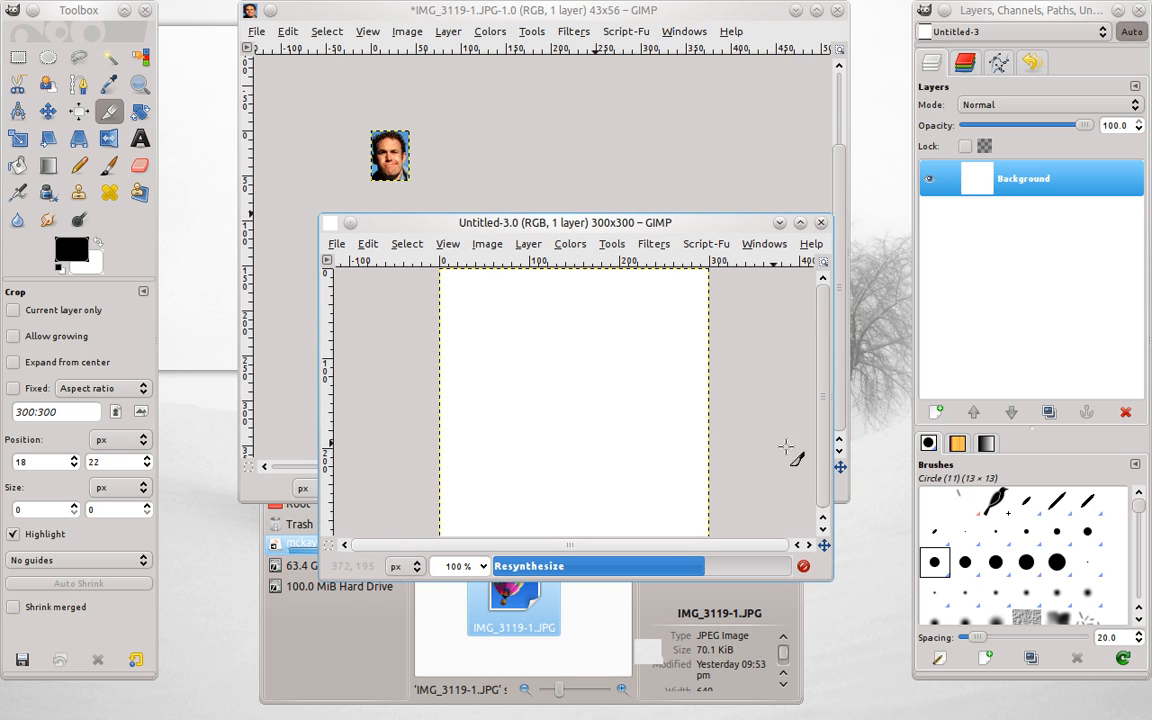
mouse_move(750, 456)
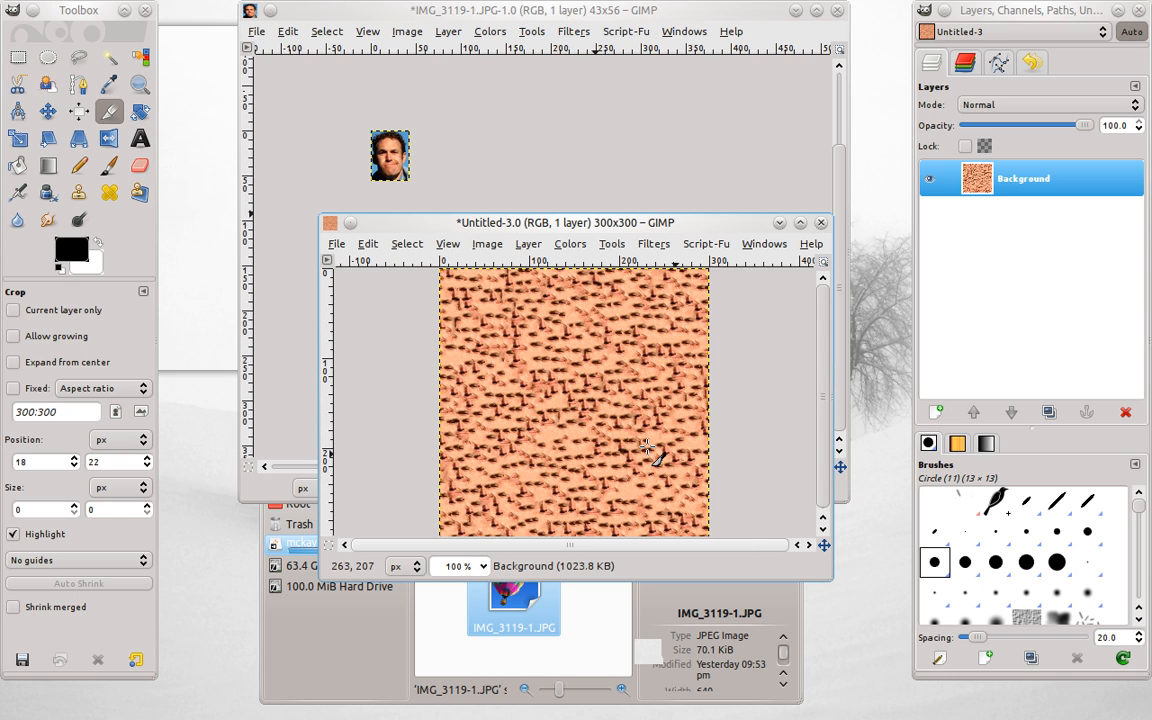
mouse_move(556, 414)
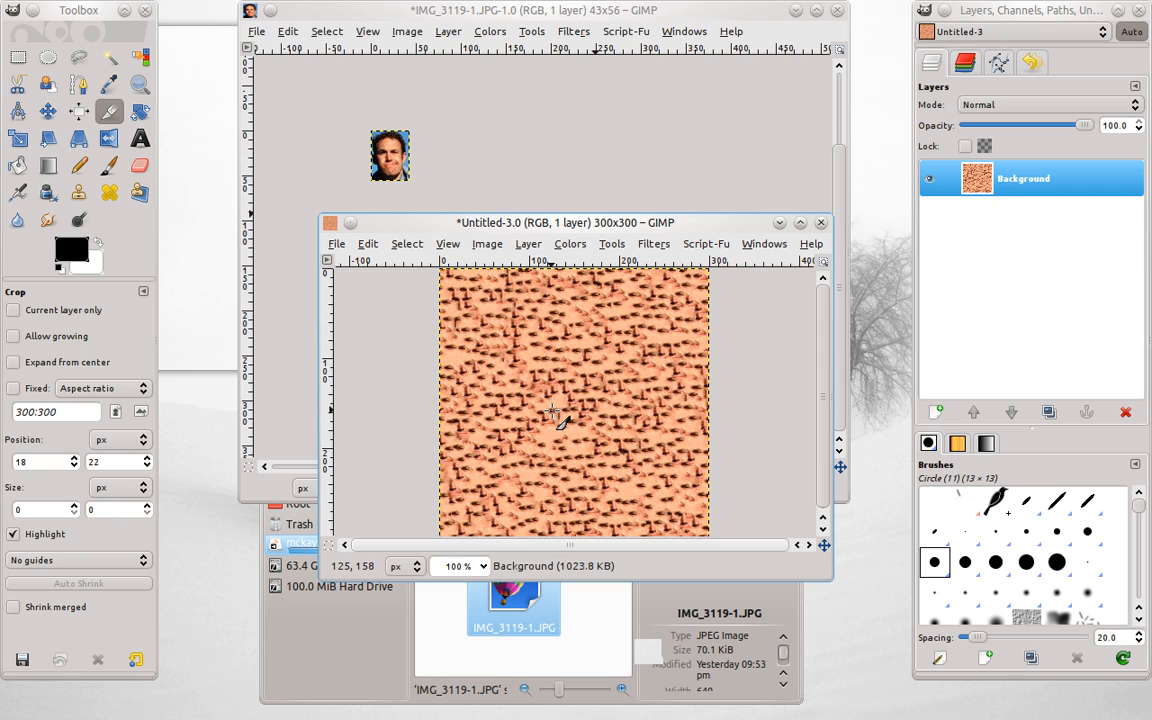
mouse_move(400, 392)
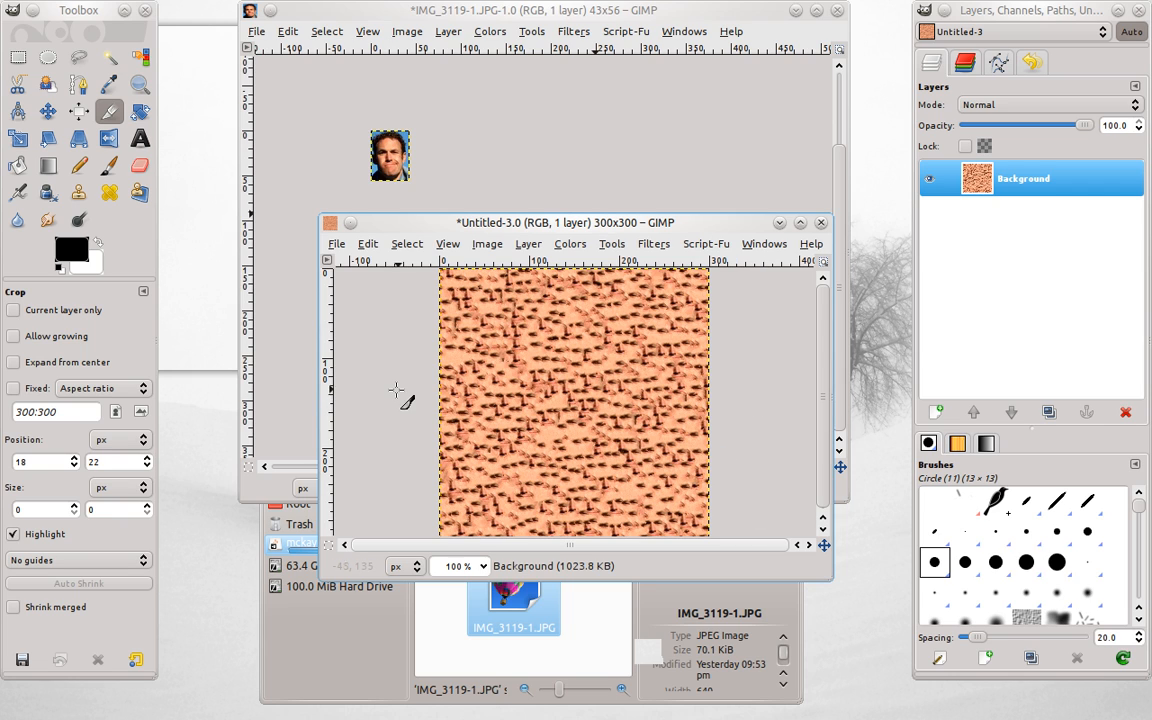
mouse_move(530, 396)
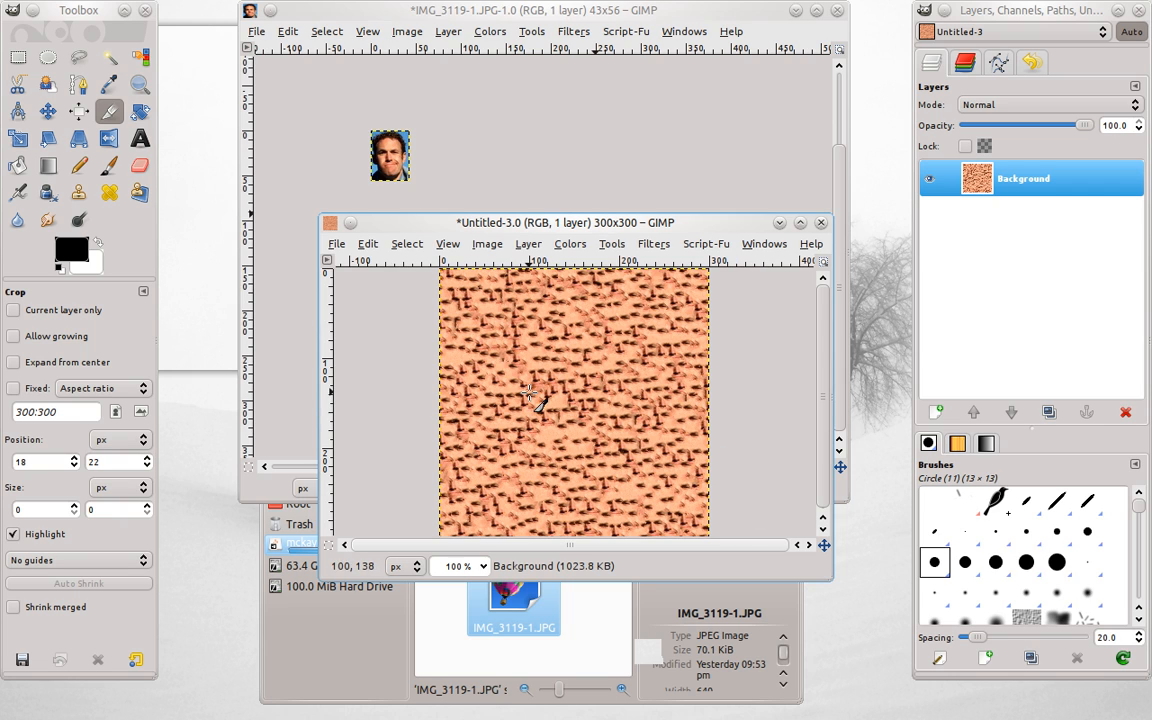
mouse_move(736, 432)
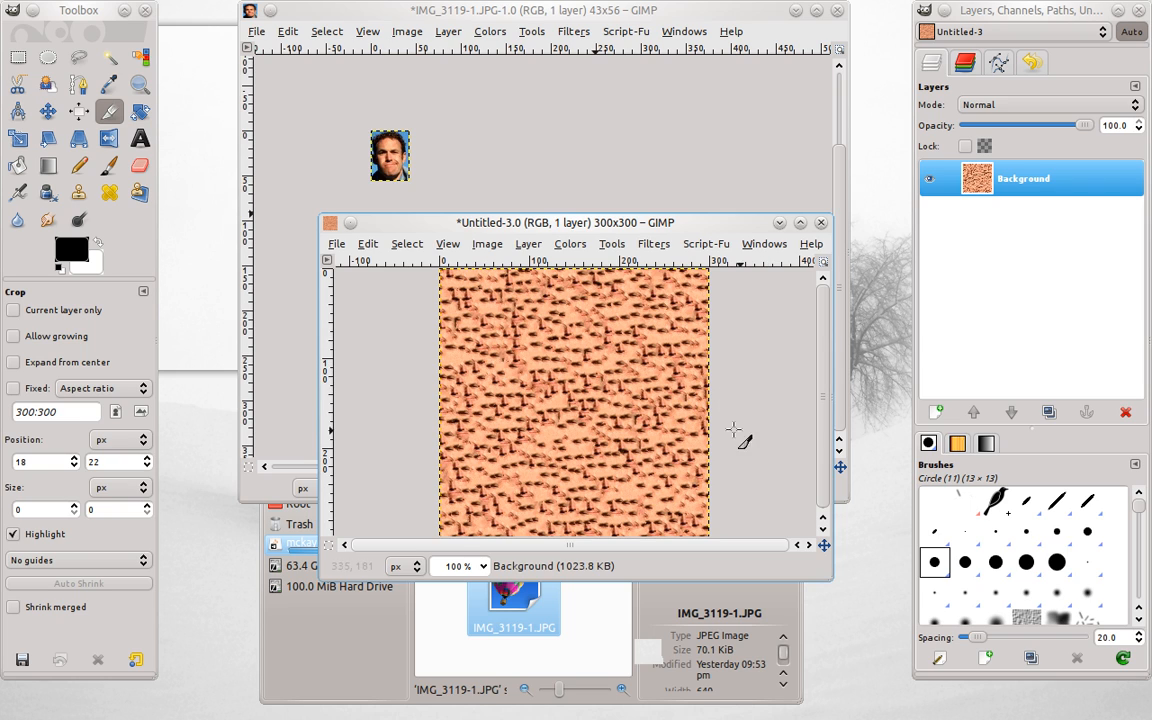
mouse_move(762, 392)
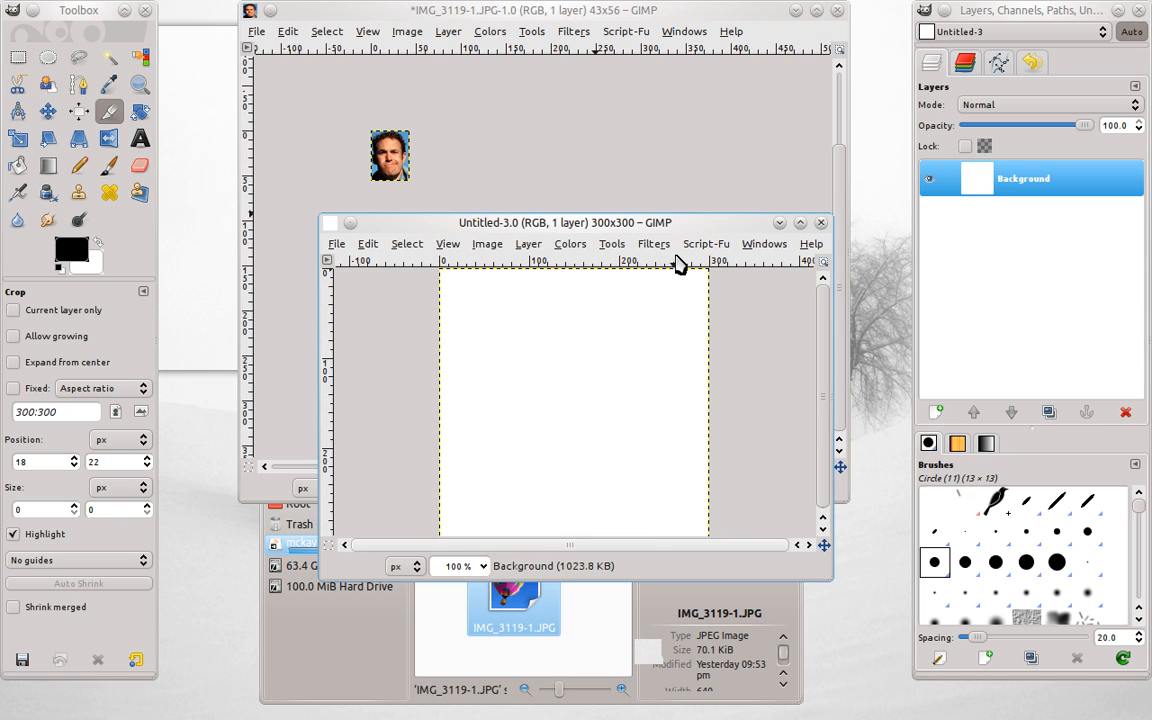
Re-run Resynthesize on the 300×300 canvas with map importance set to 0.27.
left_click(652, 244)
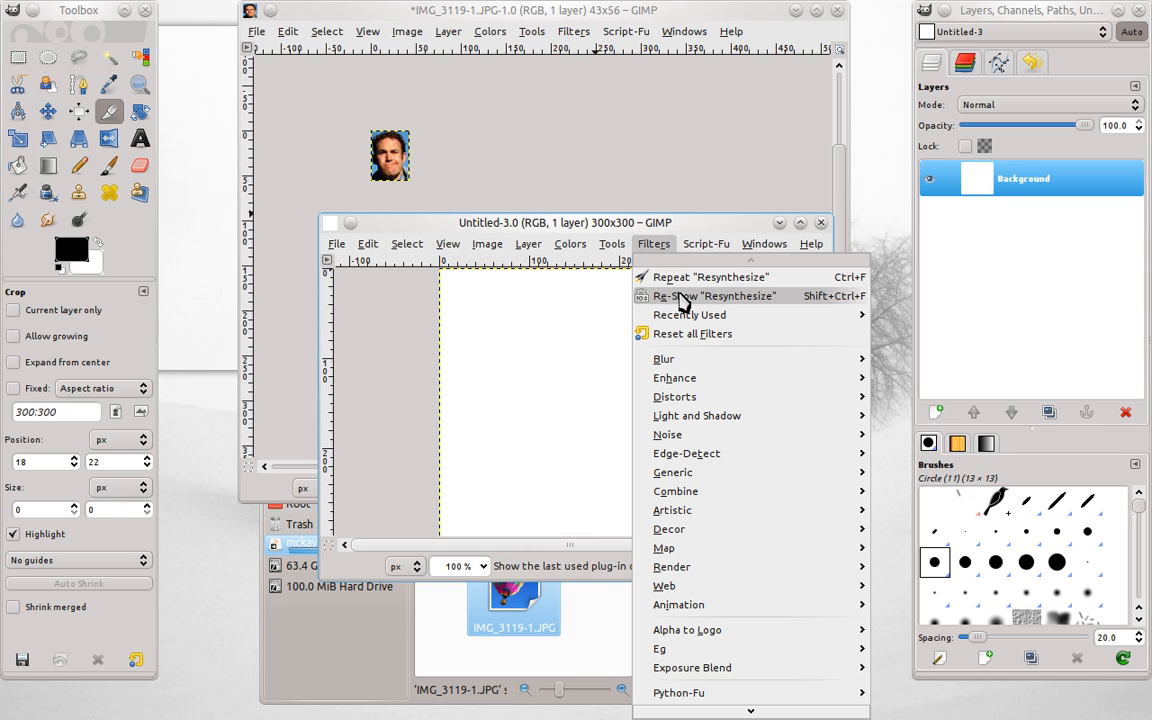
left_click(712, 296)
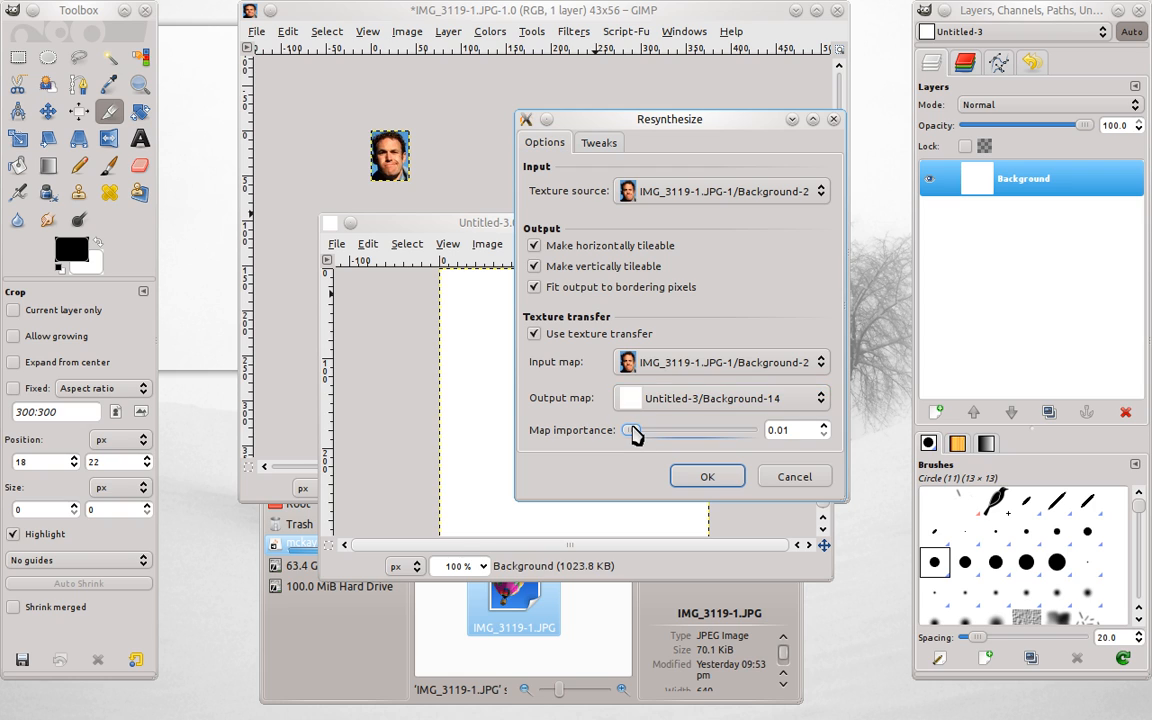
left_click_drag(624, 430, 668, 430)
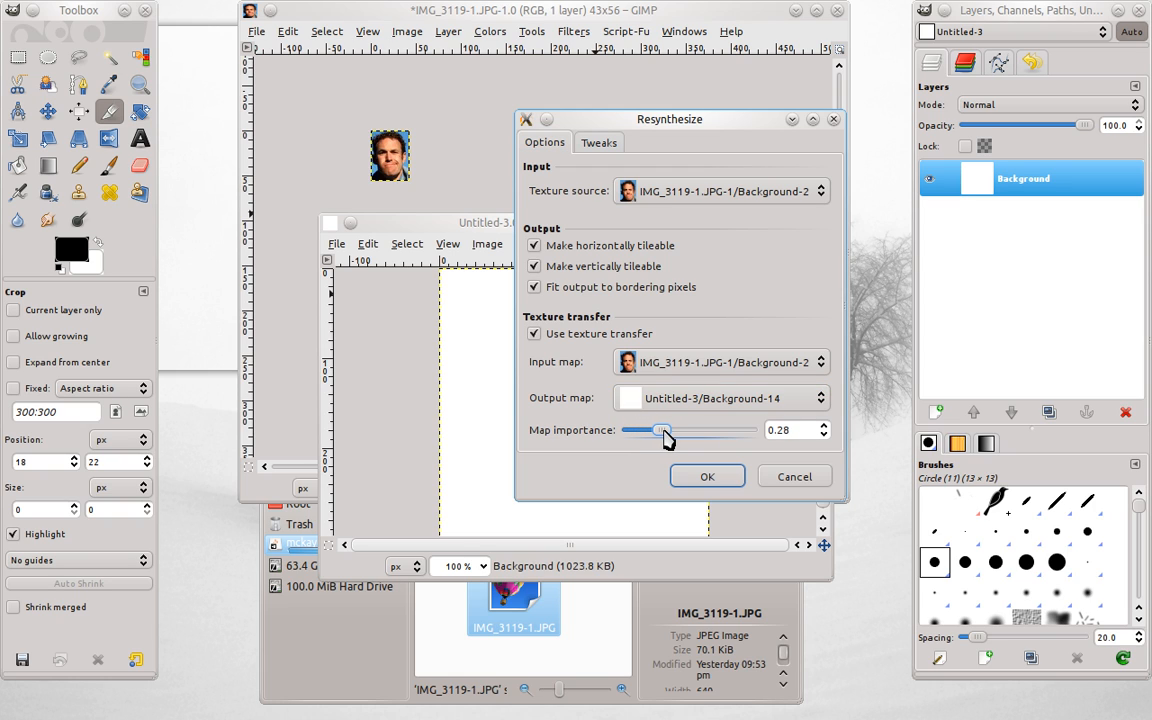
left_click_drag(668, 430, 656, 430)
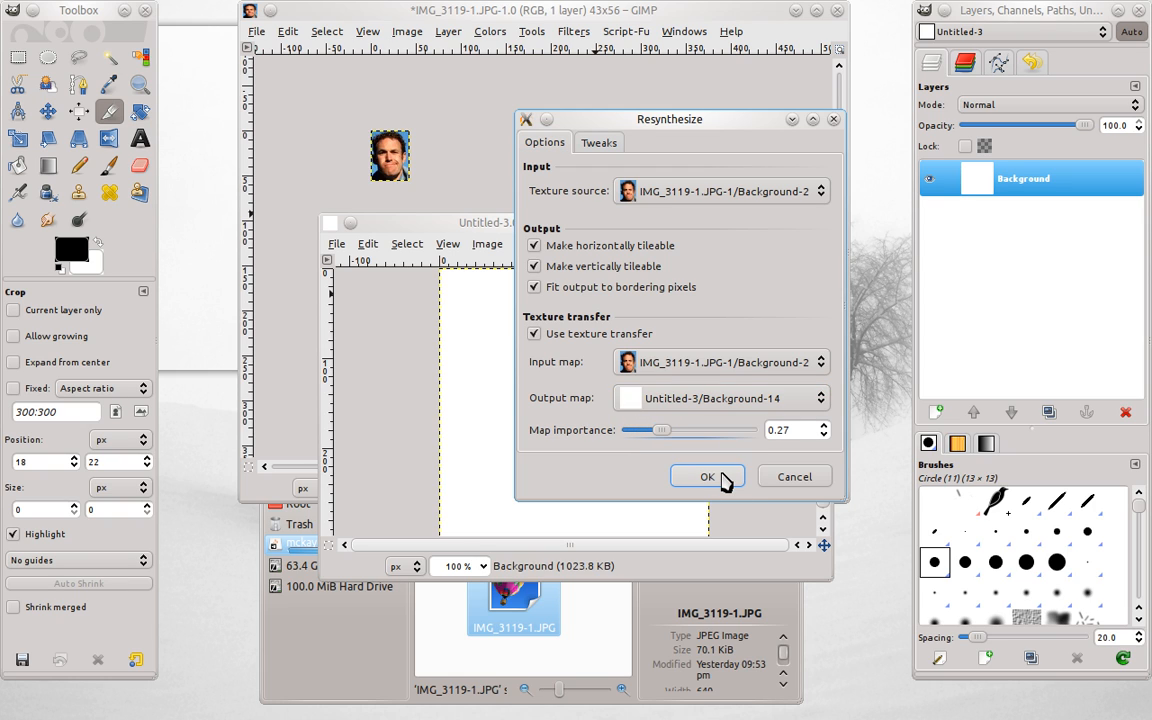
left_click(708, 476)
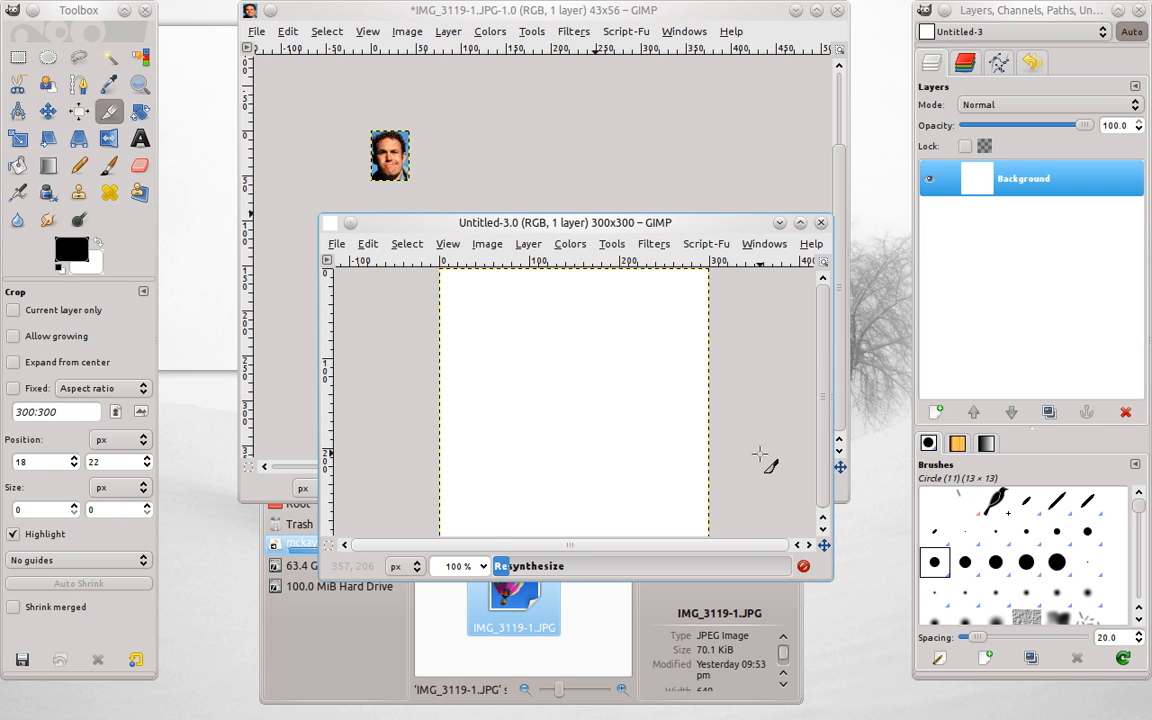
mouse_move(496, 142)
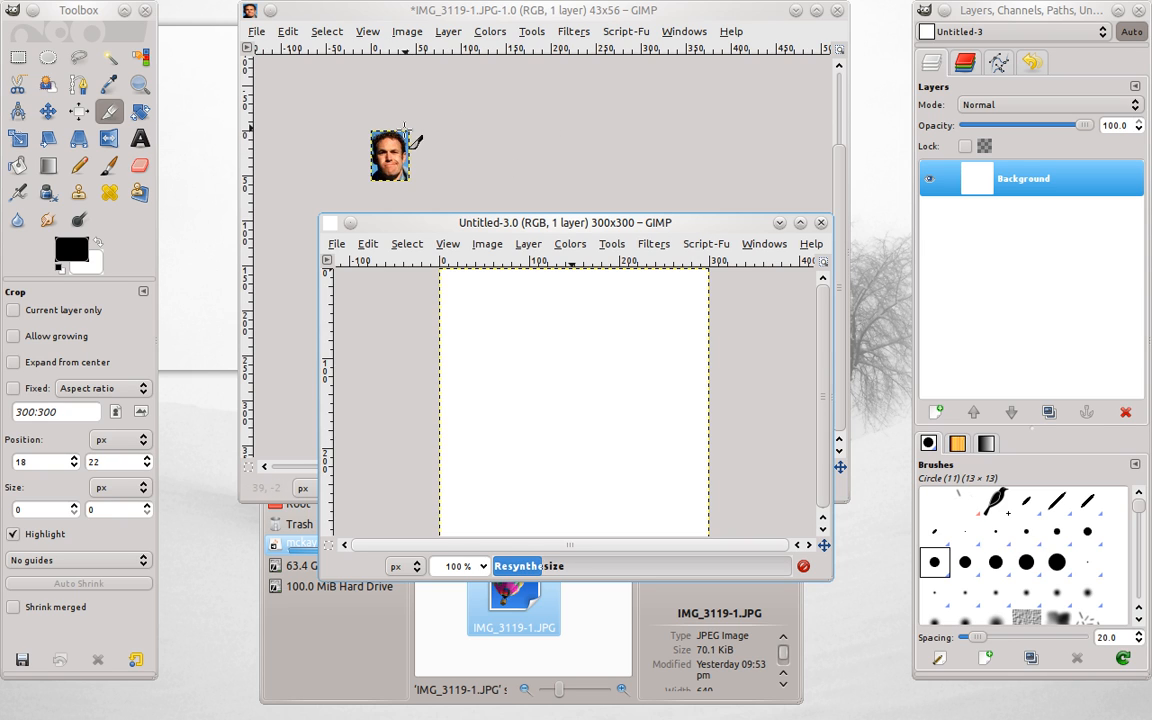
mouse_move(444, 176)
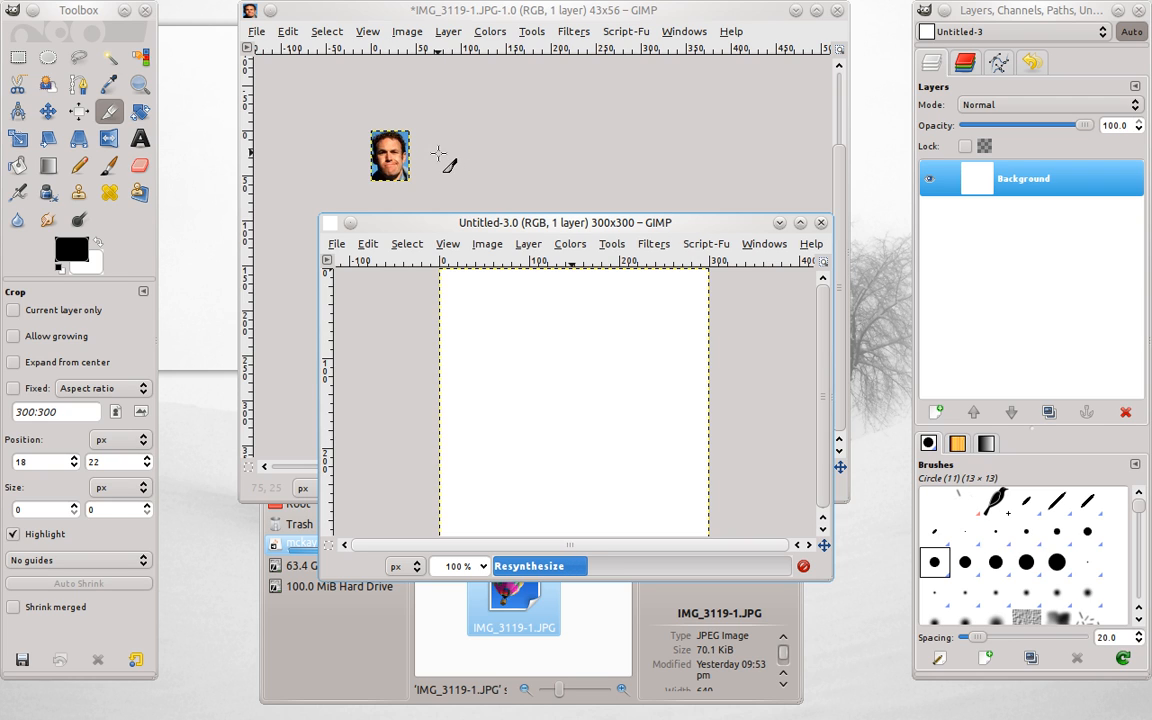
mouse_move(704, 360)
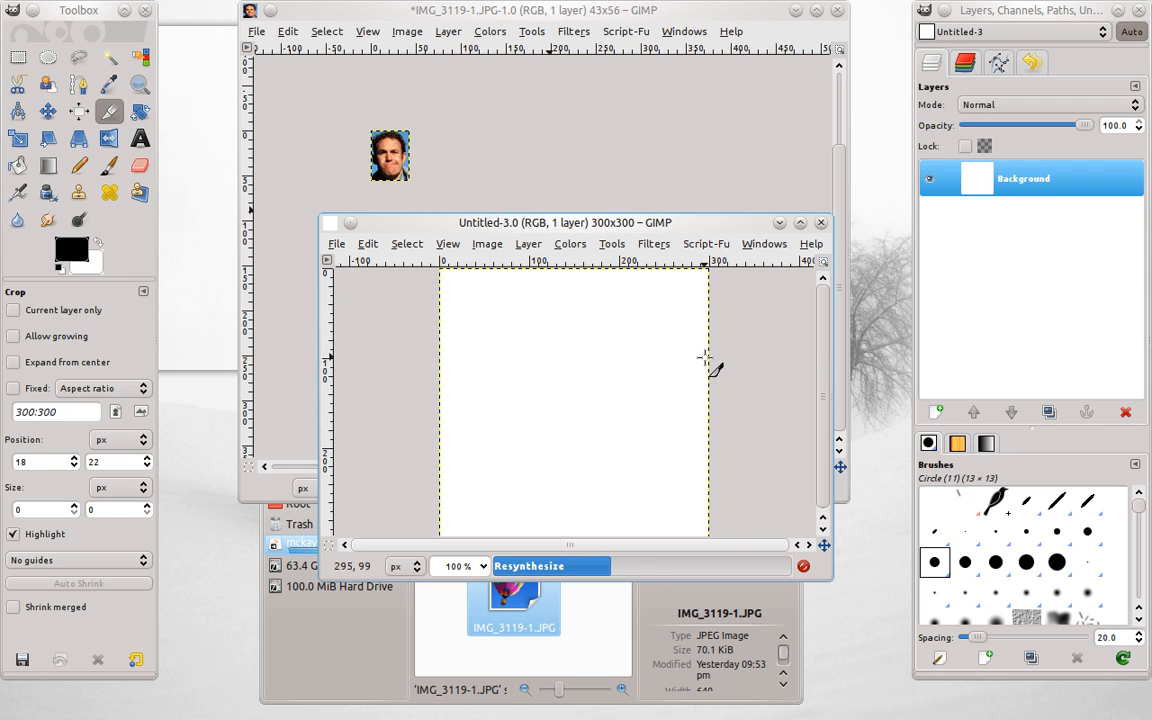
mouse_move(750, 368)
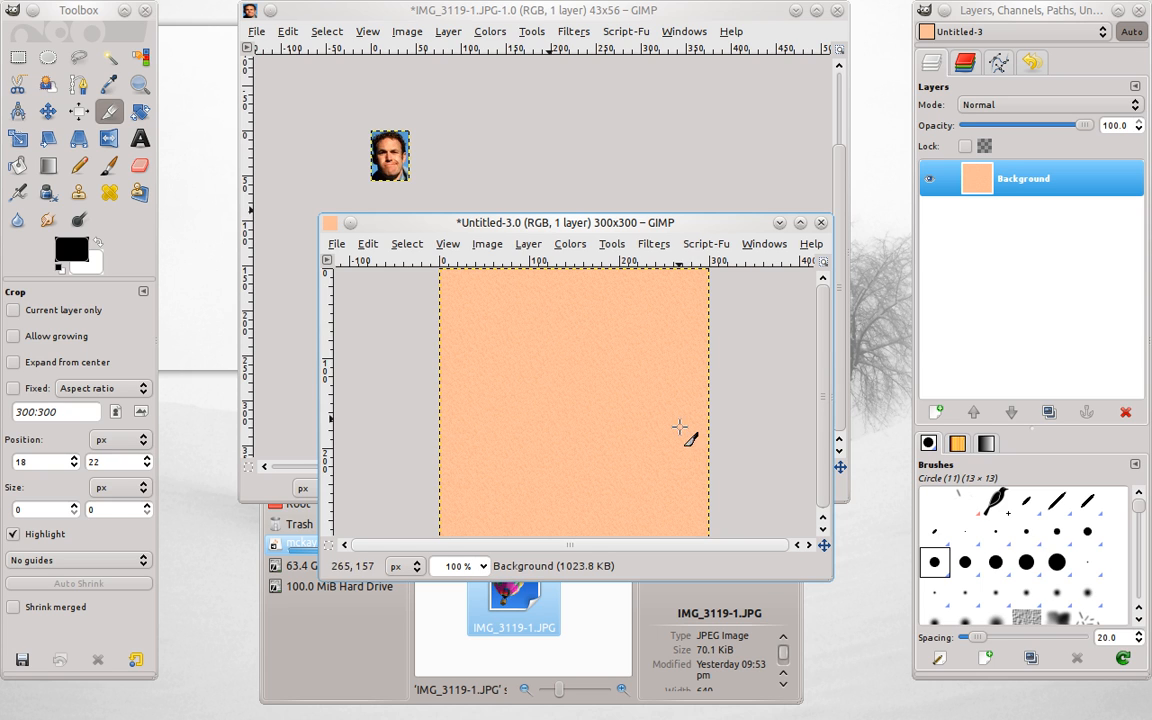
mouse_move(500, 304)
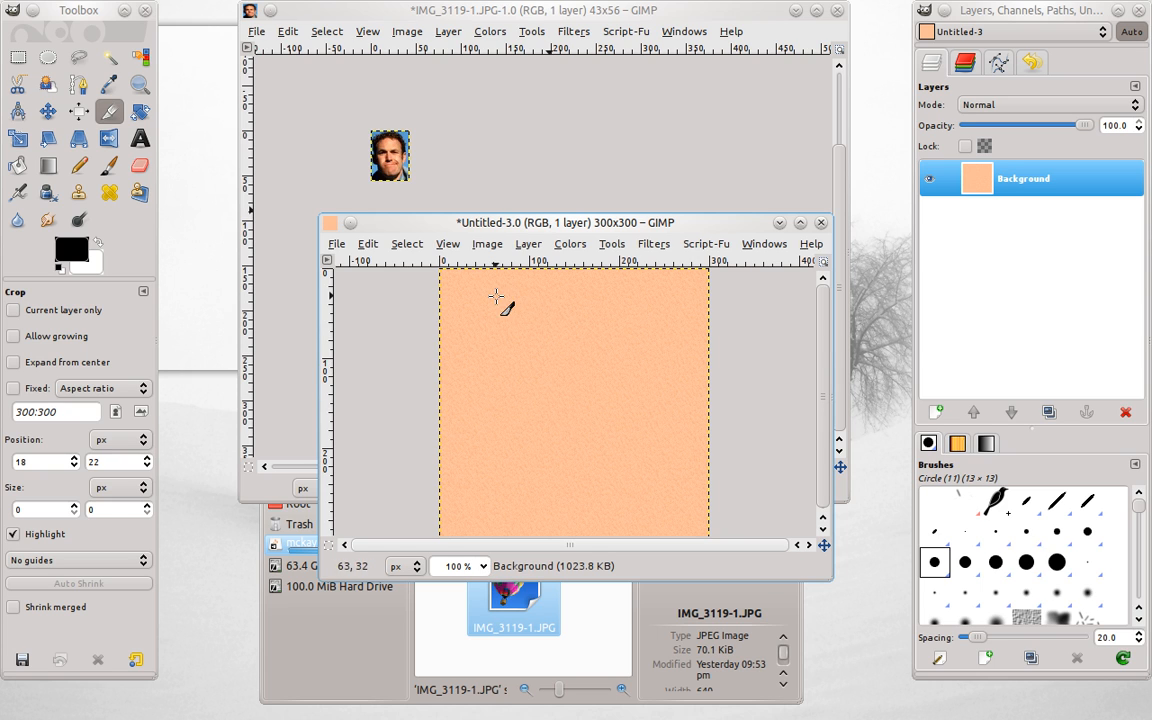
mouse_move(756, 356)
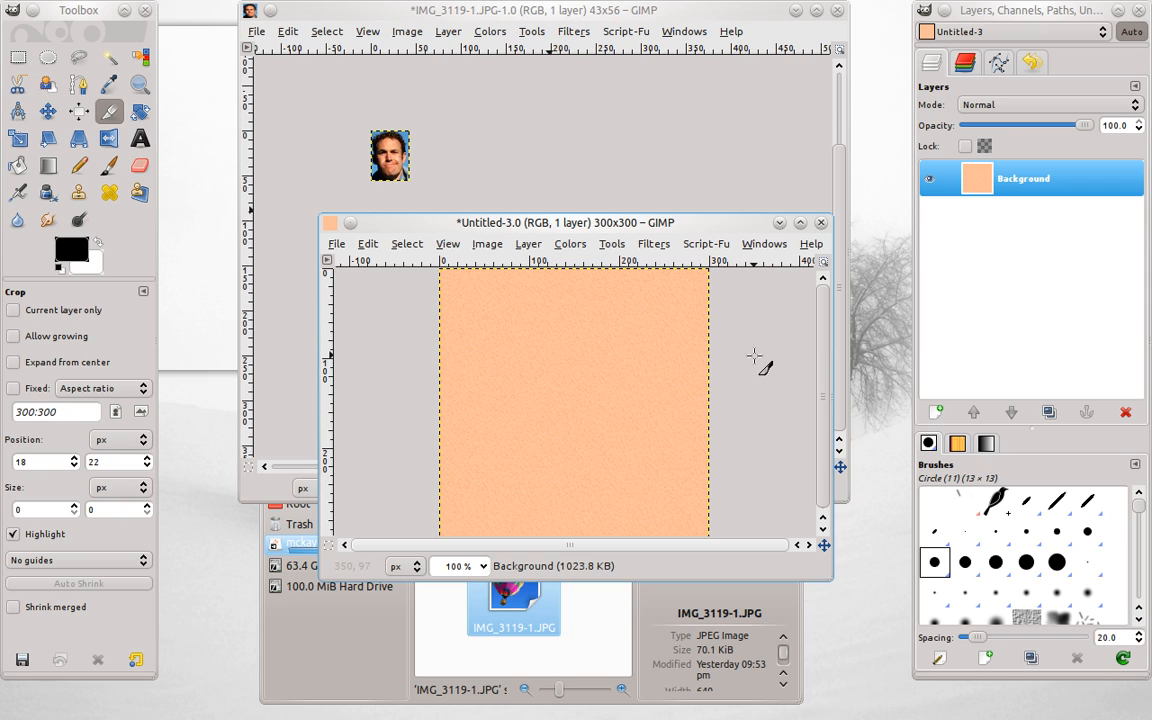
mouse_move(644, 340)
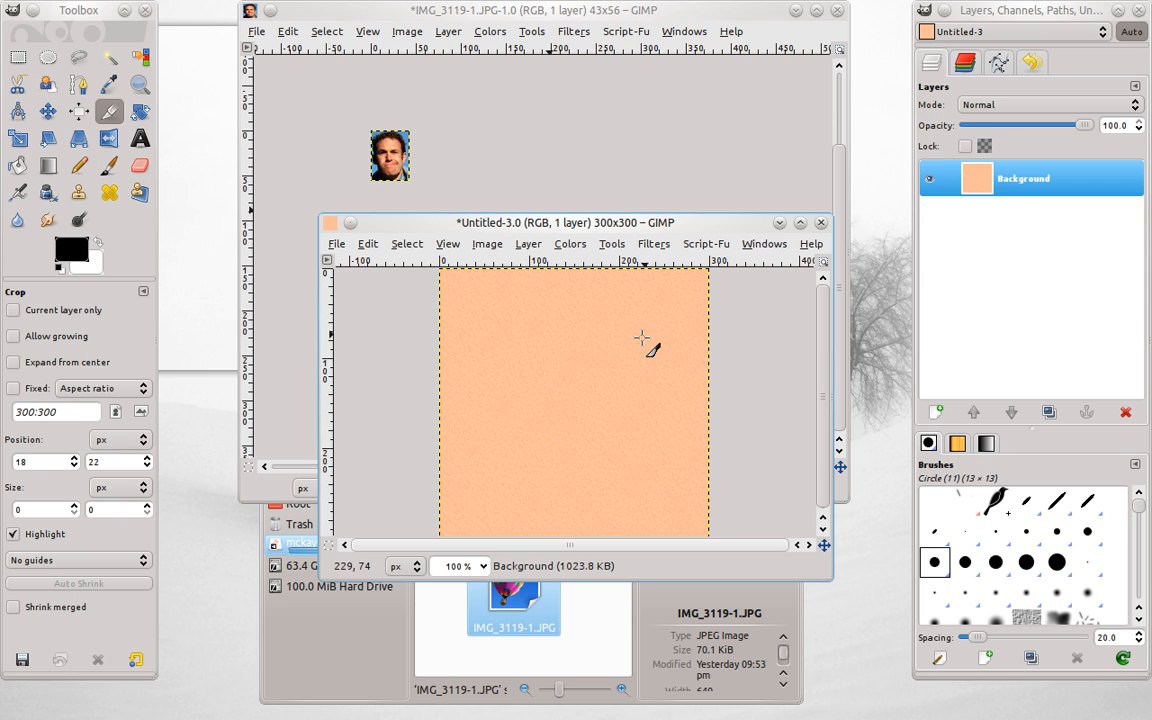
mouse_move(678, 386)
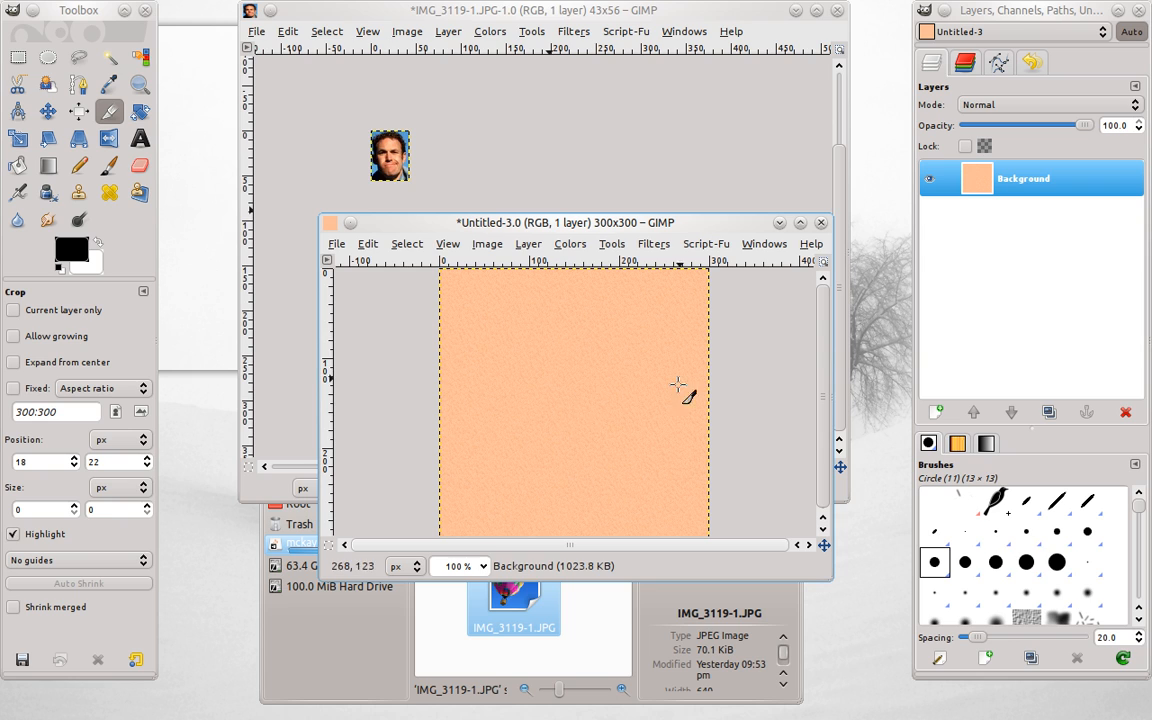
mouse_move(736, 380)
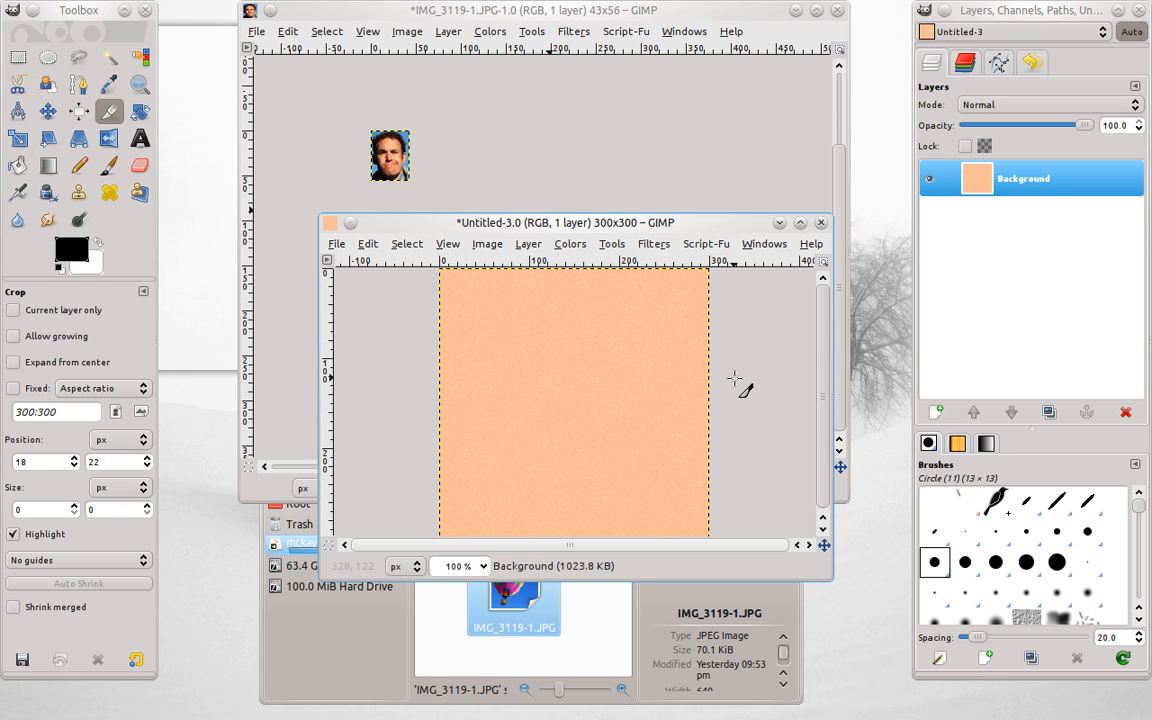
mouse_move(822, 224)
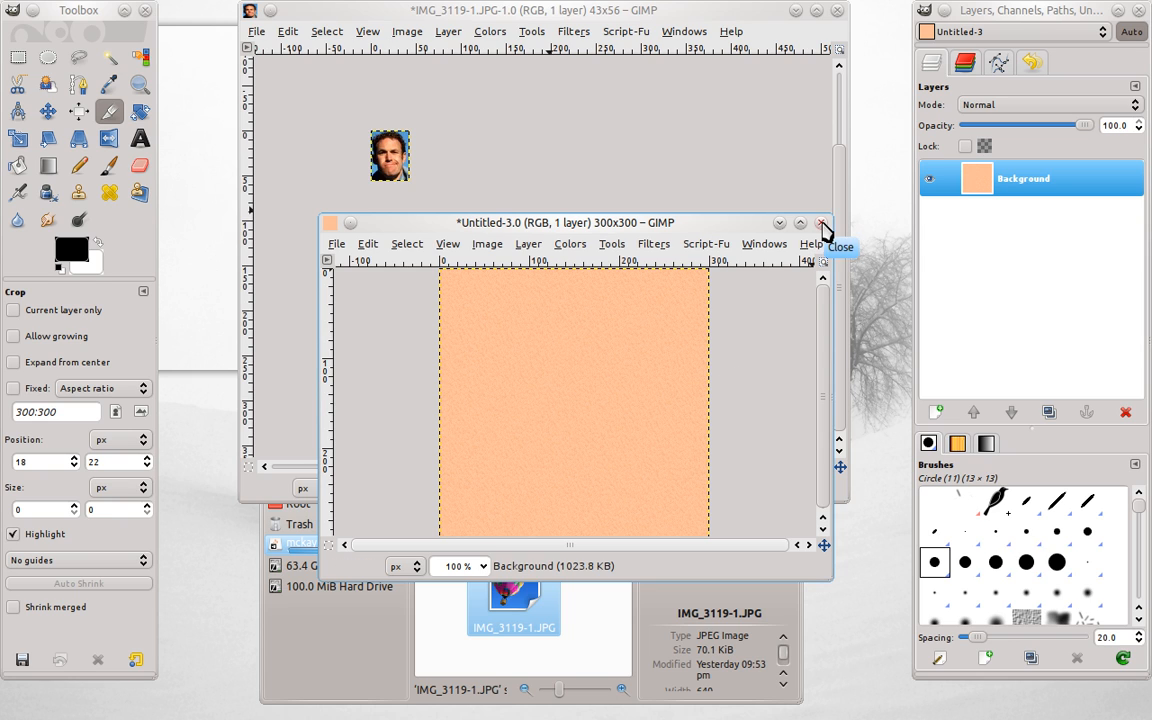
Close the untitled textured image and the IMG_3119-1.JPG photo, discarding changes to both.
left_click(822, 224)
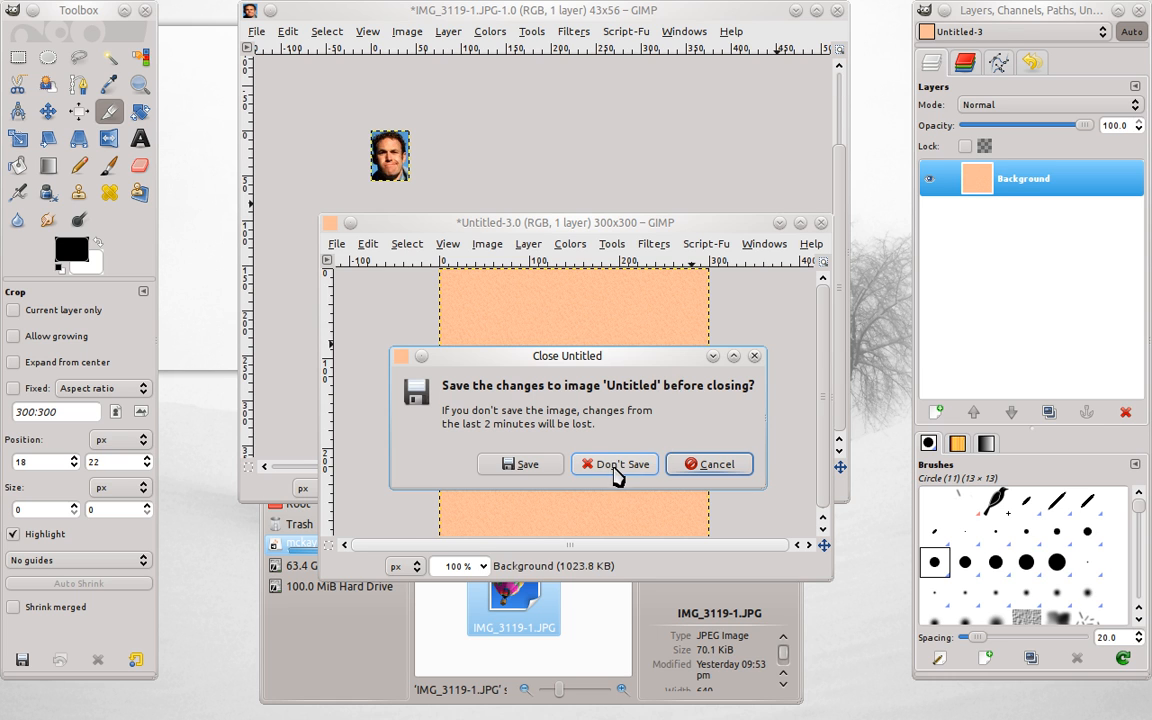
left_click(616, 464)
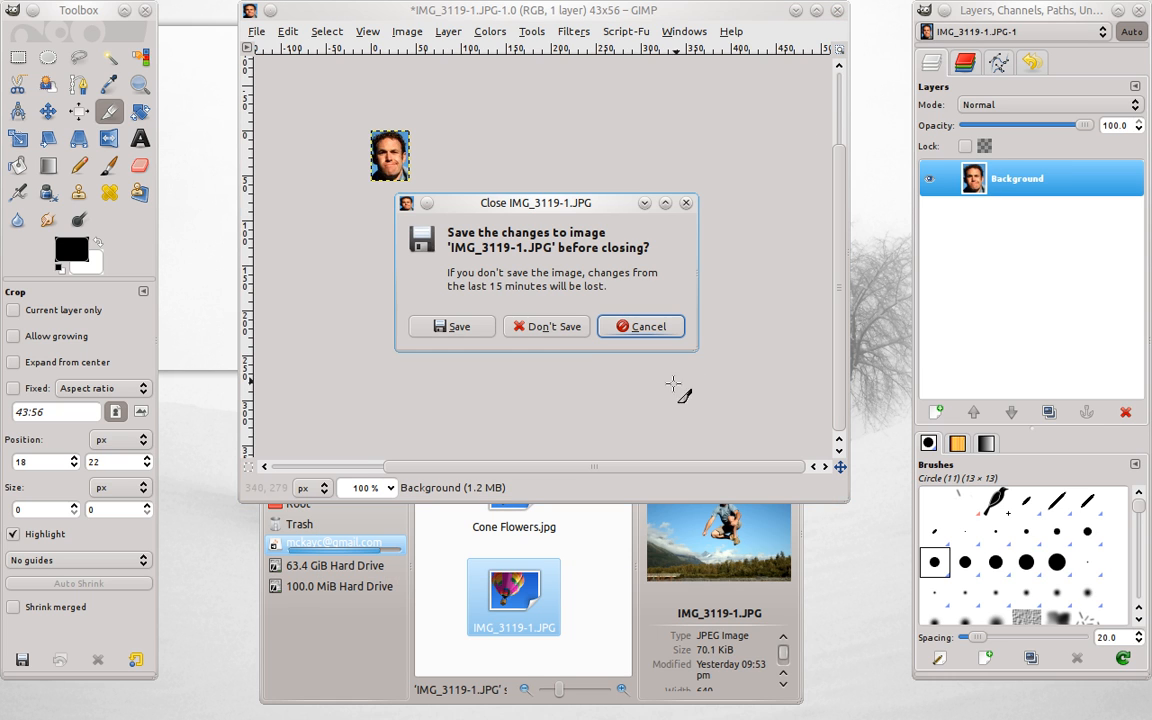
left_click(546, 326)
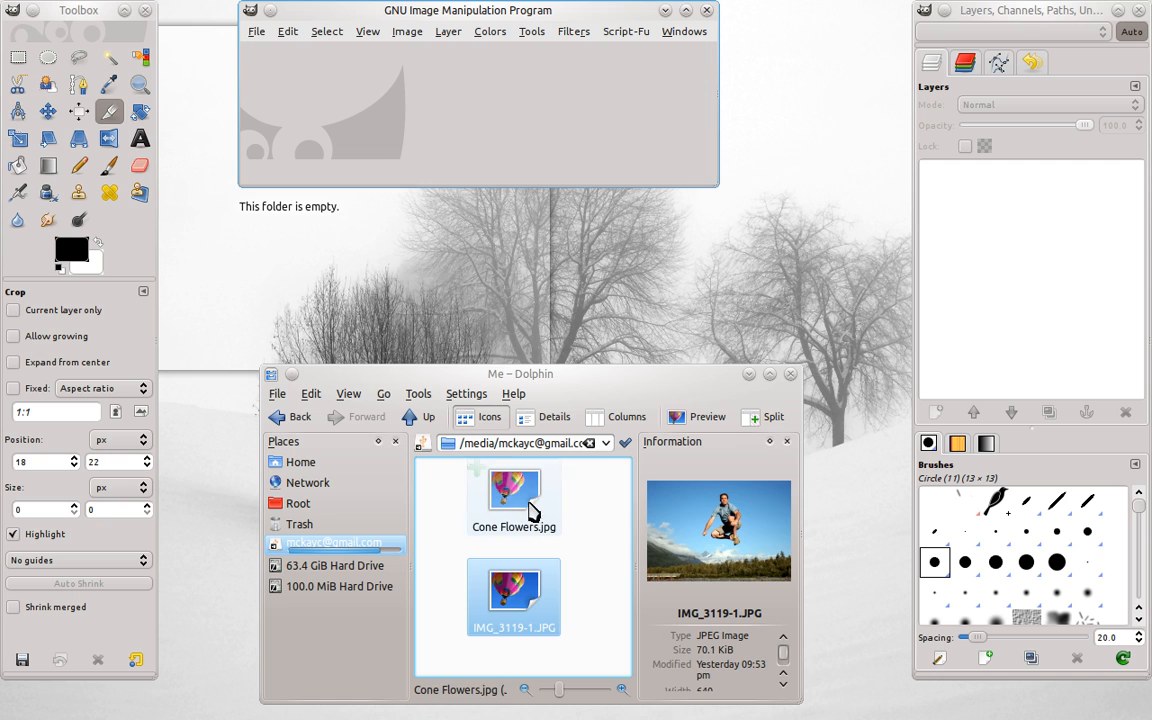
Open Cone Flowers.jpg from Dolphin so it loads in GIMP.
left_click(512, 496)
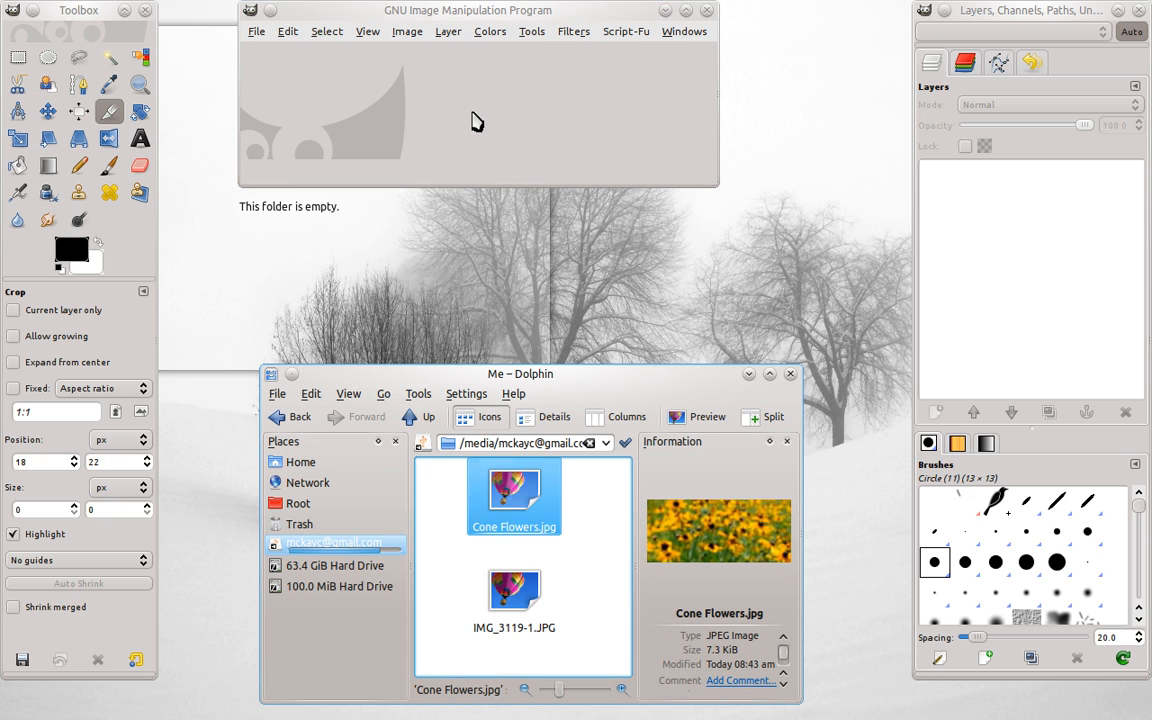
double_click(512, 490)
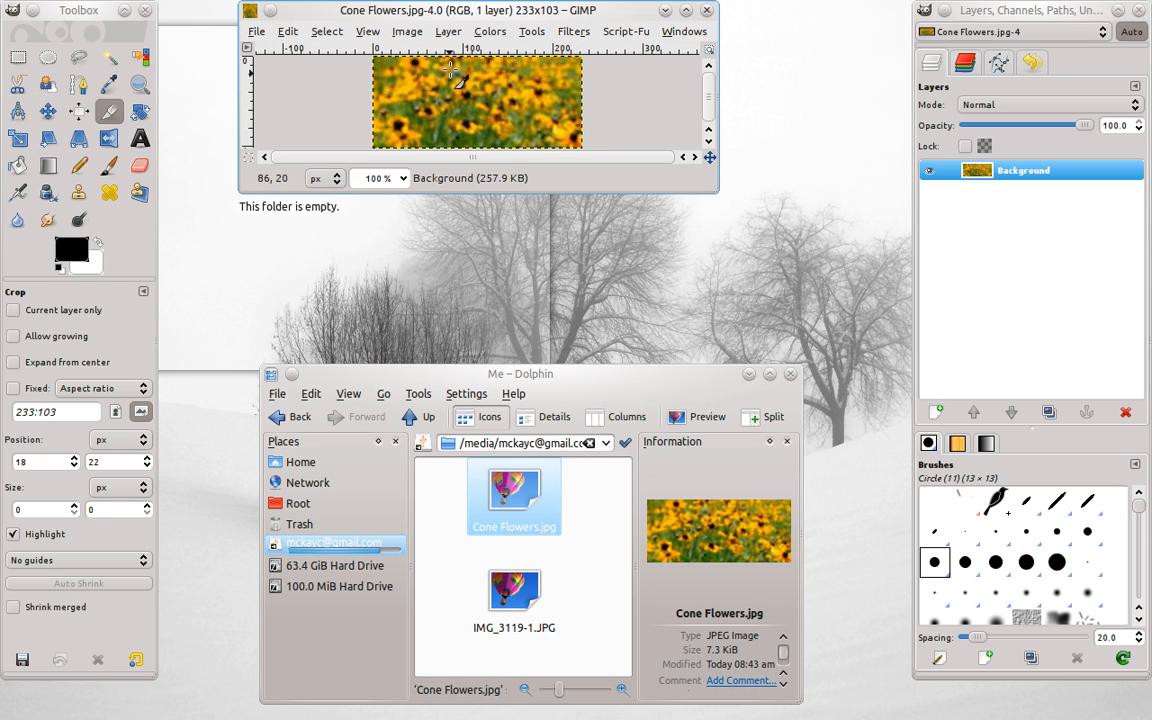
mouse_move(504, 130)
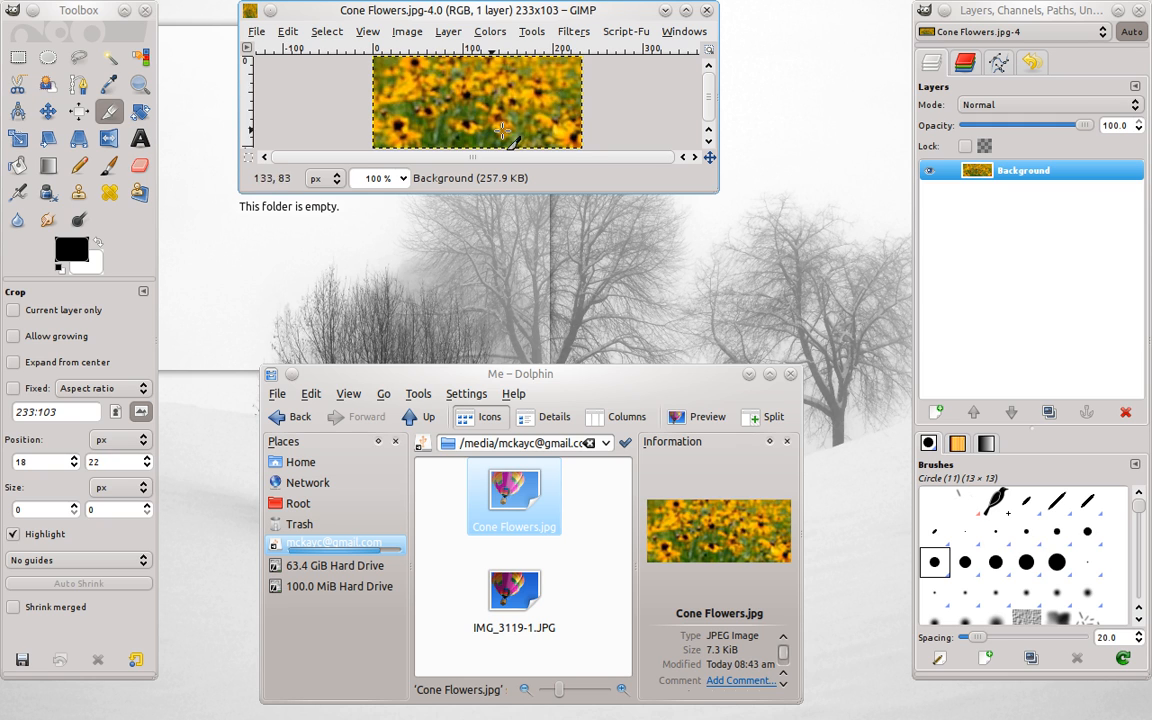
mouse_move(470, 58)
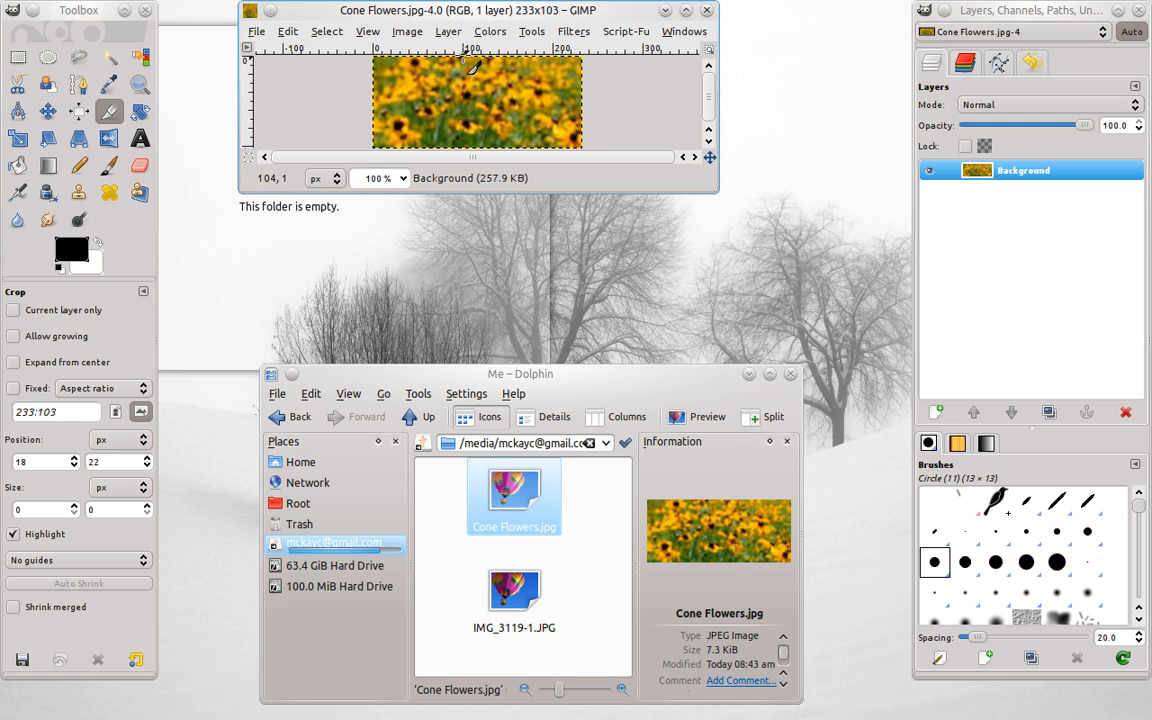
Create a new blank 300×300 pixel image via File > New.
left_click(256, 32)
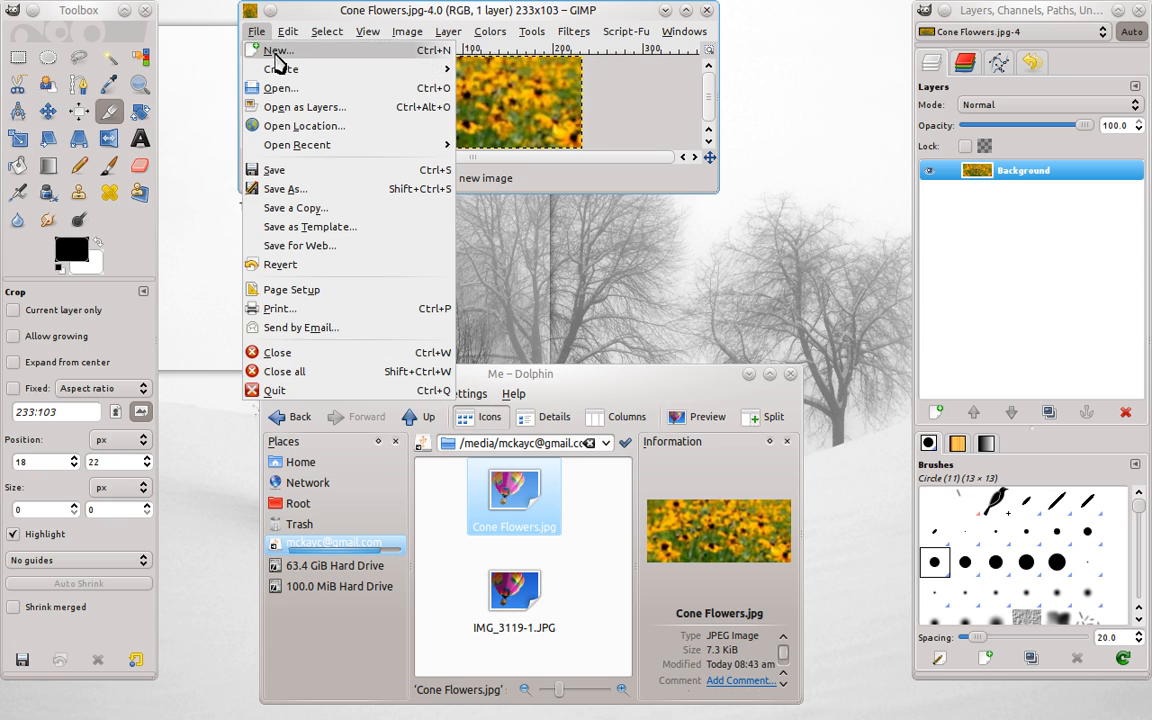
left_click(278, 50)
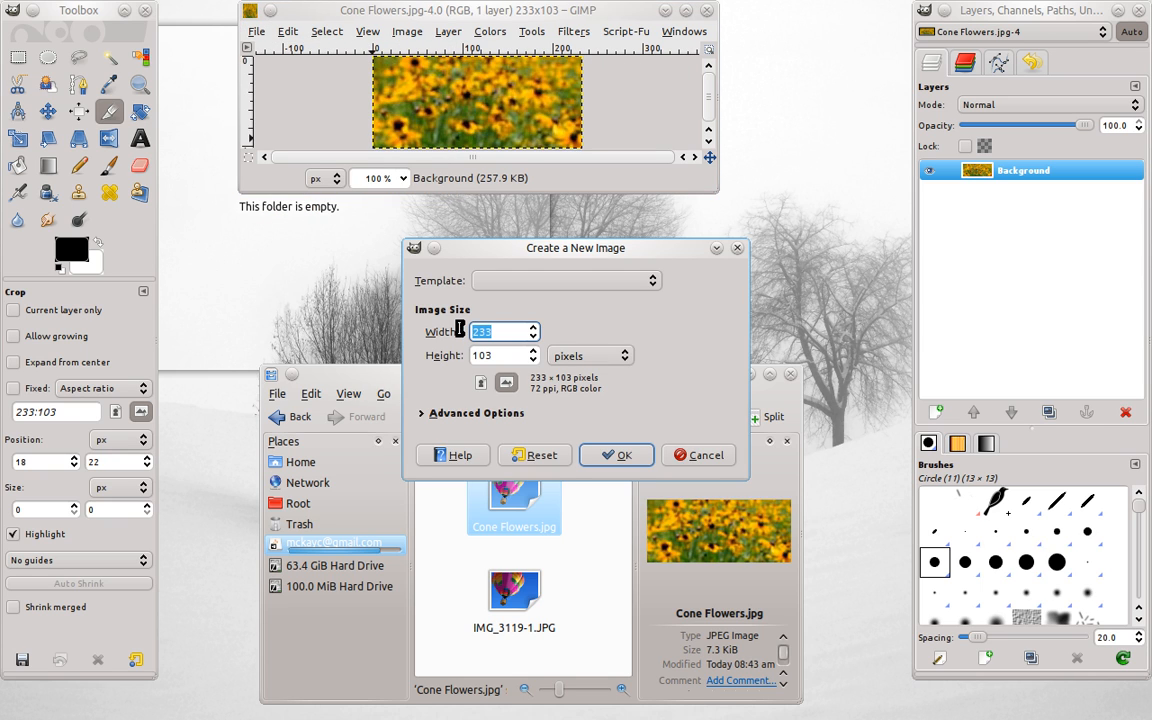
type("300")
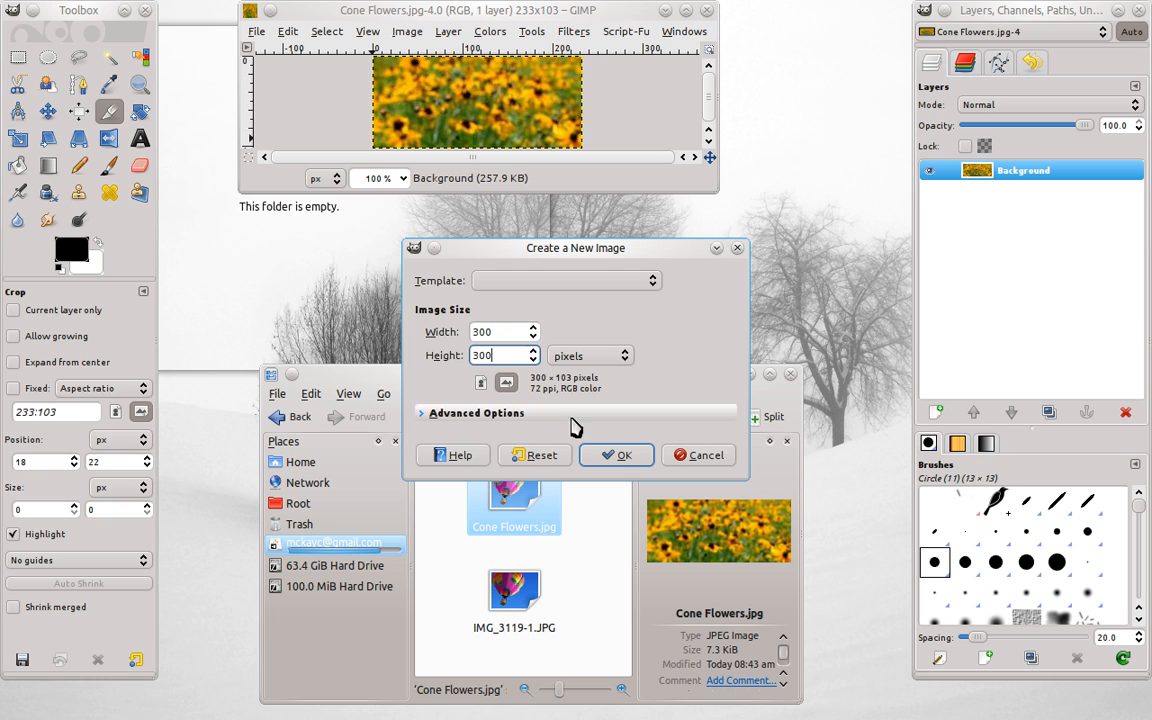
left_click(616, 456)
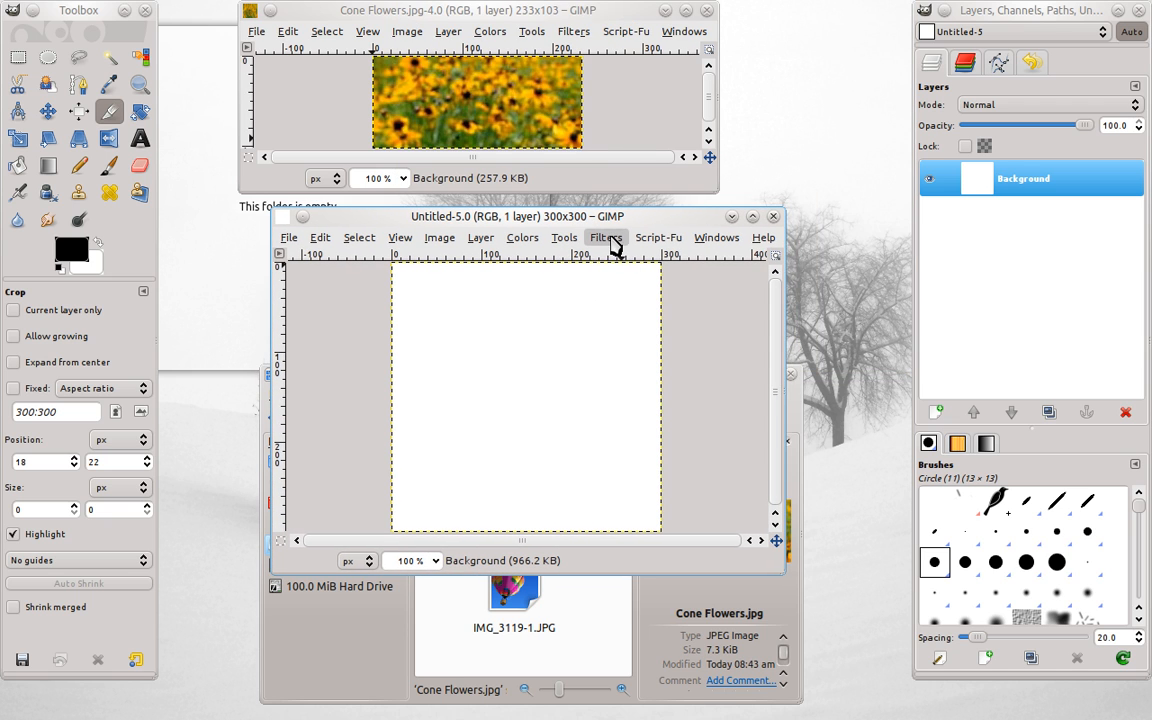
Reopen Resynthesize, lower map importance to 0.01 and choose Cone Flowers.jpg as texture source.
left_click(606, 236)
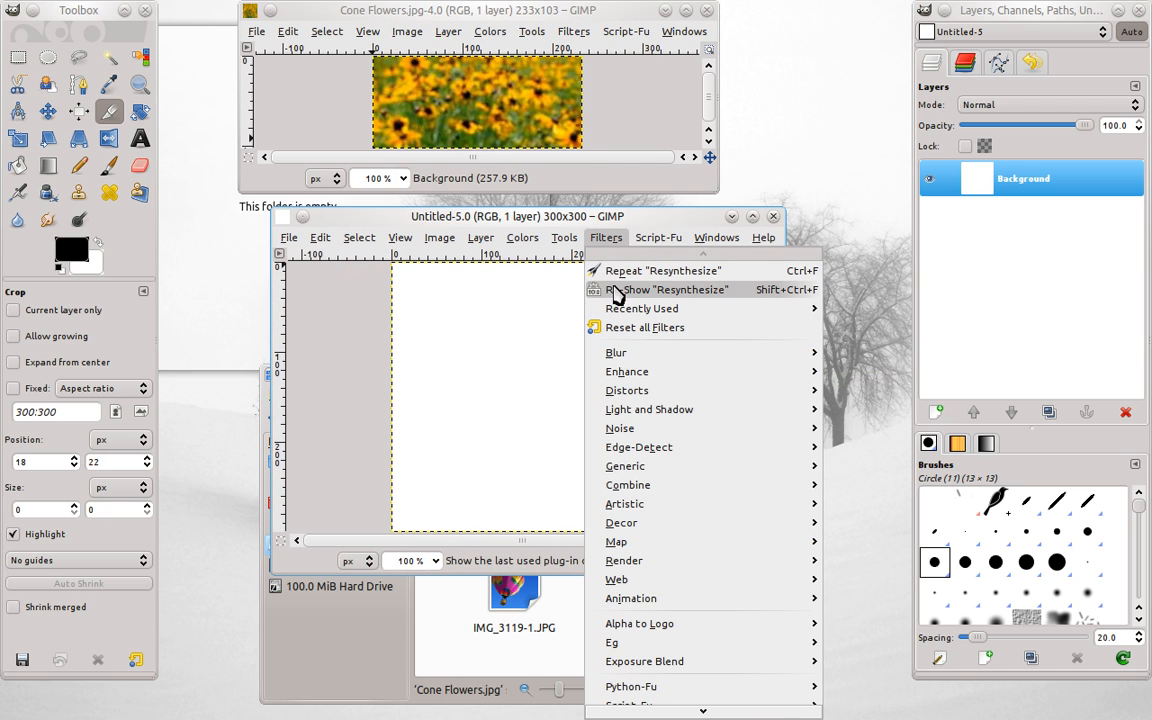
left_click(668, 288)
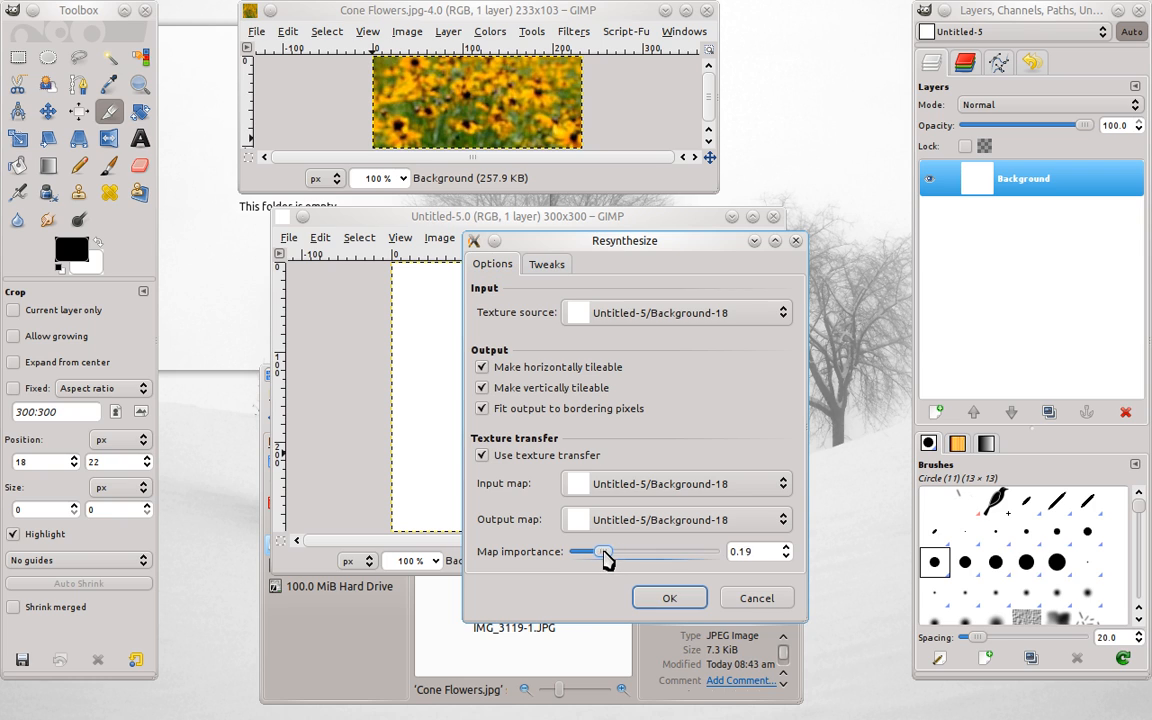
left_click_drag(600, 552, 578, 552)
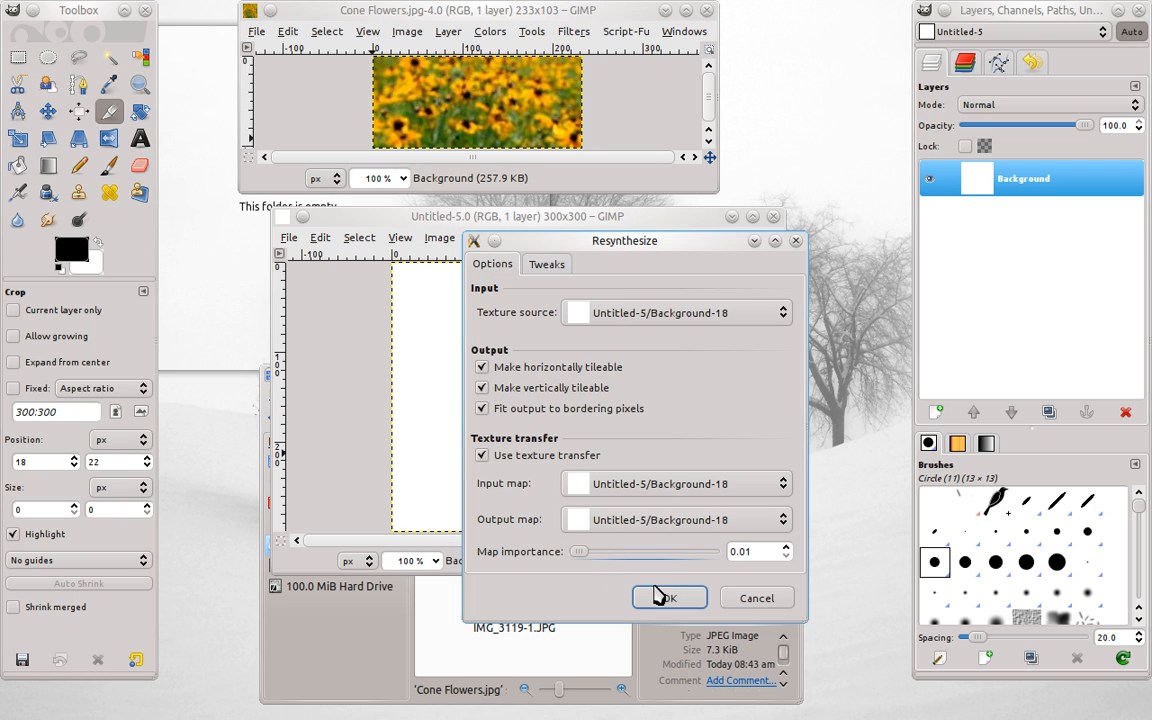
left_click(784, 312)
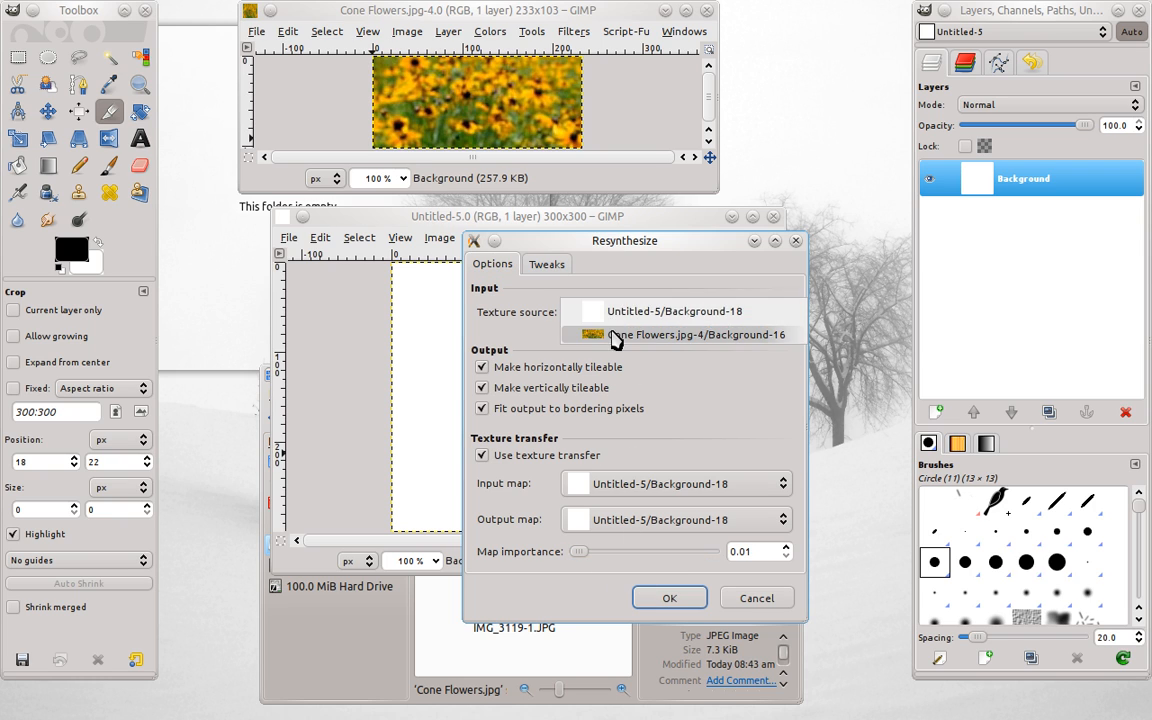
left_click(696, 334)
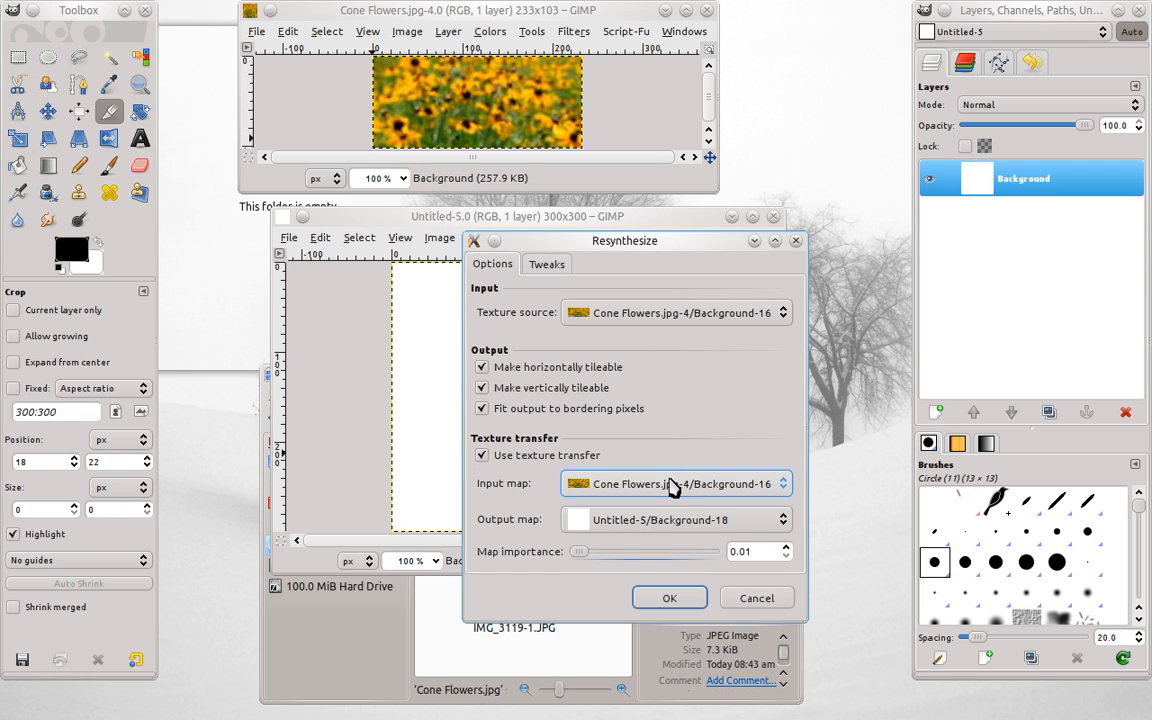
Review the Tweaks settings, return to the main options and run the synthesis.
left_click(548, 264)
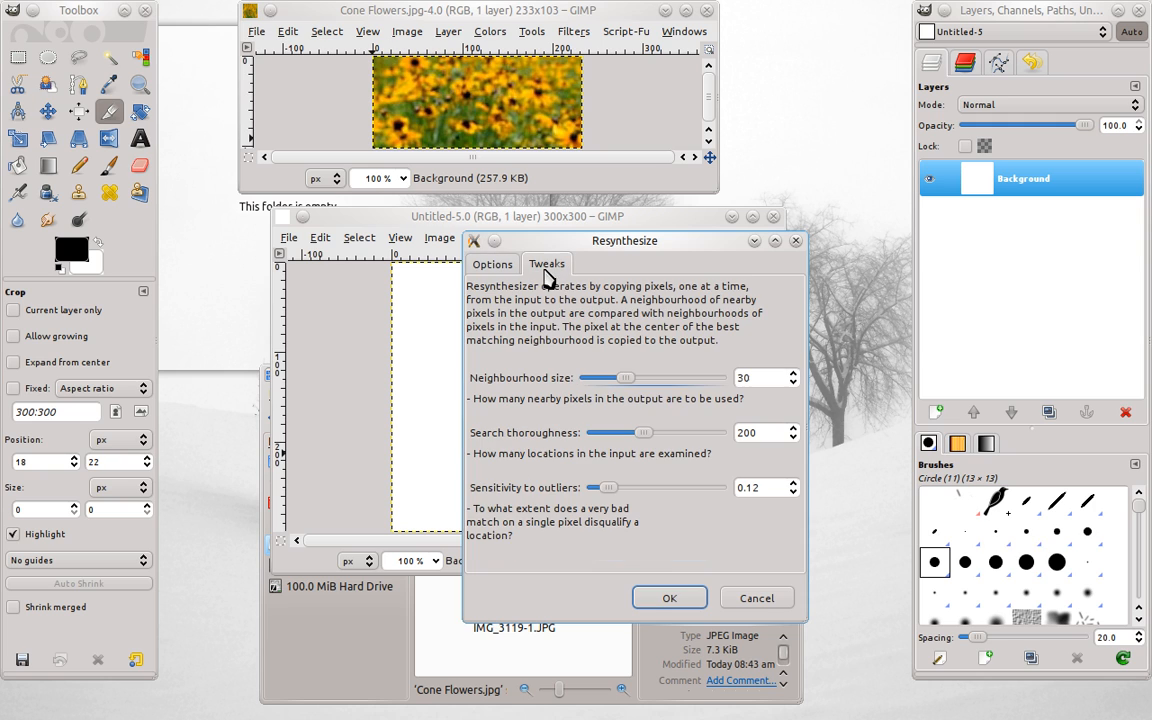
mouse_move(590, 452)
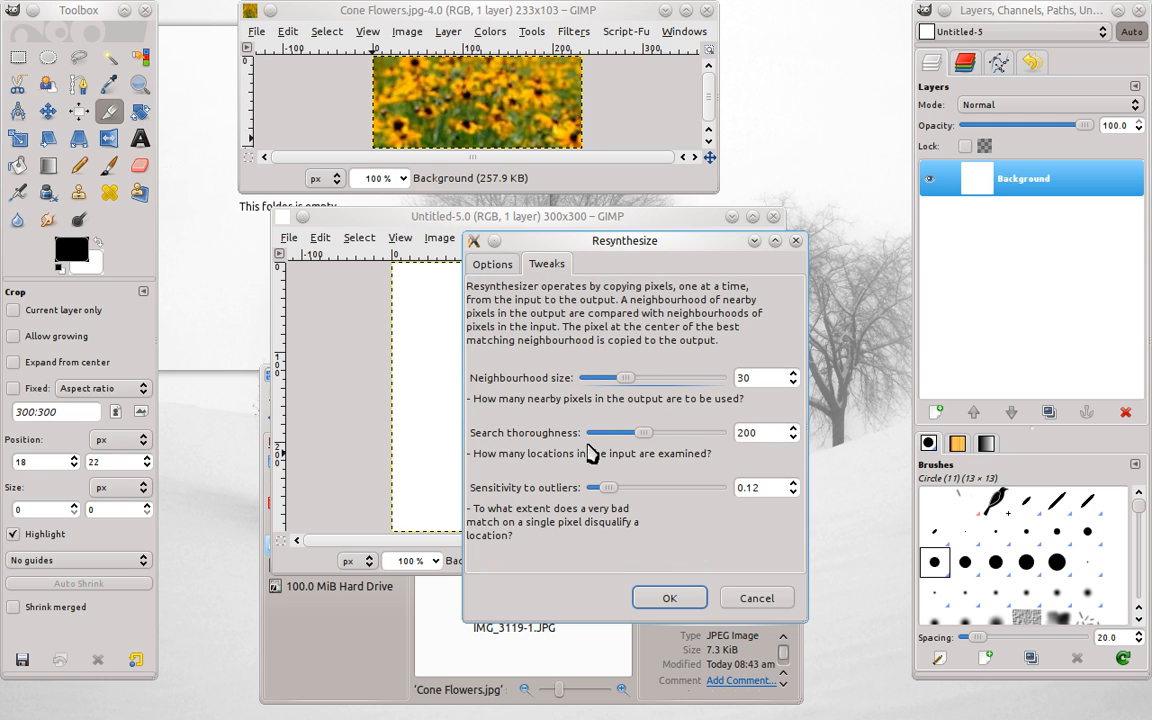
mouse_move(612, 478)
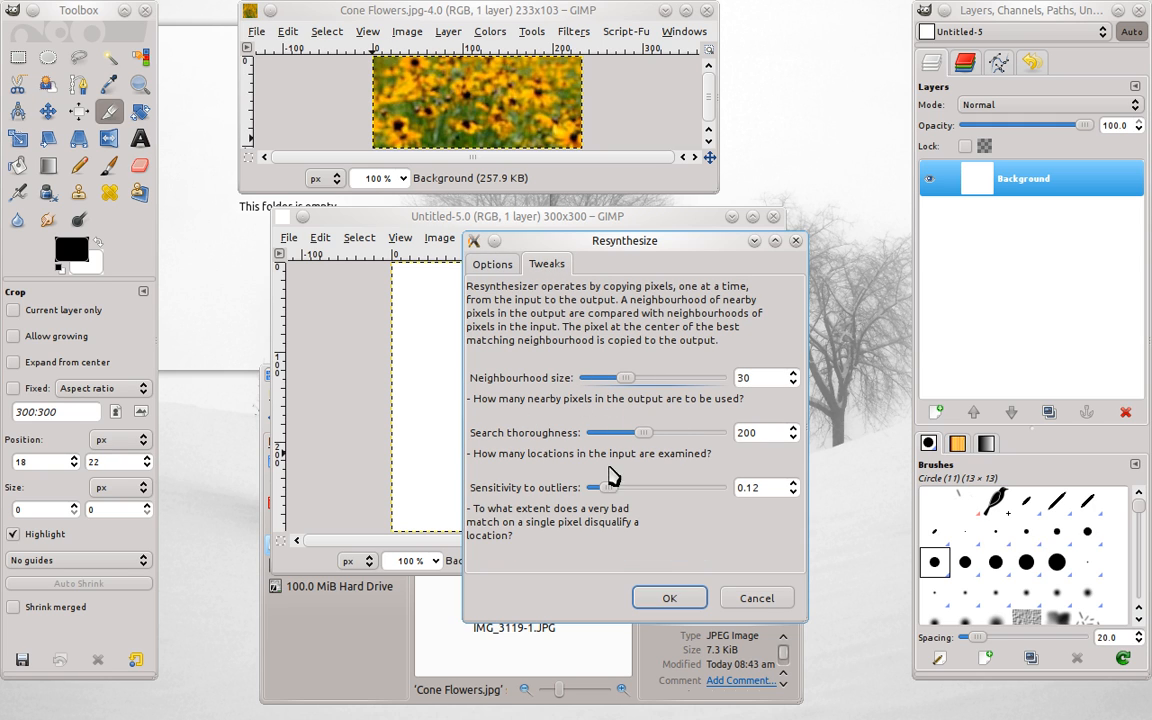
left_click(492, 264)
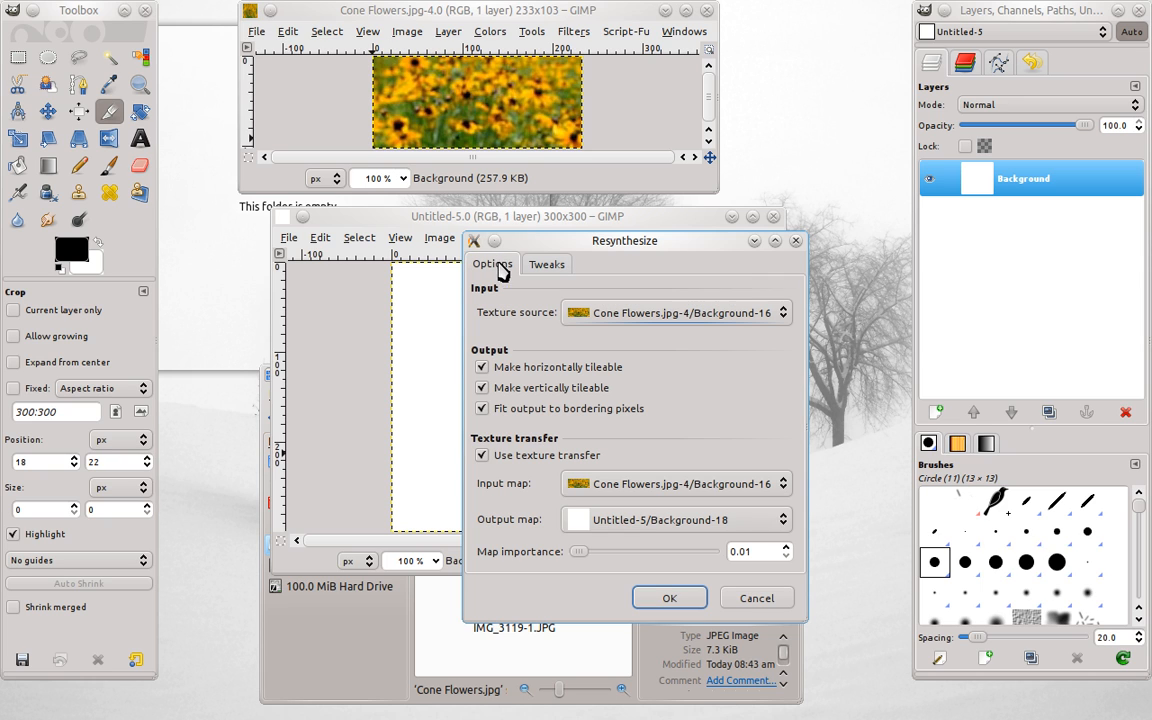
left_click(668, 596)
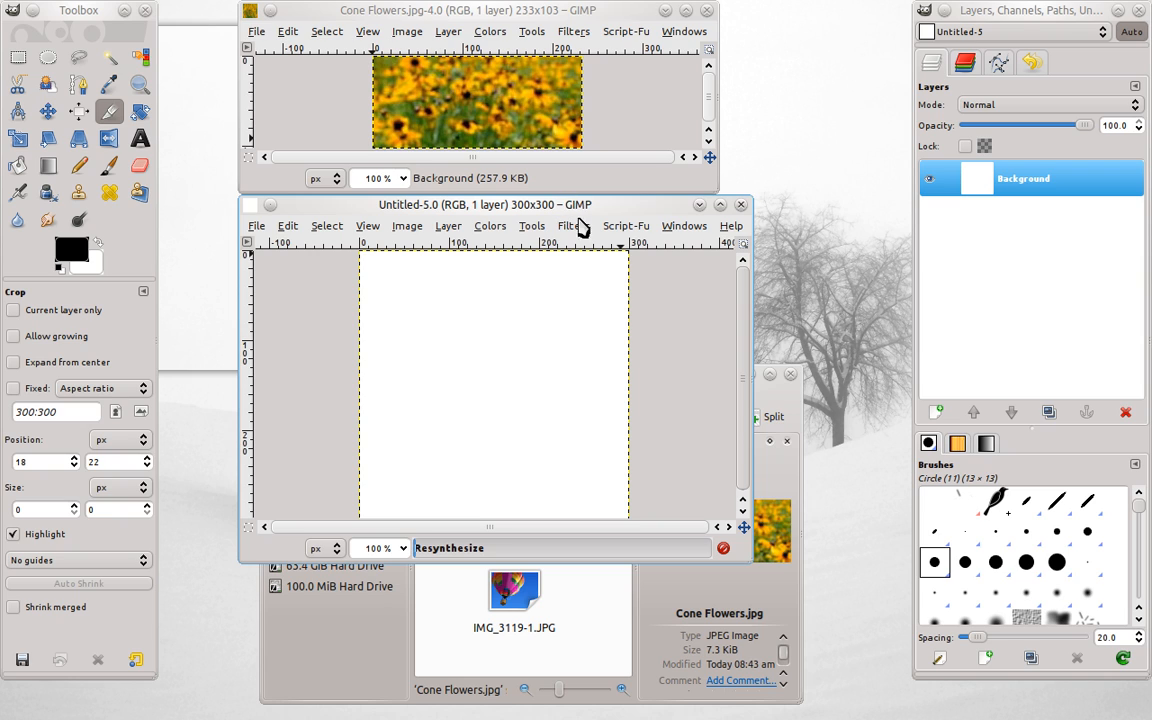
mouse_move(678, 368)
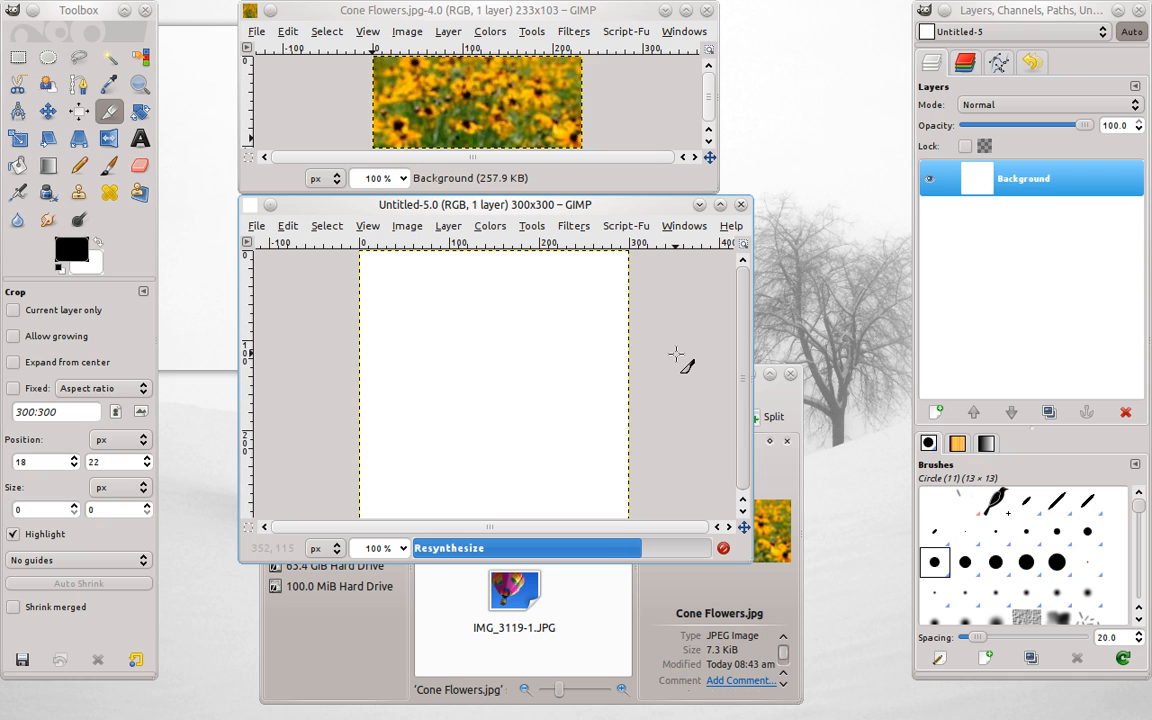
mouse_move(490, 96)
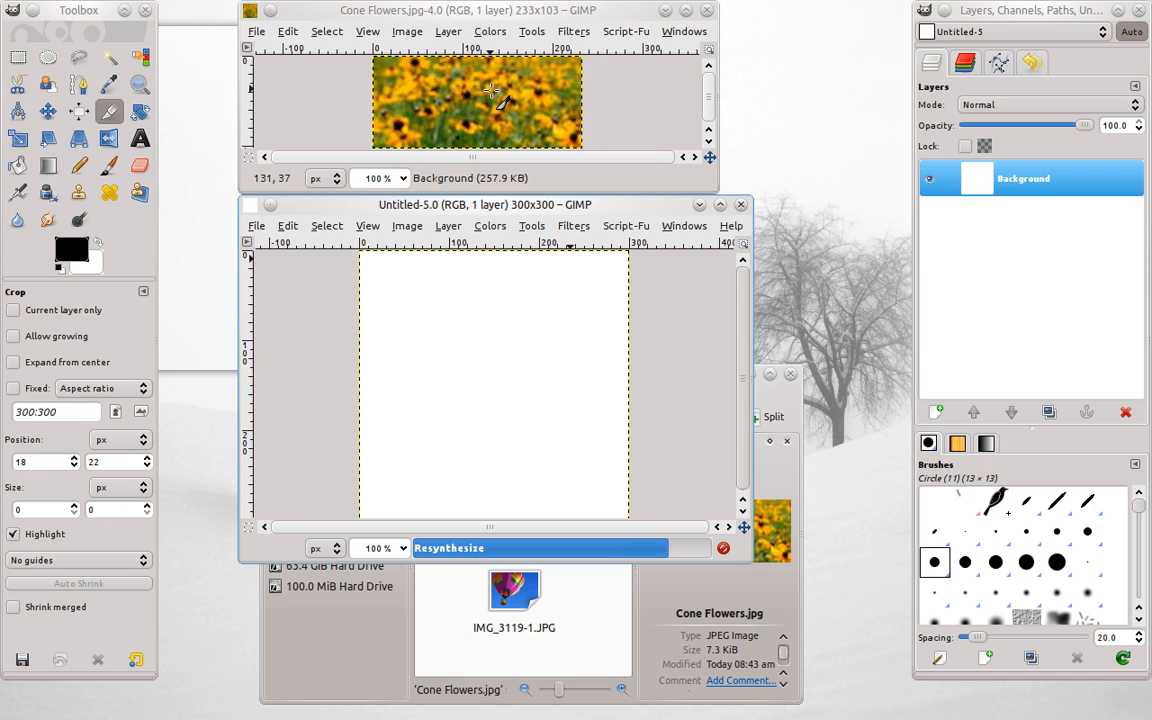
mouse_move(438, 104)
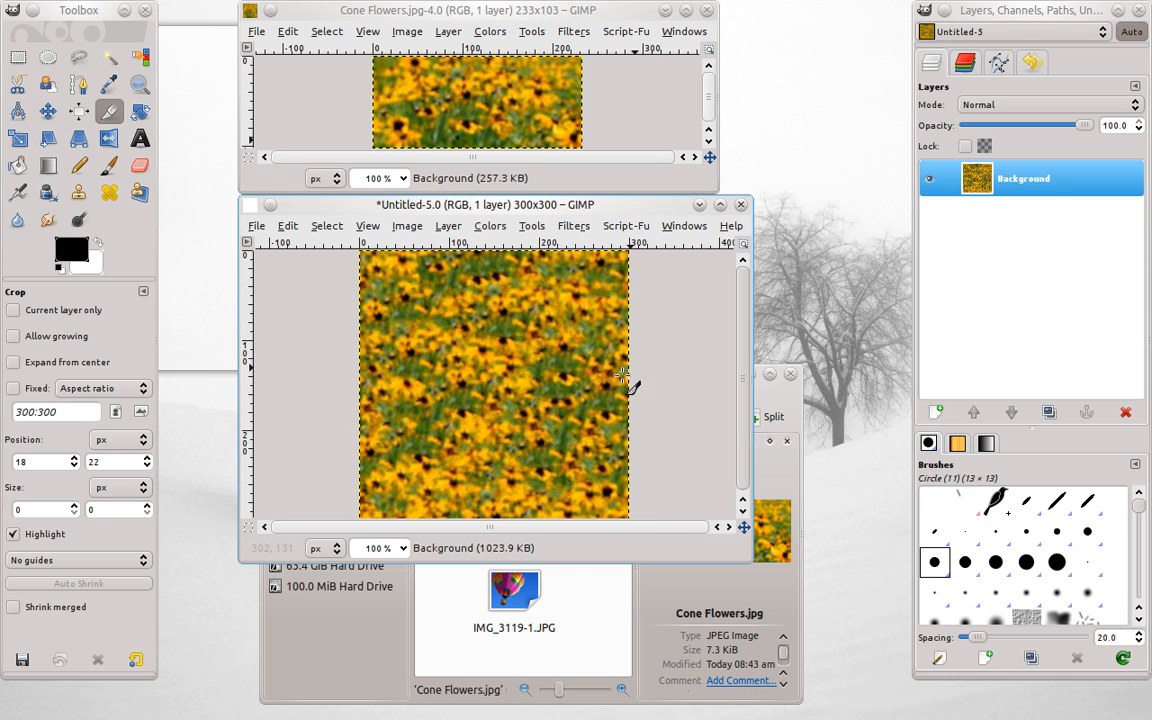
mouse_move(636, 384)
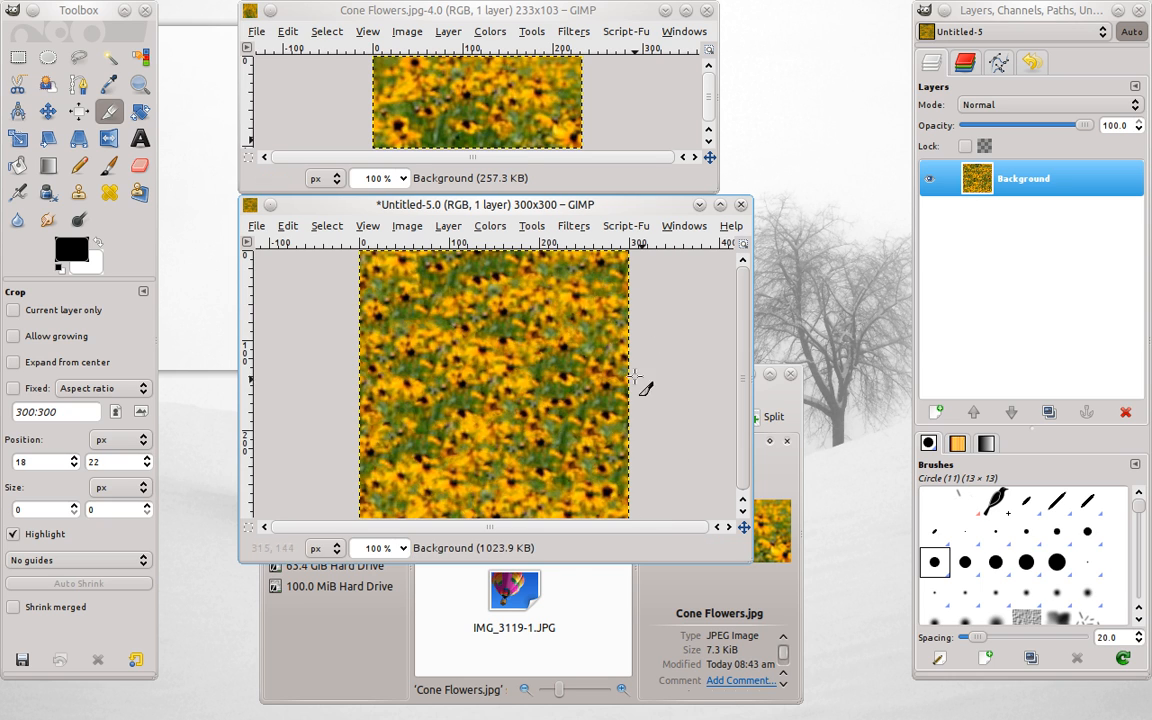
mouse_move(570, 344)
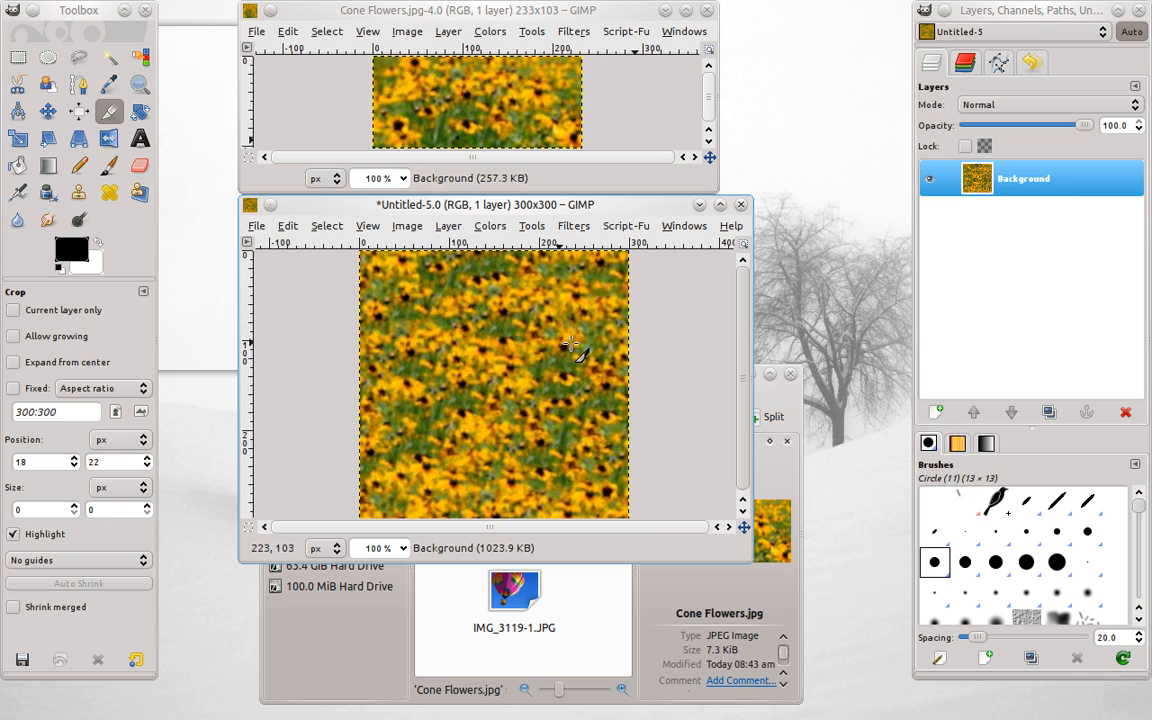
mouse_move(576, 216)
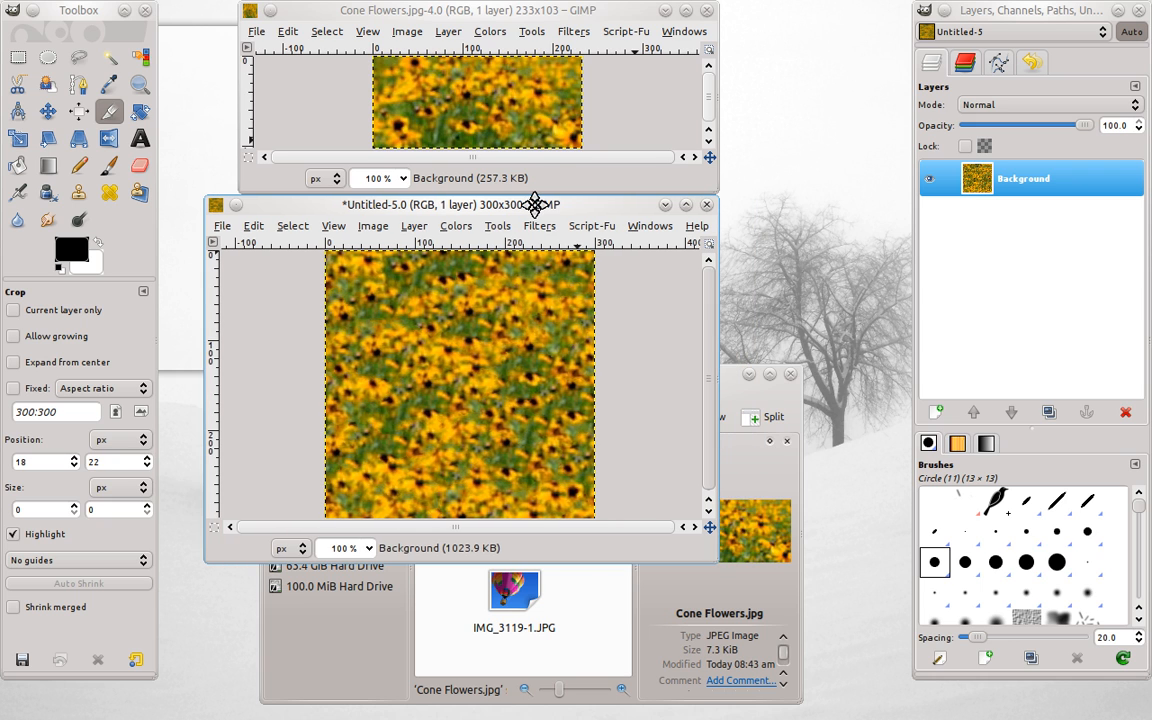
Drag the textured Untitled window's title bar to shift it rightward.
left_click_drag(536, 204, 584, 204)
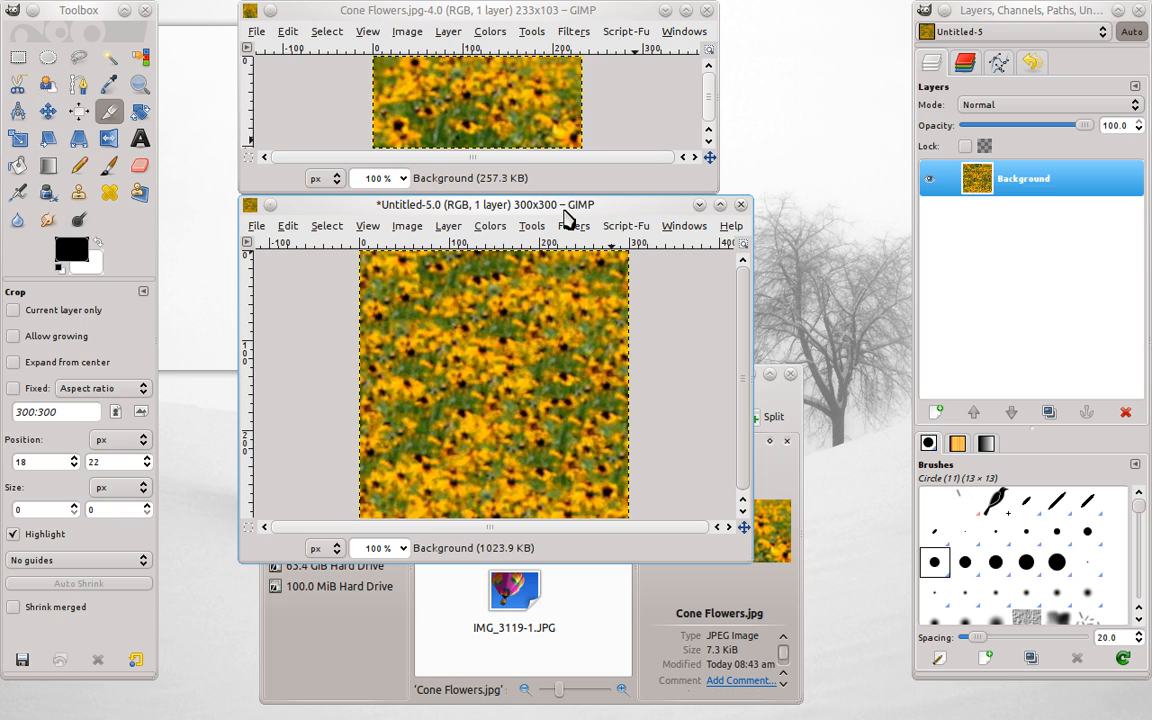
mouse_move(564, 216)
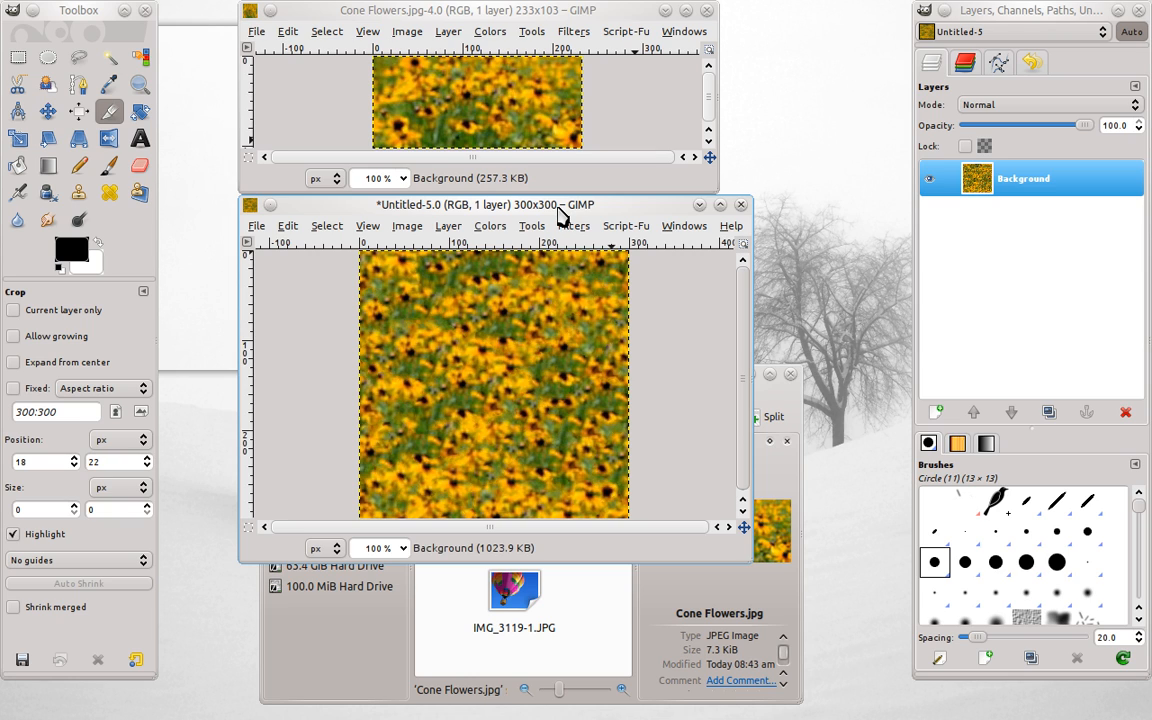